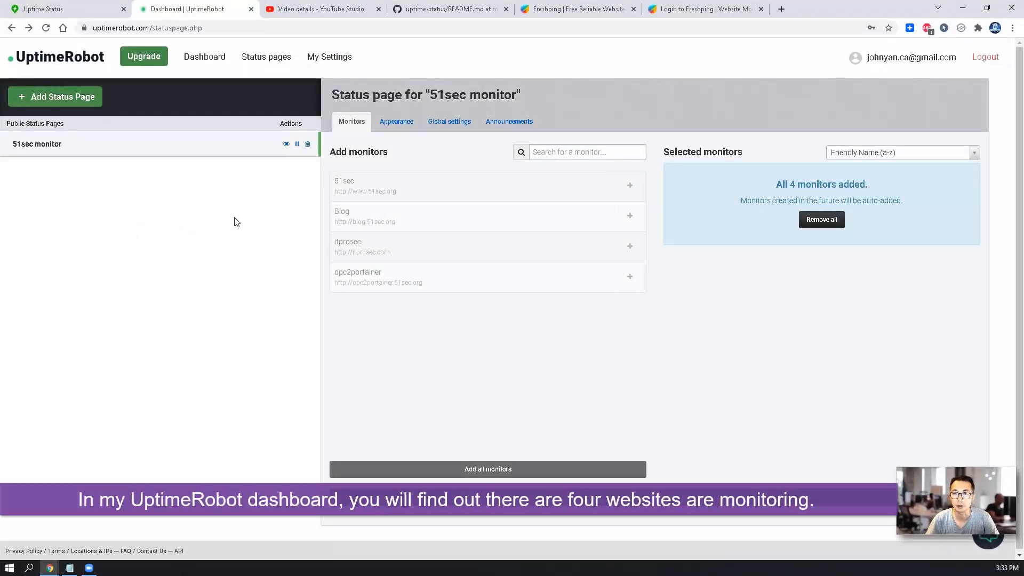
{"action": "mouse_move", "coordinate": [383, 212]}
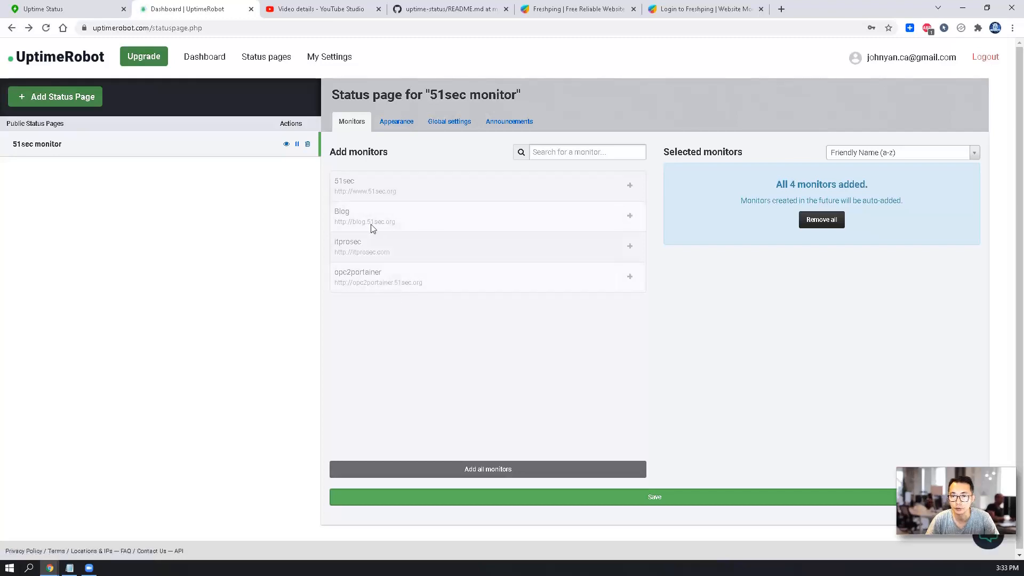
{"action": "mouse_move", "coordinate": [412, 201]}
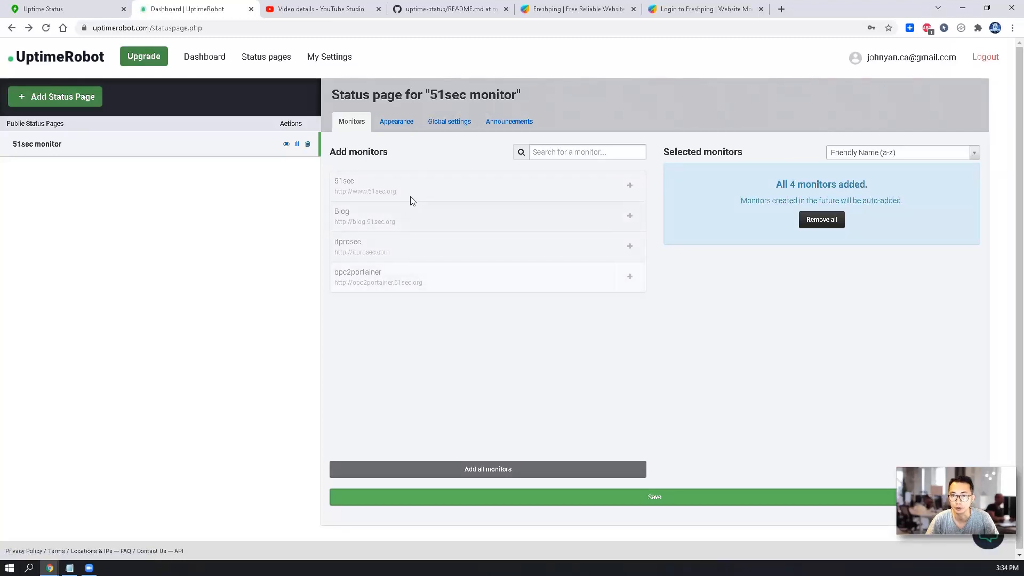
Step: Open the 51sec monitor status page's global settings and follow its standard URL link
{"action": "left_click", "coordinate": [449, 121]}
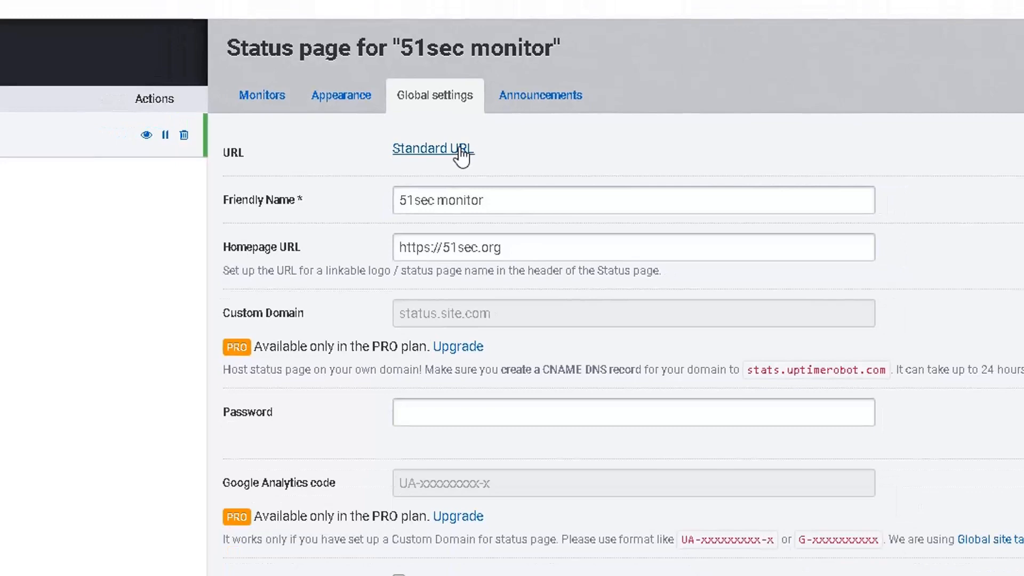
{"action": "left_click", "coordinate": [428, 148]}
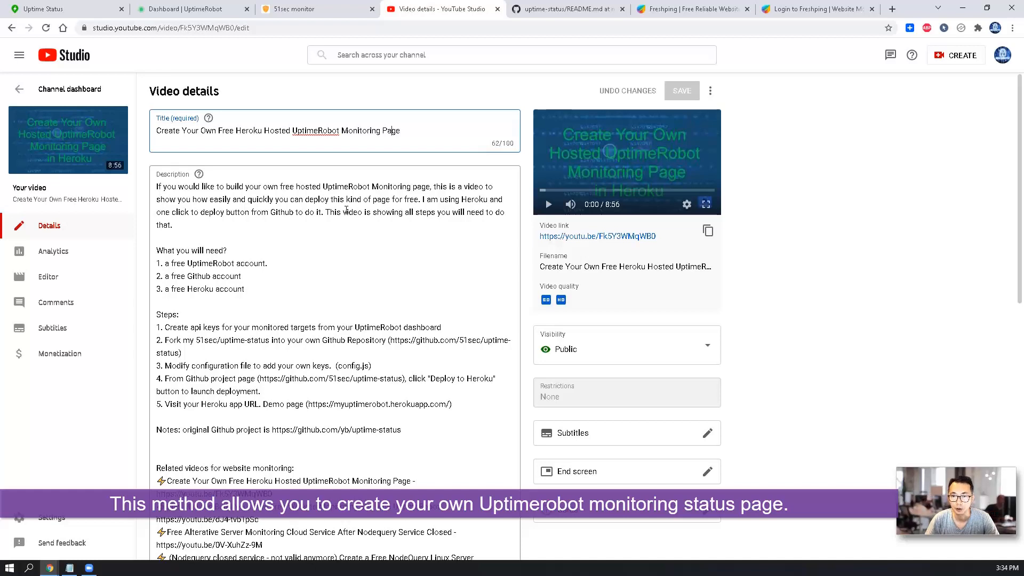
Step: View the uptime-status README's Heroku demo page, then return to Freshping's monitoring homepage
{"action": "left_click", "coordinate": [565, 10]}
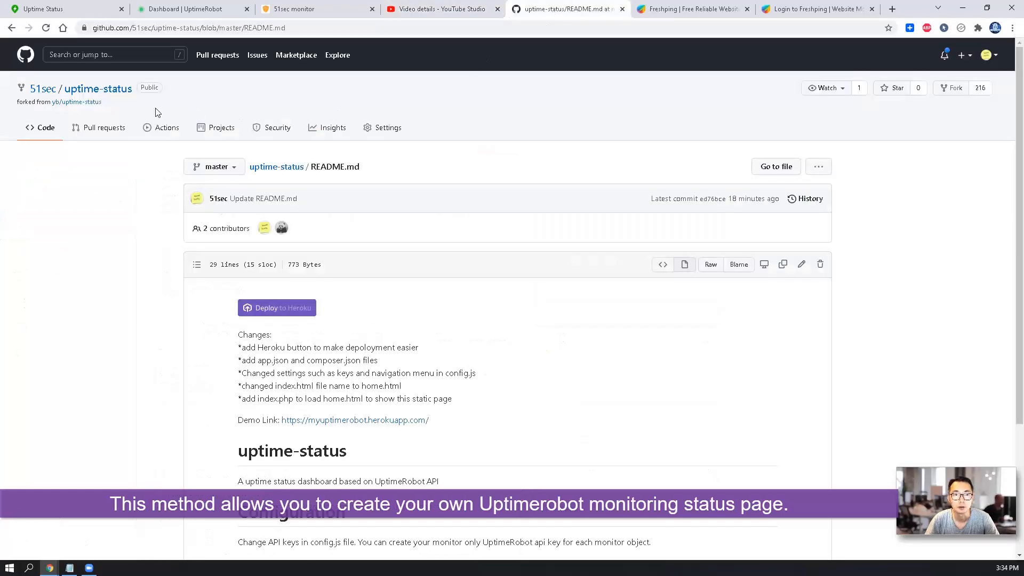
{"action": "mouse_move", "coordinate": [112, 94]}
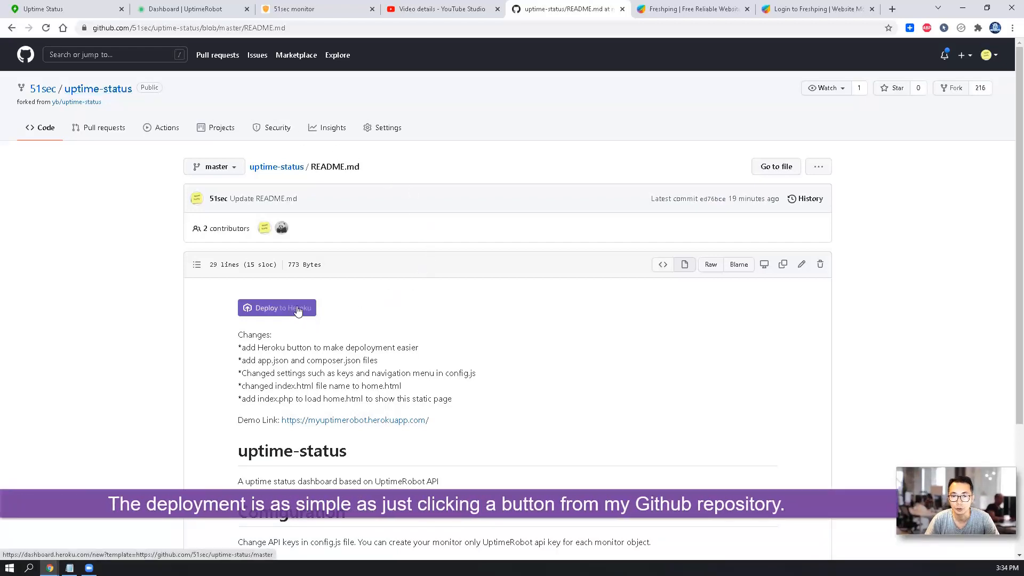
{"action": "mouse_move", "coordinate": [307, 314]}
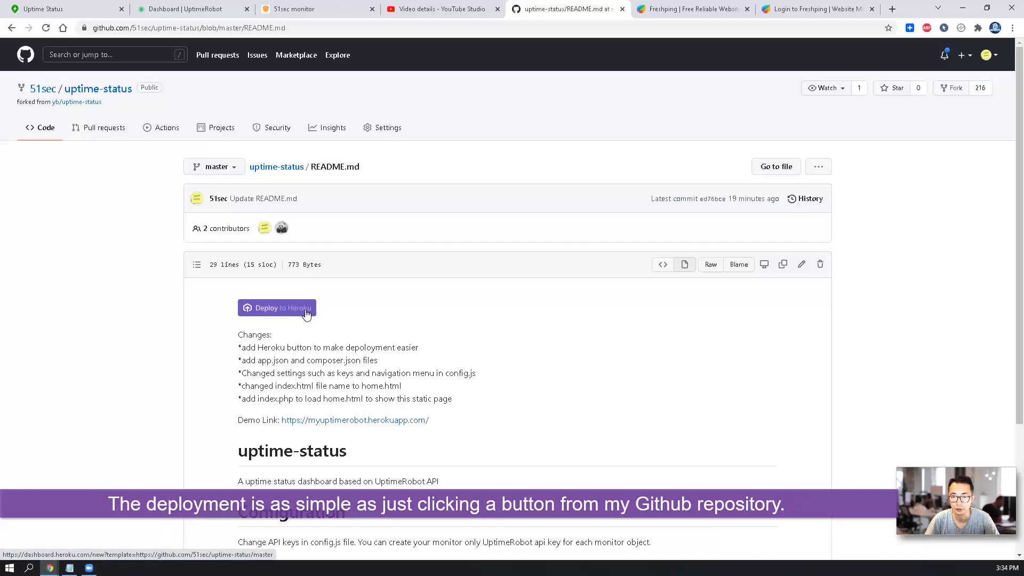
{"action": "right_click", "coordinate": [383, 420]}
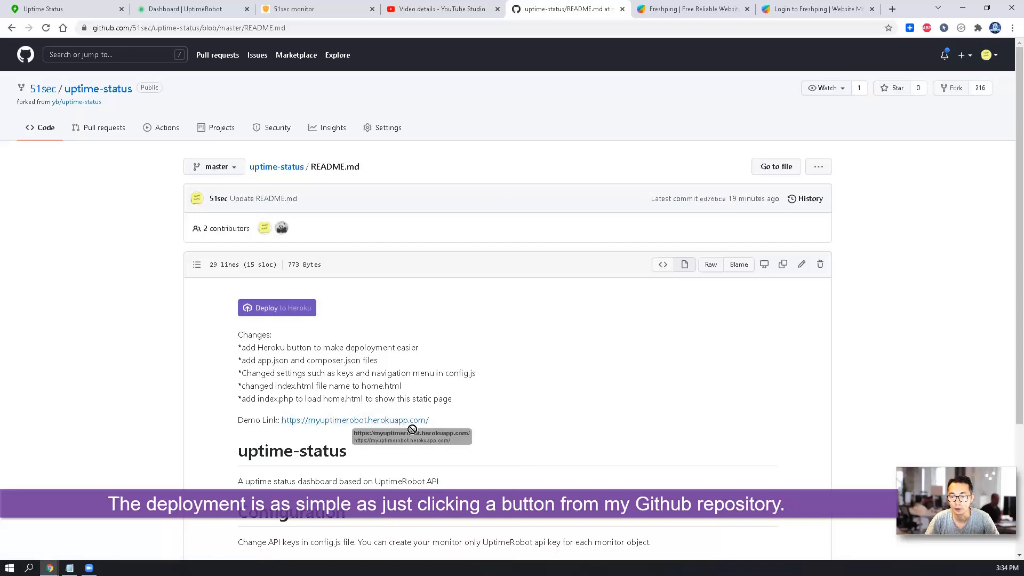
{"action": "left_click", "coordinate": [354, 420]}
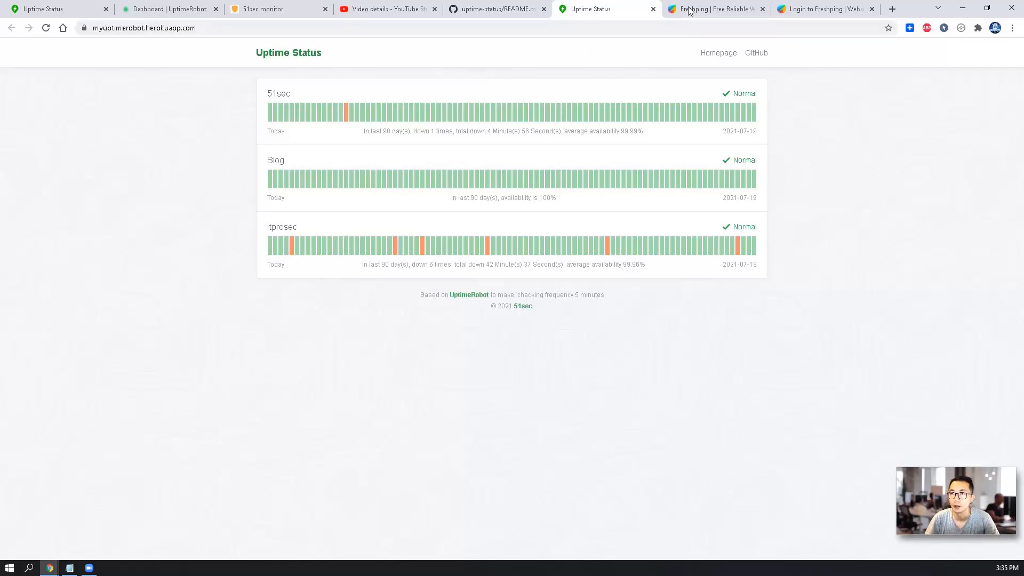
{"action": "left_click", "coordinate": [690, 9]}
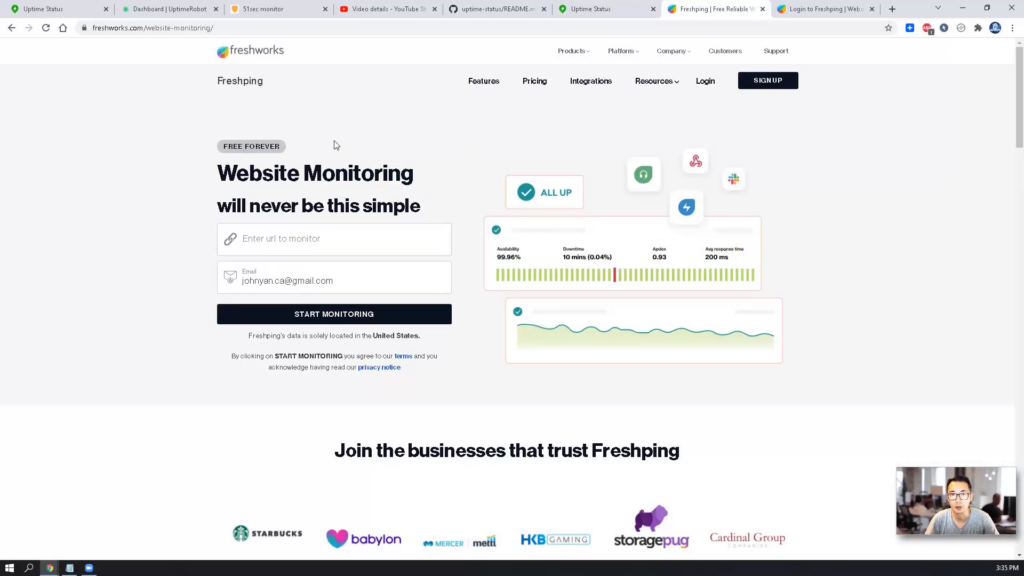
{"action": "mouse_move", "coordinate": [704, 84]}
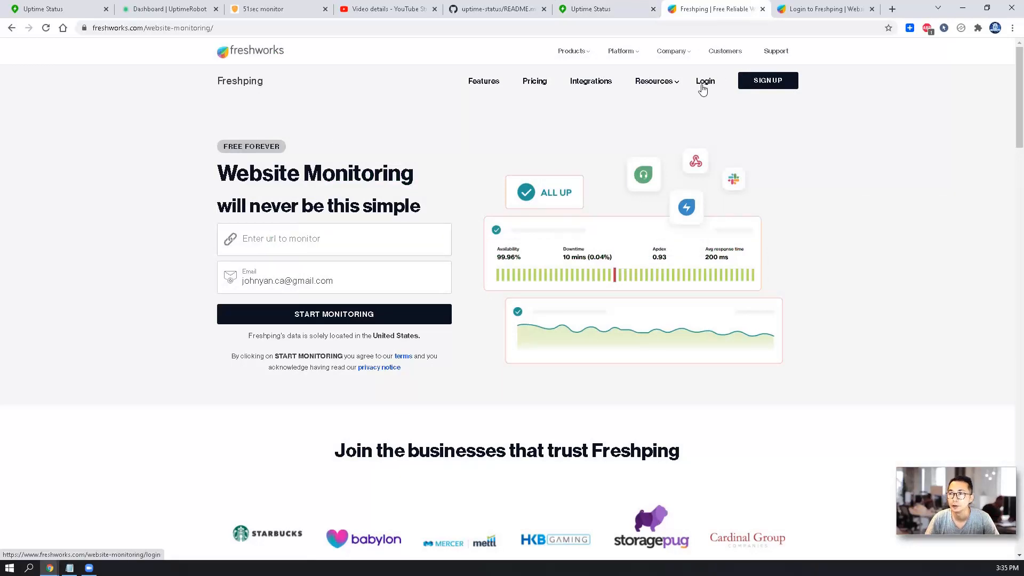
Step: Log in to Freshping using the account domain 'johnca'
{"action": "left_click", "coordinate": [705, 81]}
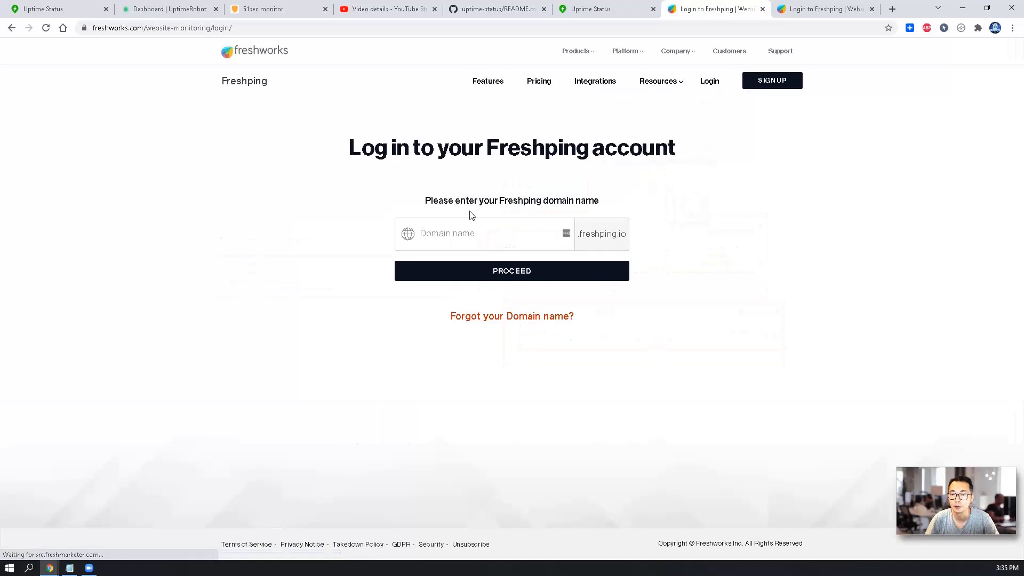
{"action": "left_click", "coordinate": [483, 234]}
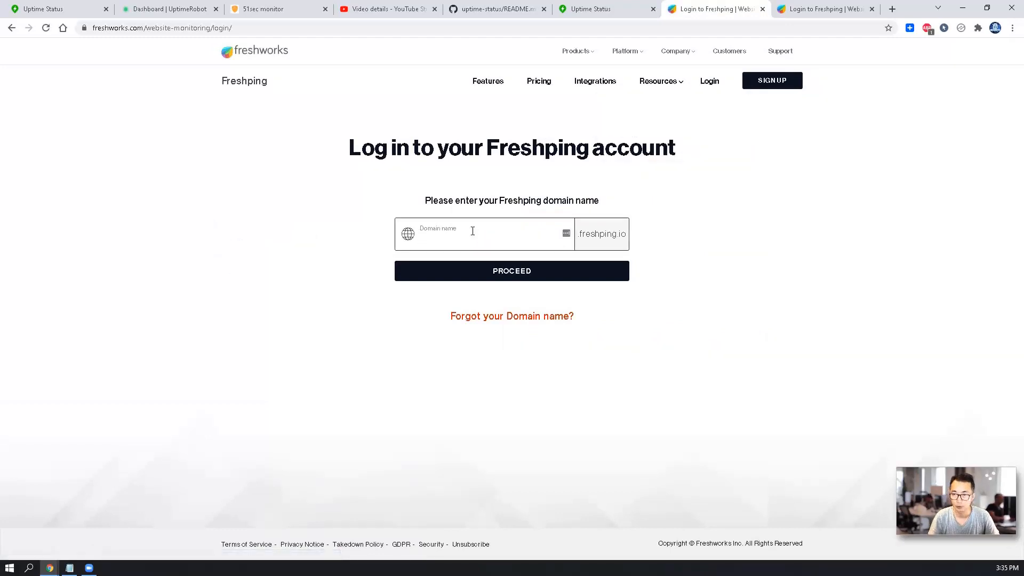
{"action": "type", "text": "johnca"}
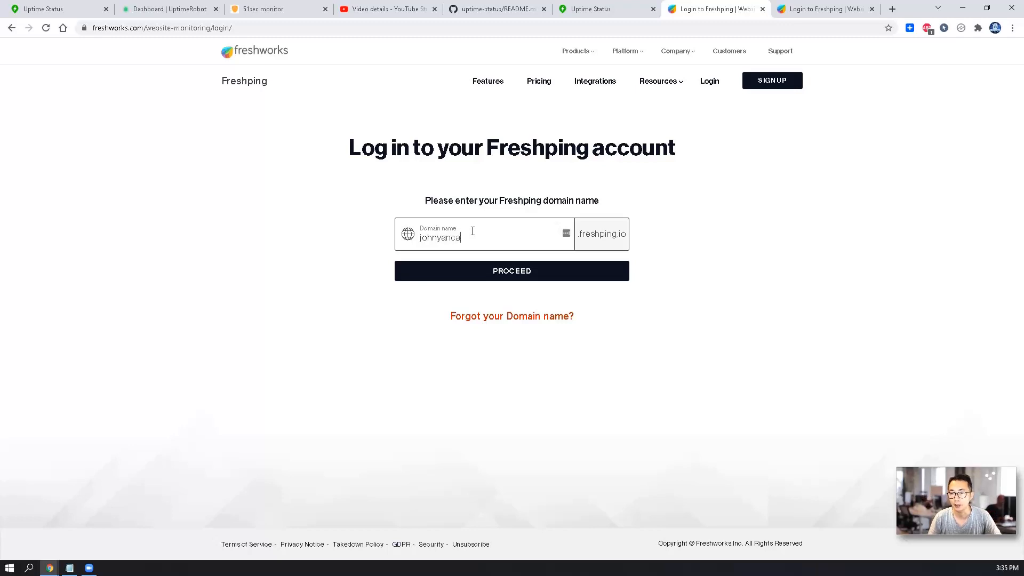
{"action": "left_click", "coordinate": [511, 271]}
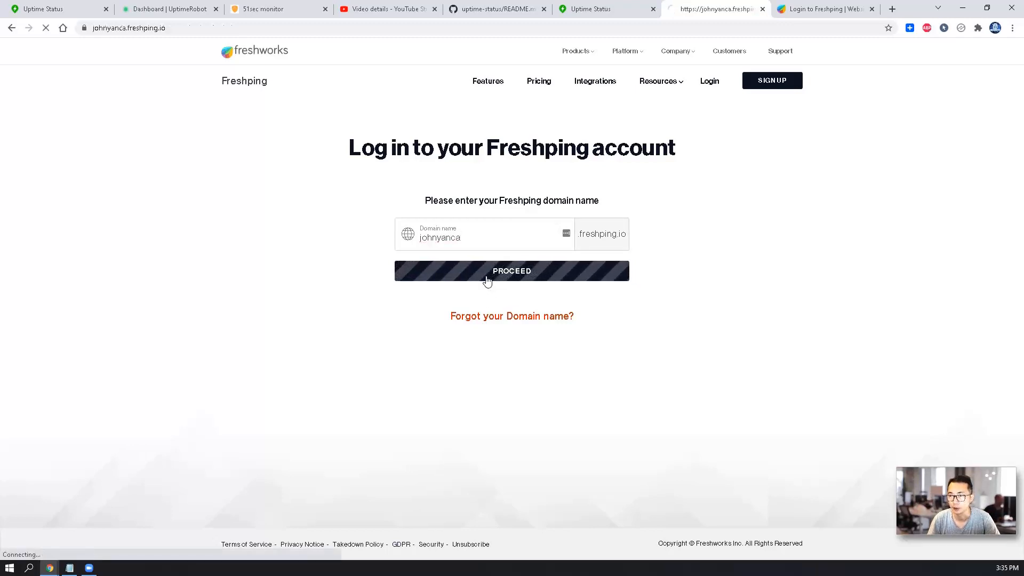
{"action": "left_click", "coordinate": [512, 271]}
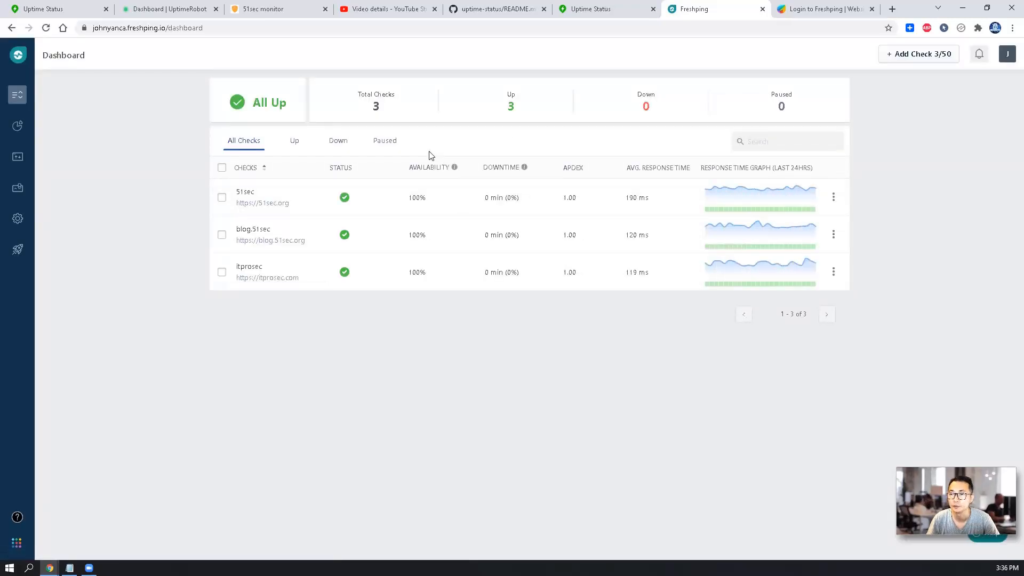
{"action": "mouse_move", "coordinate": [281, 291]}
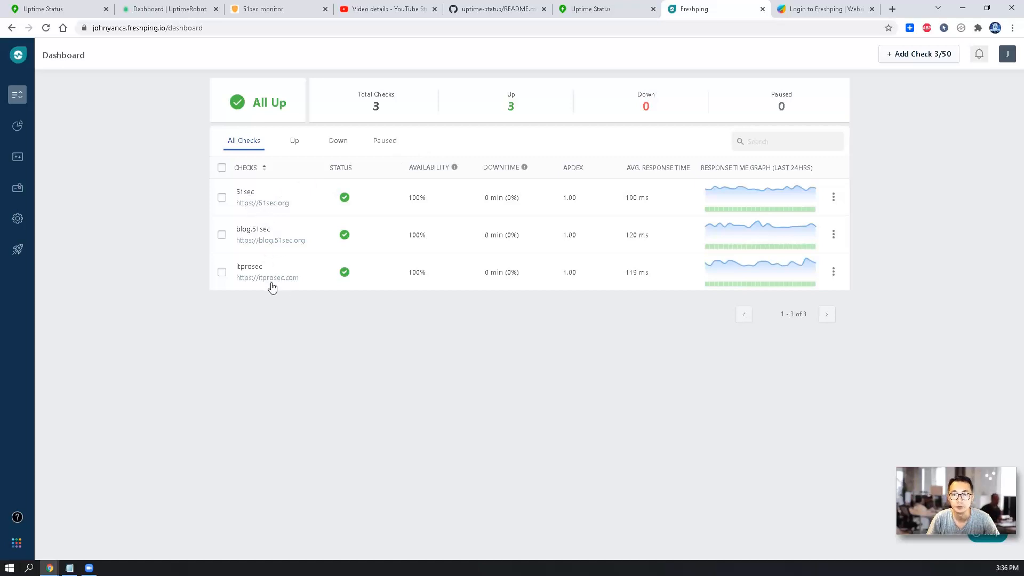
{"action": "mouse_move", "coordinate": [17, 127]}
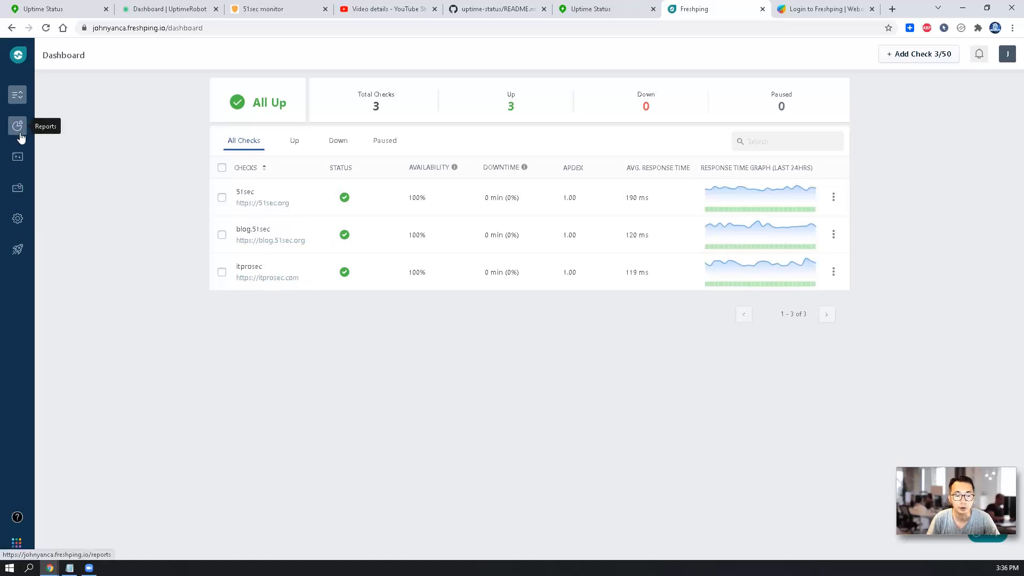
{"action": "mouse_move", "coordinate": [18, 157]}
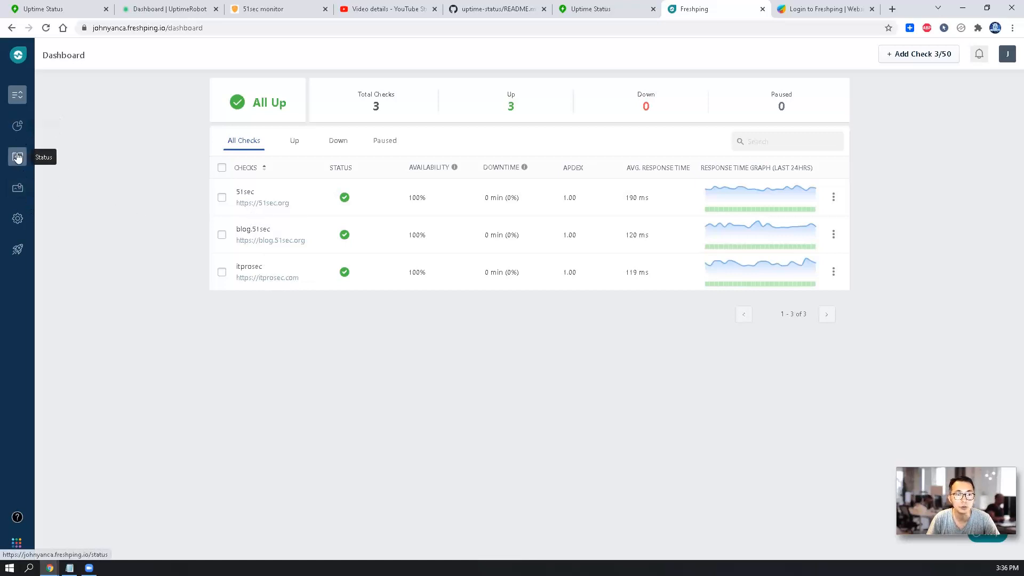
{"action": "left_click", "coordinate": [17, 157]}
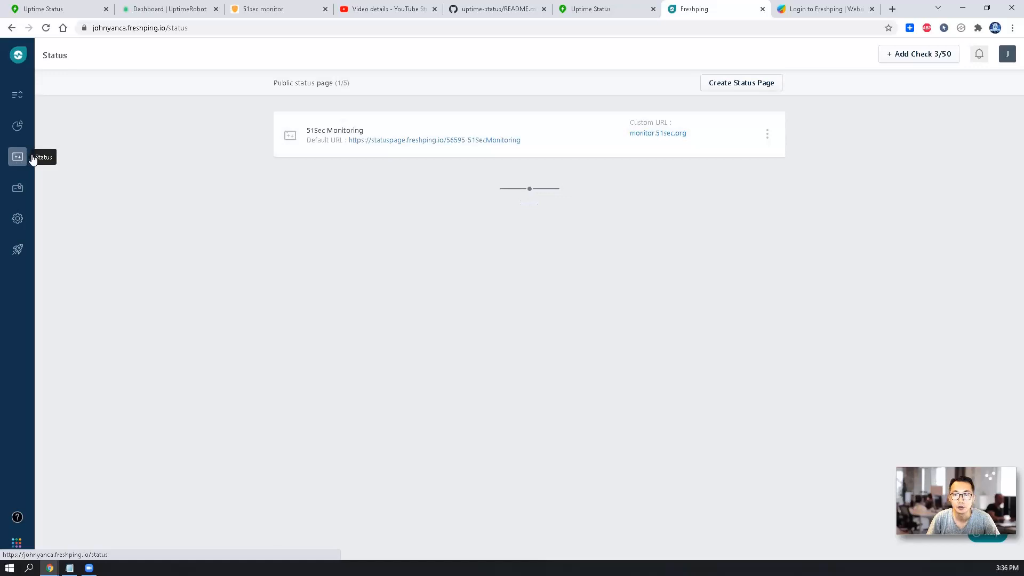
{"action": "mouse_move", "coordinate": [401, 154]}
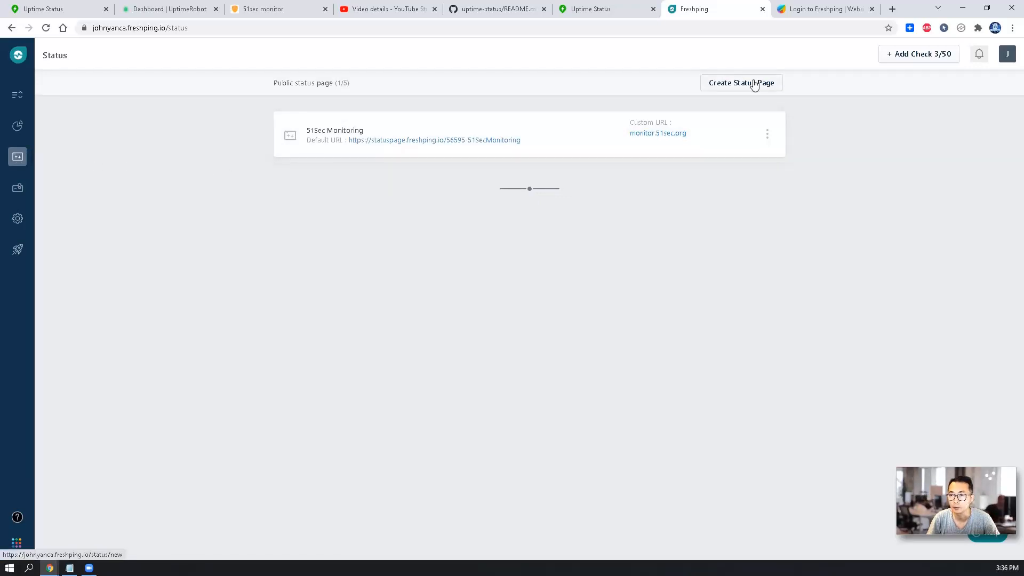
{"action": "mouse_move", "coordinate": [744, 114]}
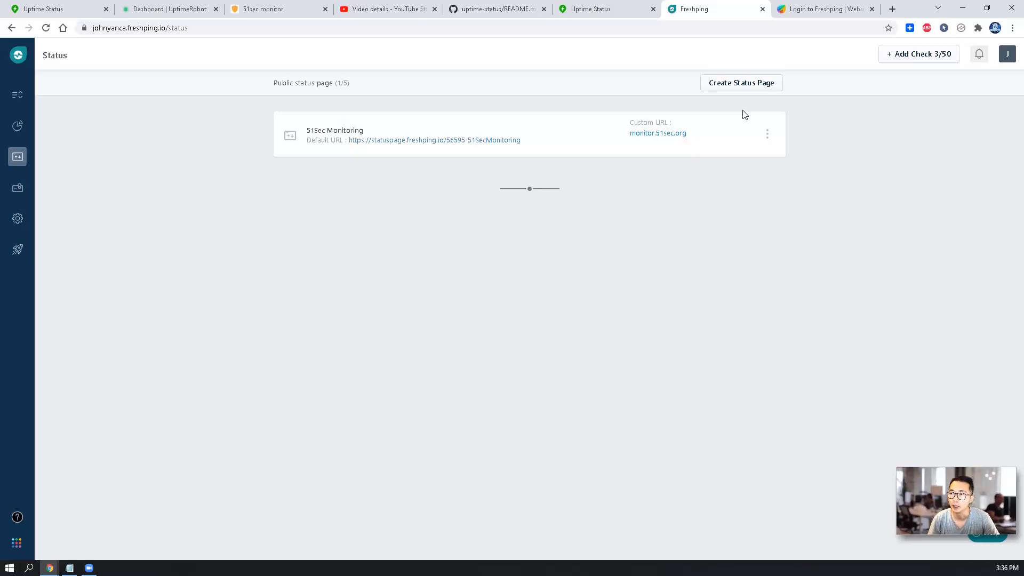
{"action": "left_click", "coordinate": [17, 94]}
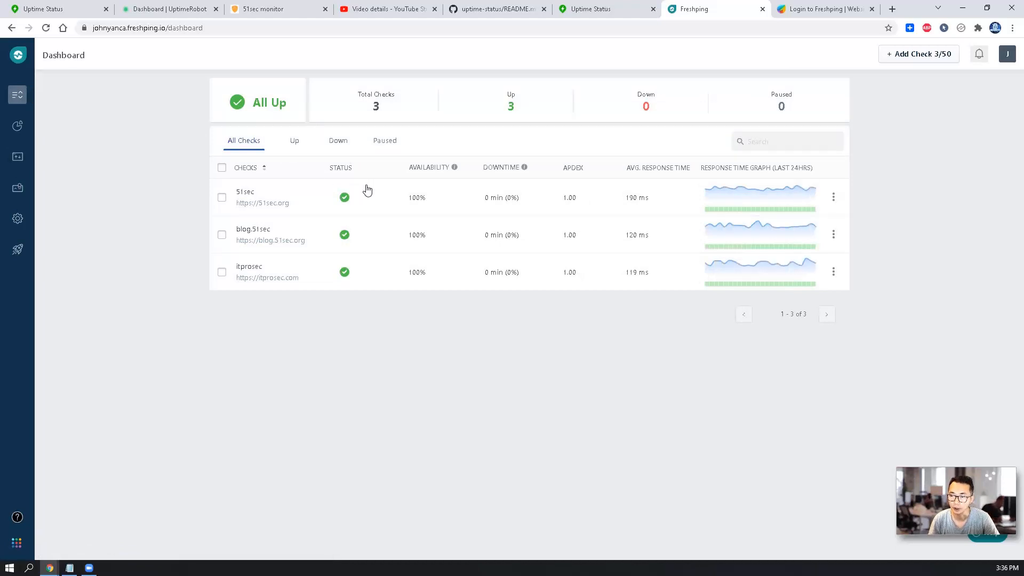
{"action": "mouse_move", "coordinate": [377, 212]}
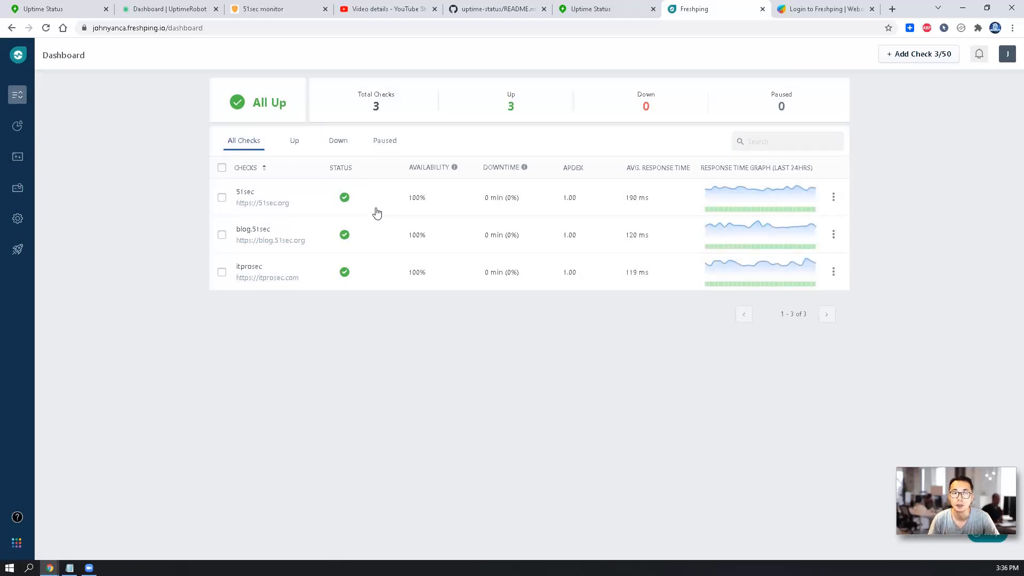
{"action": "mouse_move", "coordinate": [386, 252]}
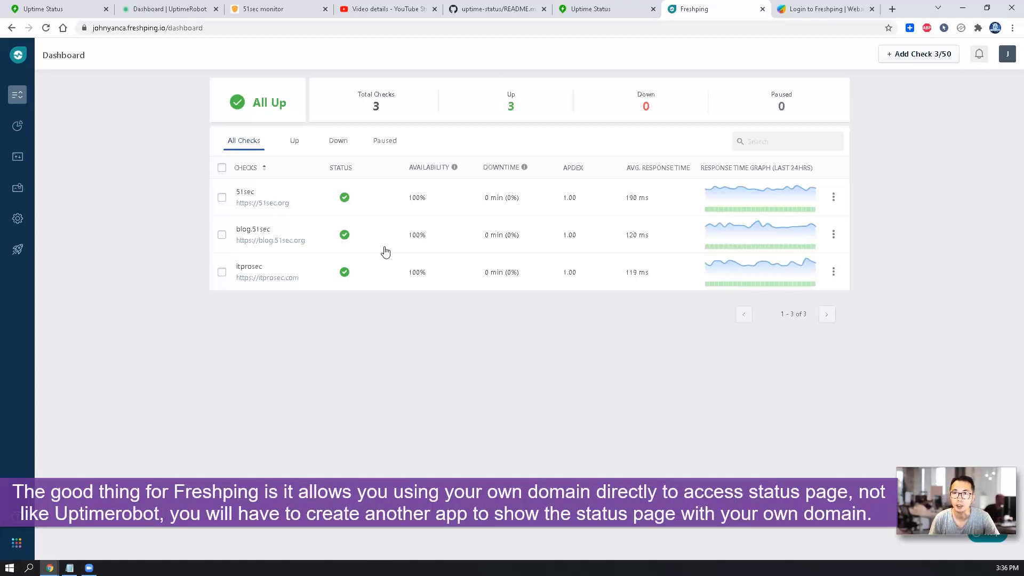
{"action": "left_click", "coordinate": [385, 10]}
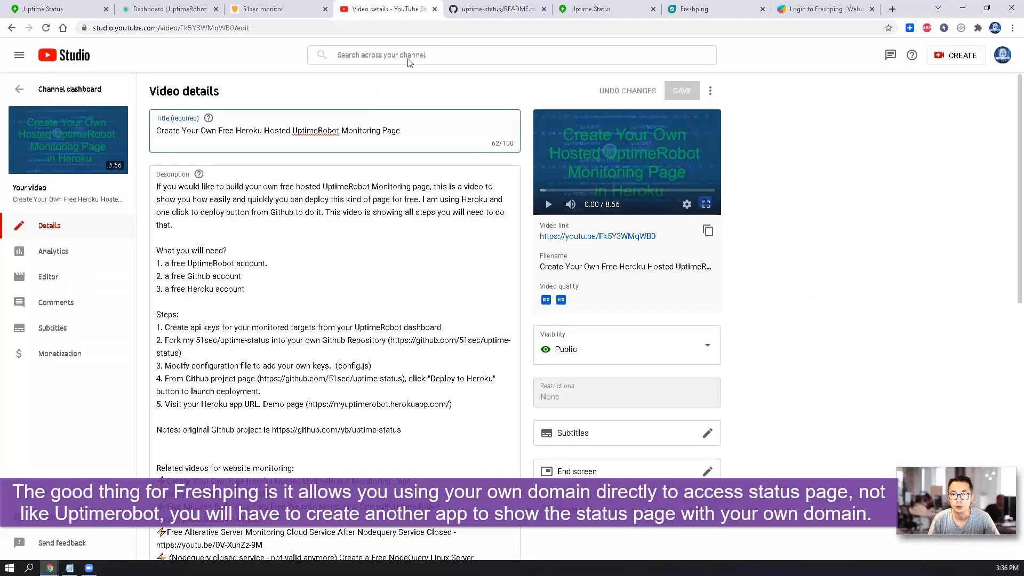
Step: Return to the GitHub uptime-status README with its Deploy to Heroku button
{"action": "left_click", "coordinate": [493, 9]}
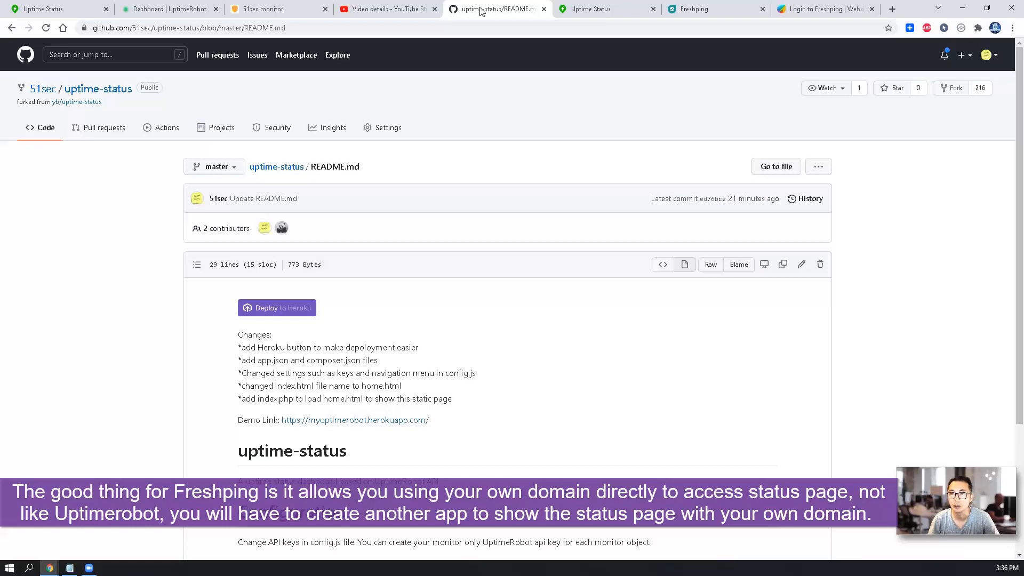
{"action": "mouse_move", "coordinate": [691, 12]}
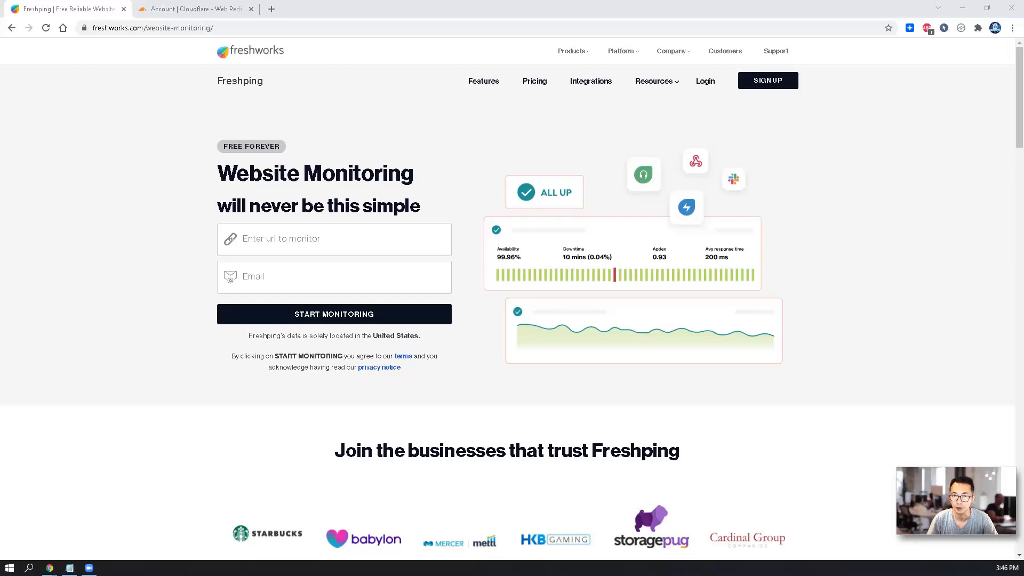
Step: Compare Freshping's Sprout, Blossom and Garden pricing plans, then go to the login page
{"action": "left_click", "coordinate": [535, 81]}
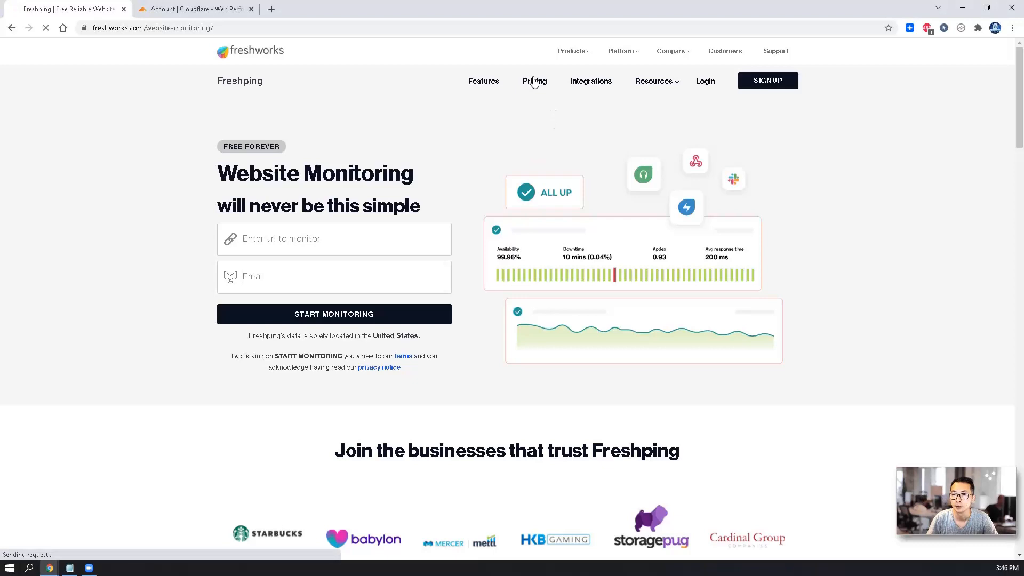
{"action": "left_click", "coordinate": [534, 81]}
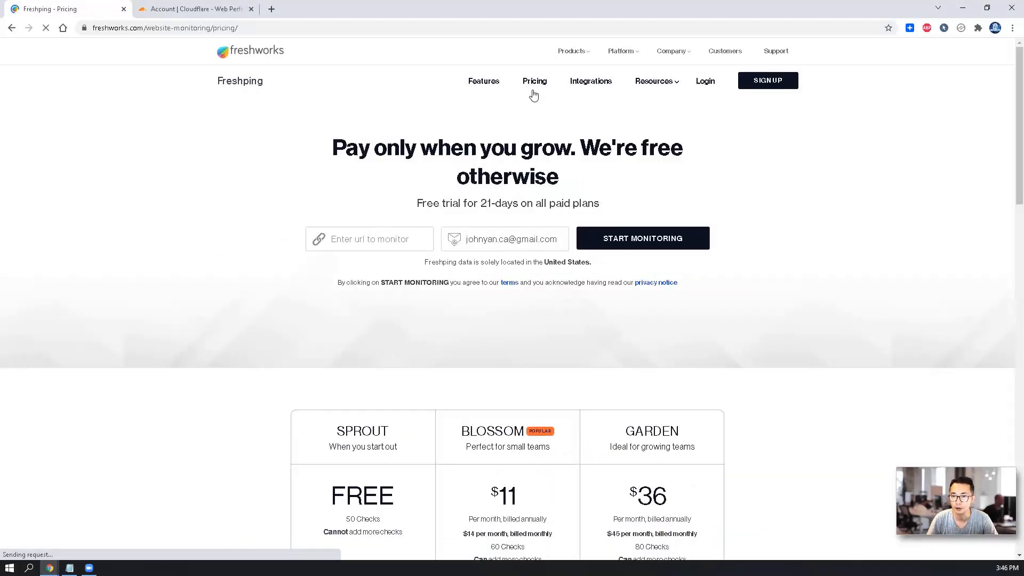
{"action": "scroll", "scroll_direction": "down", "scroll_amount": 3}
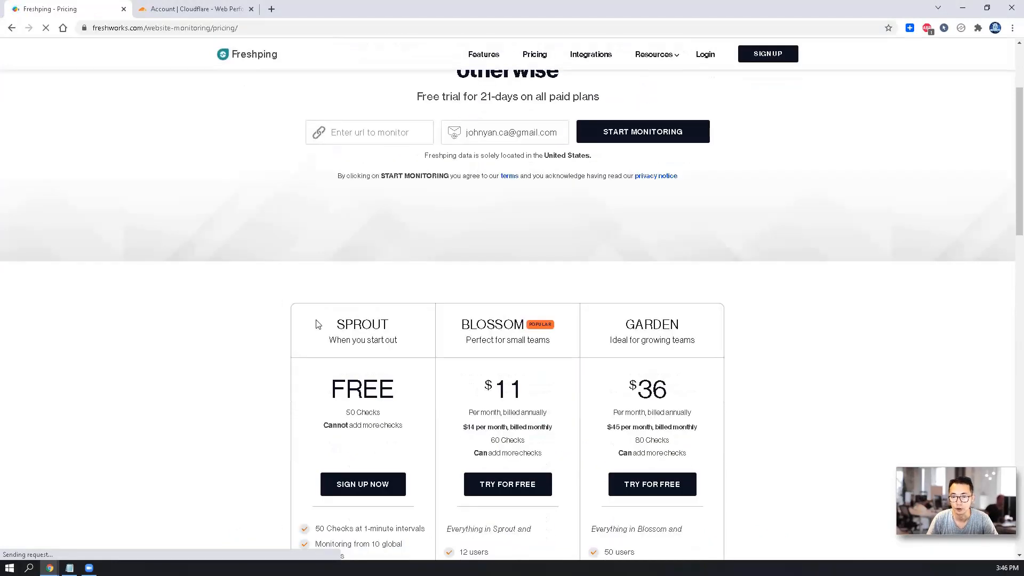
{"action": "scroll", "scroll_direction": "down", "scroll_amount": 3}
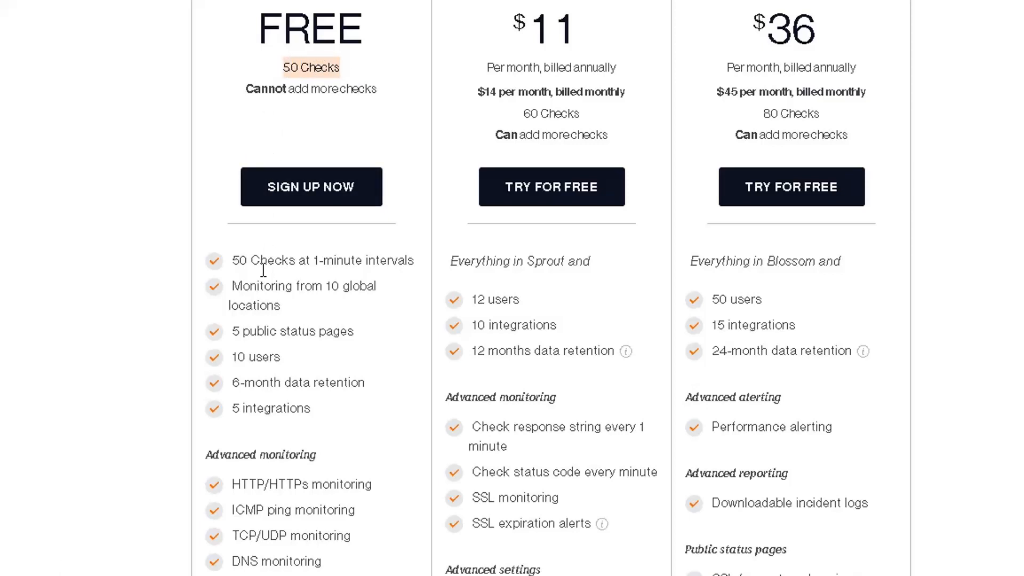
{"action": "scroll", "scroll_direction": "down", "scroll_amount": 3}
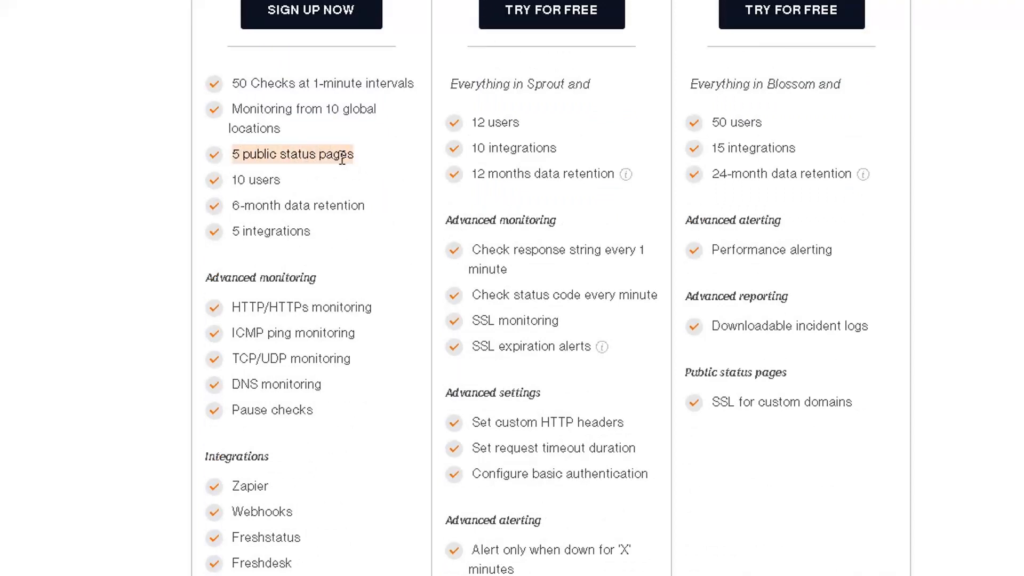
{"action": "mouse_move", "coordinate": [281, 207]}
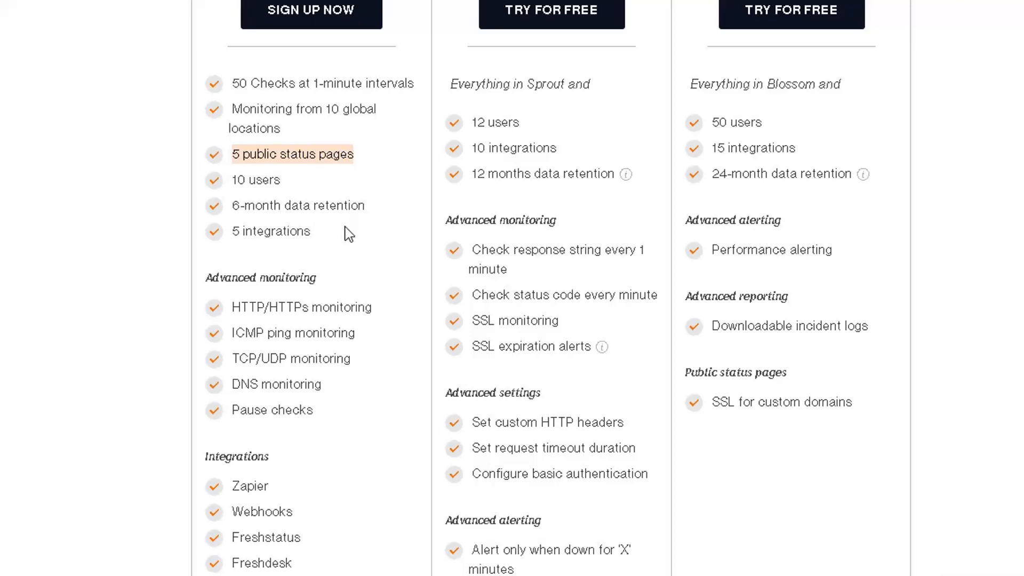
{"action": "scroll", "scroll_direction": "down", "scroll_amount": 3}
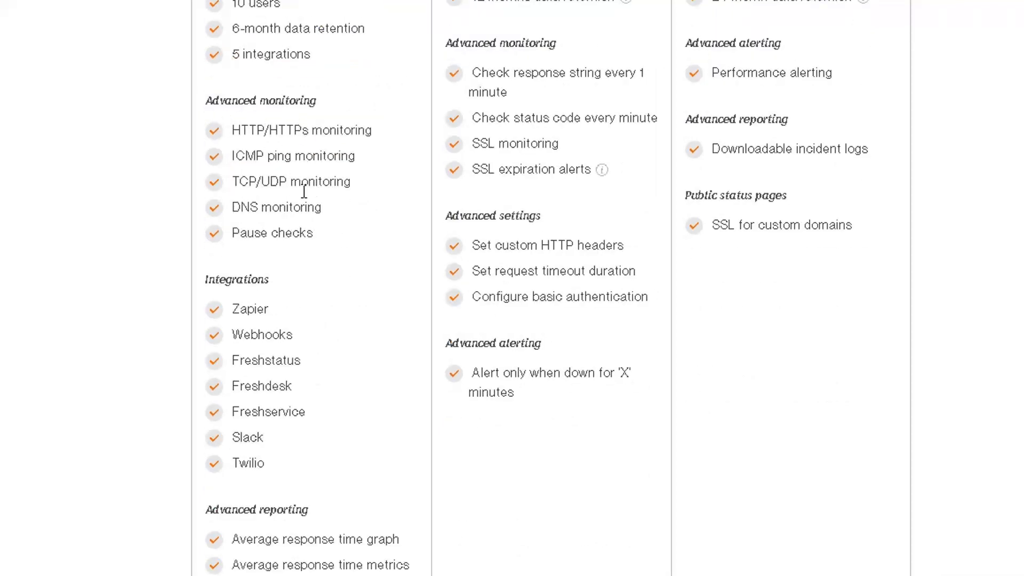
{"action": "scroll", "scroll_direction": "down", "scroll_amount": 3}
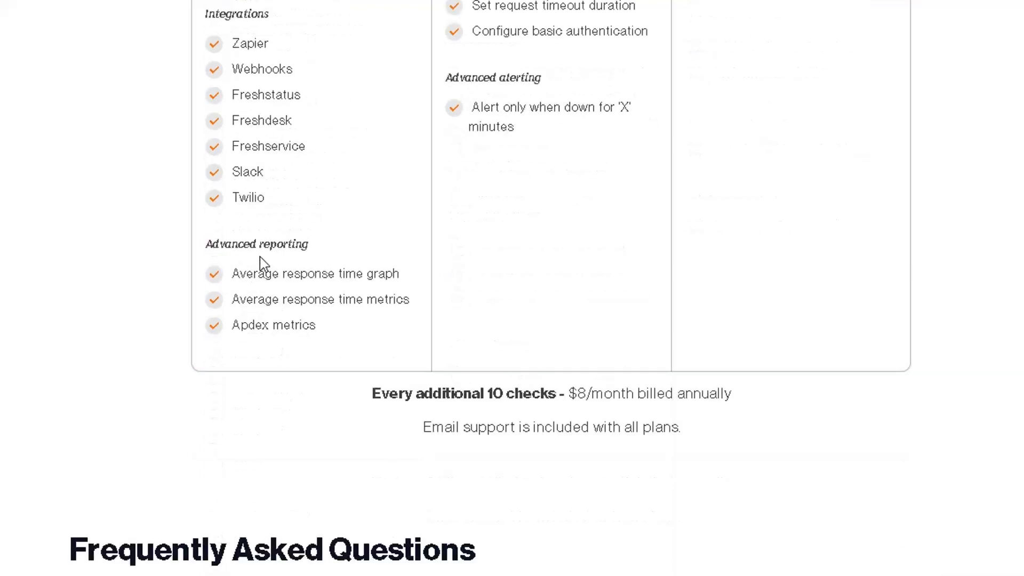
{"action": "scroll", "scroll_direction": "up", "scroll_amount": 3}
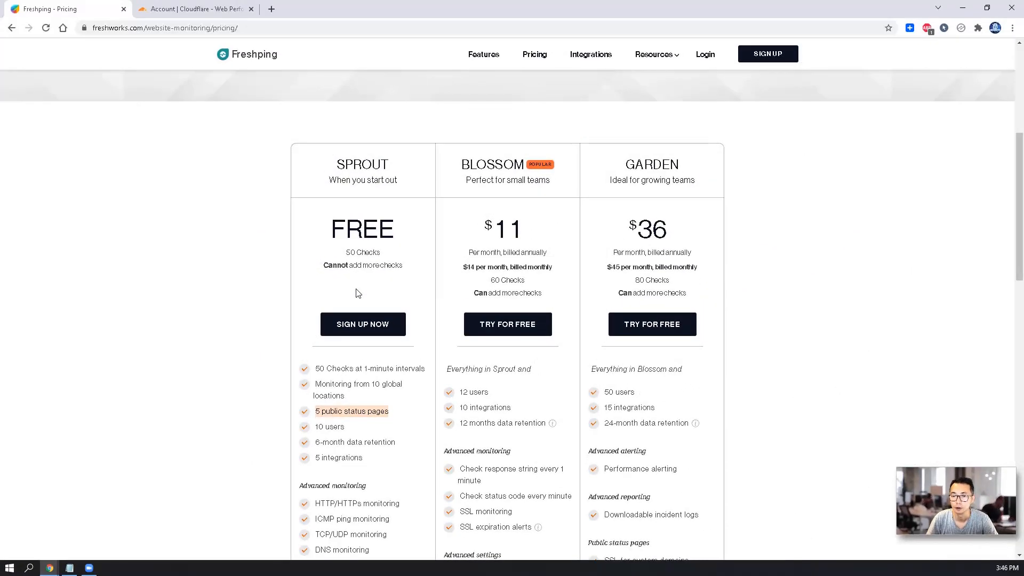
{"action": "left_click", "coordinate": [363, 324]}
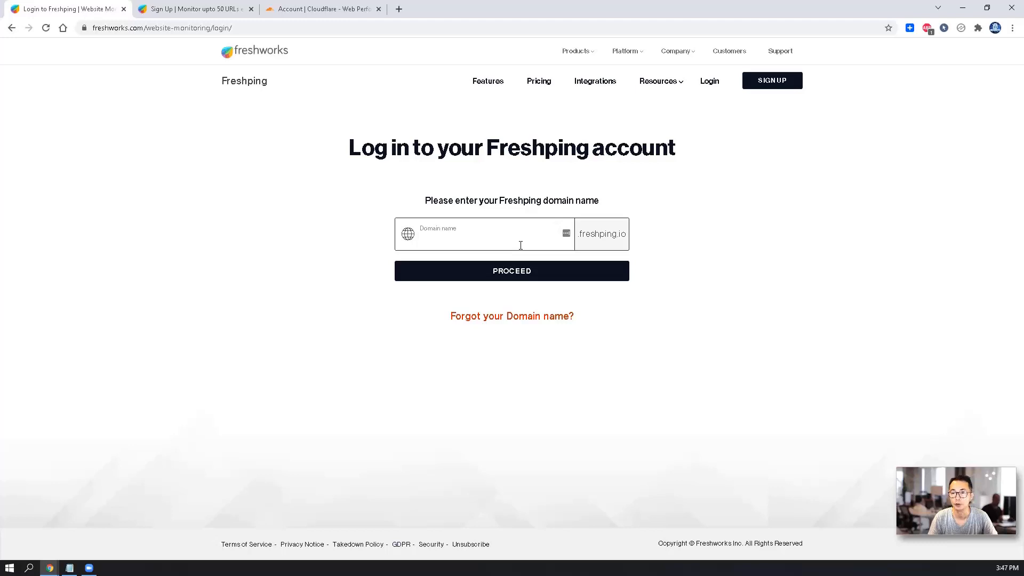
Step: Submit the account domain 'johnyanca' to reach the Freshworks sign-in page
{"action": "type", "text": "johnyanca"}
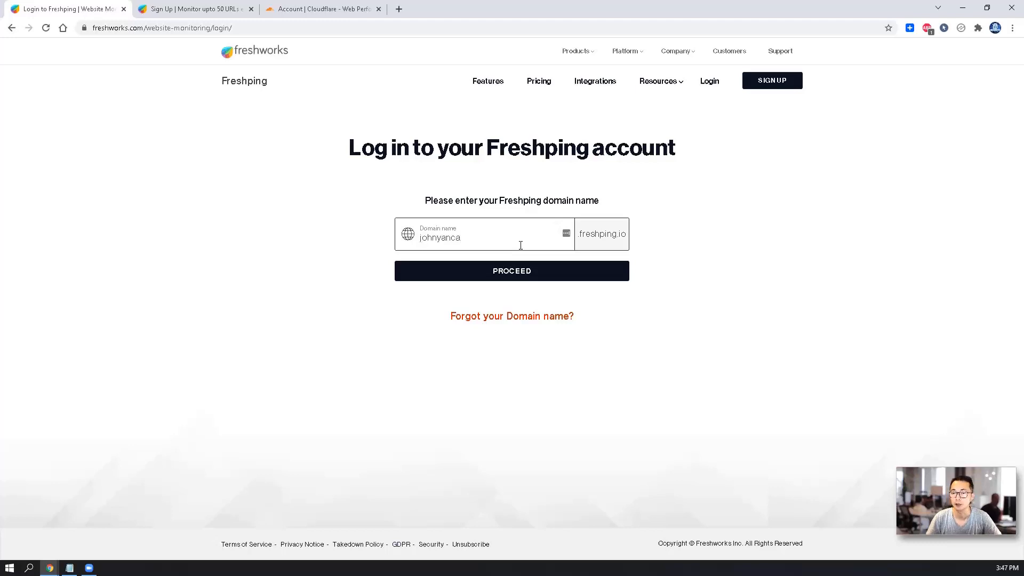
{"action": "left_click", "coordinate": [512, 271]}
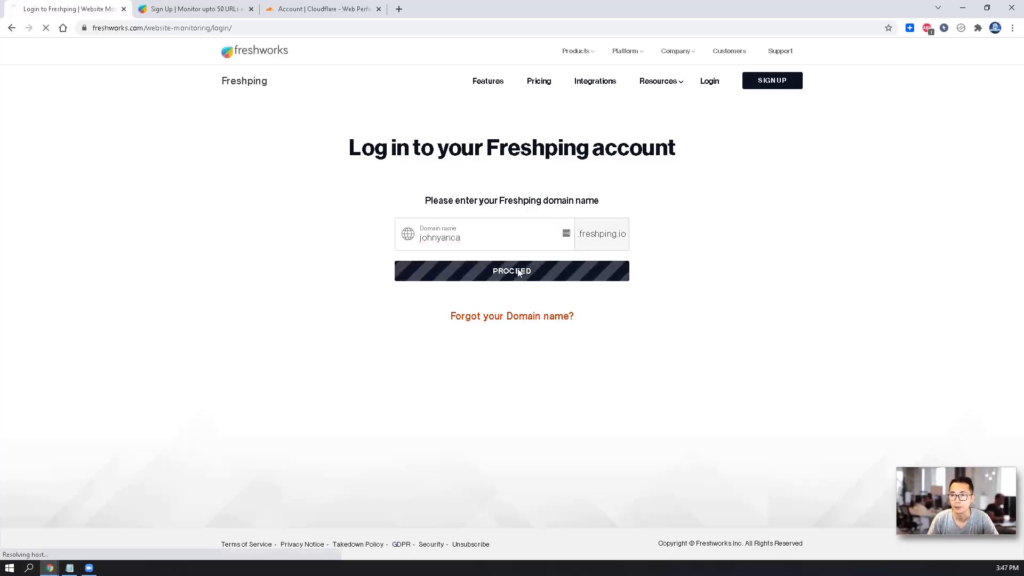
{"action": "left_click", "coordinate": [512, 271]}
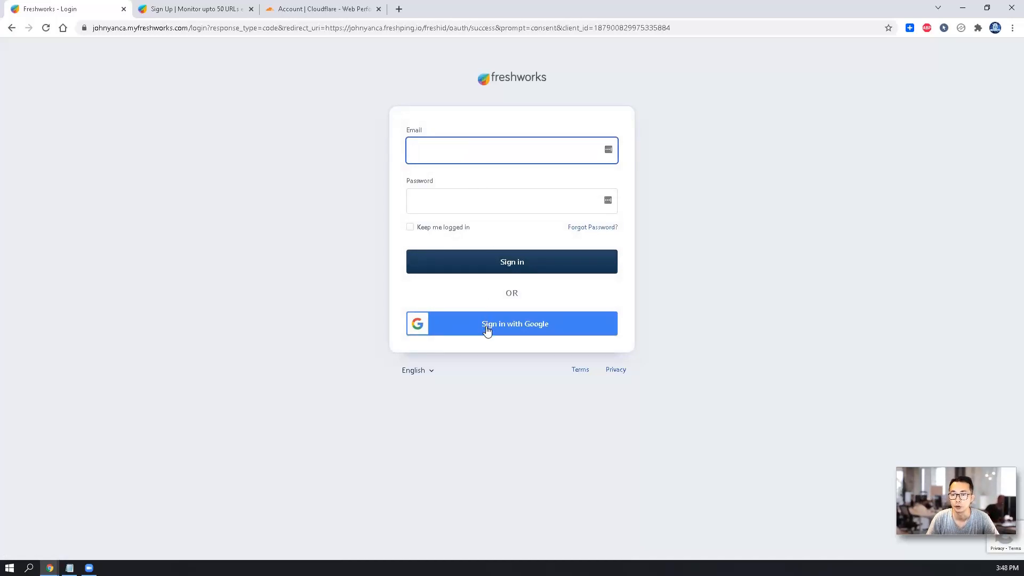
{"action": "mouse_move", "coordinate": [528, 333]}
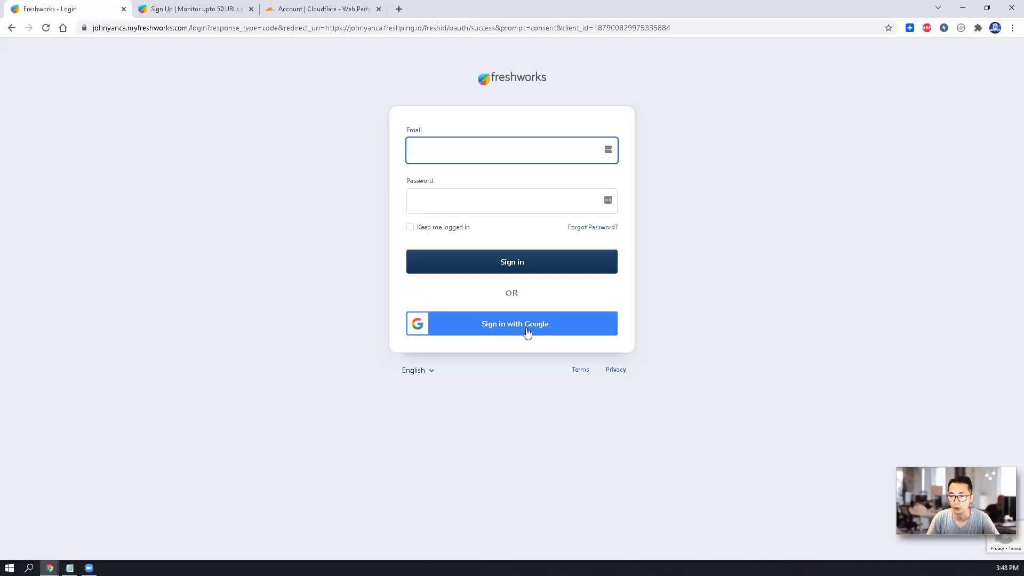
Step: Sign in with the Google account to reach the three-check dashboard
{"action": "left_click", "coordinate": [512, 324]}
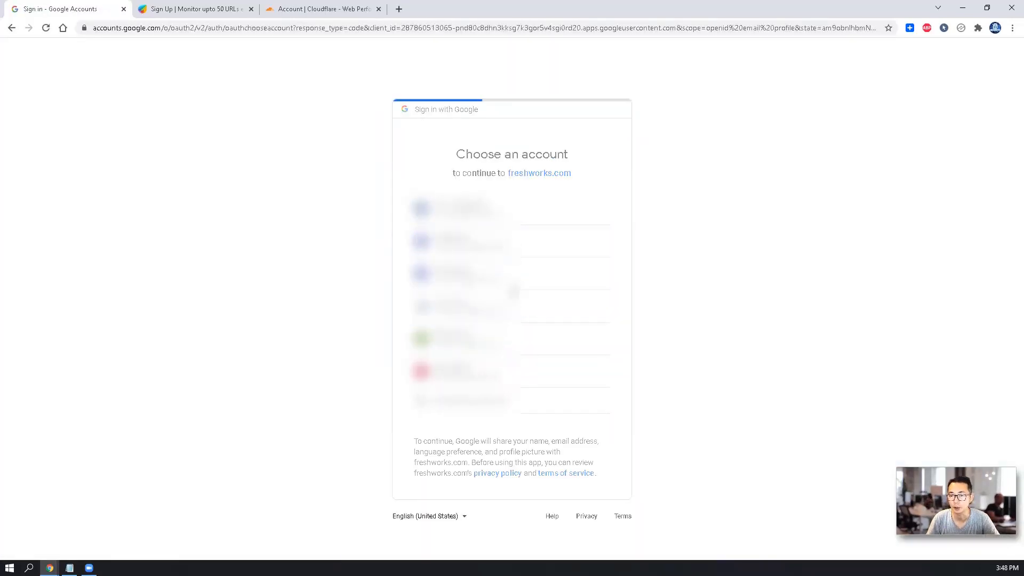
{"action": "left_click", "coordinate": [457, 209]}
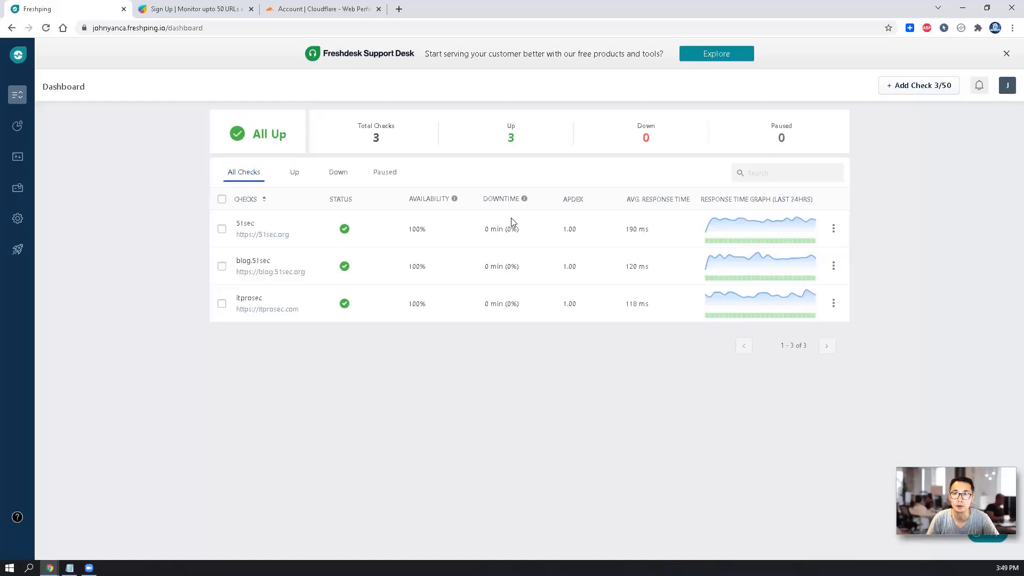
{"action": "mouse_move", "coordinate": [512, 254]}
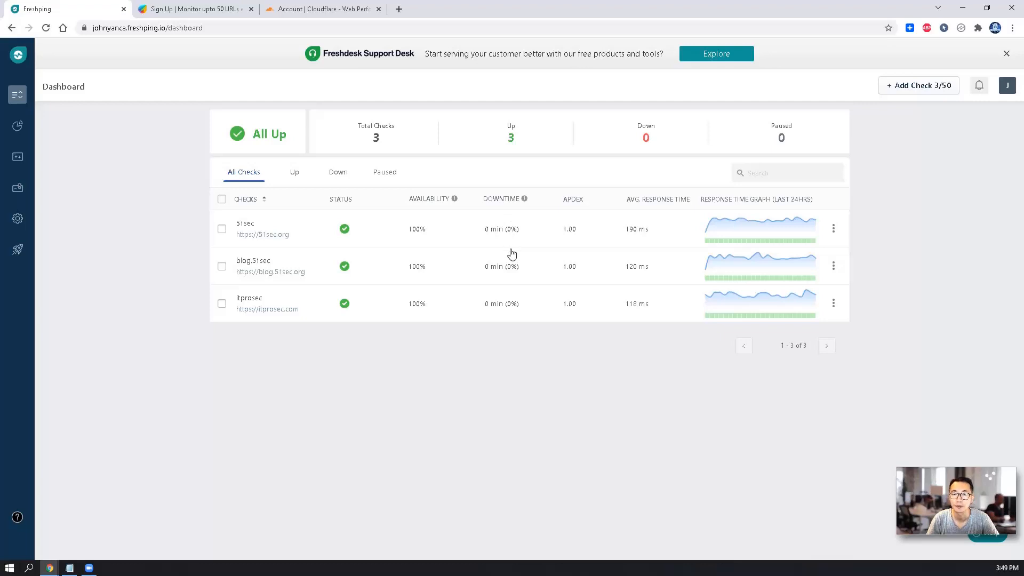
{"action": "mouse_move", "coordinate": [178, 248]}
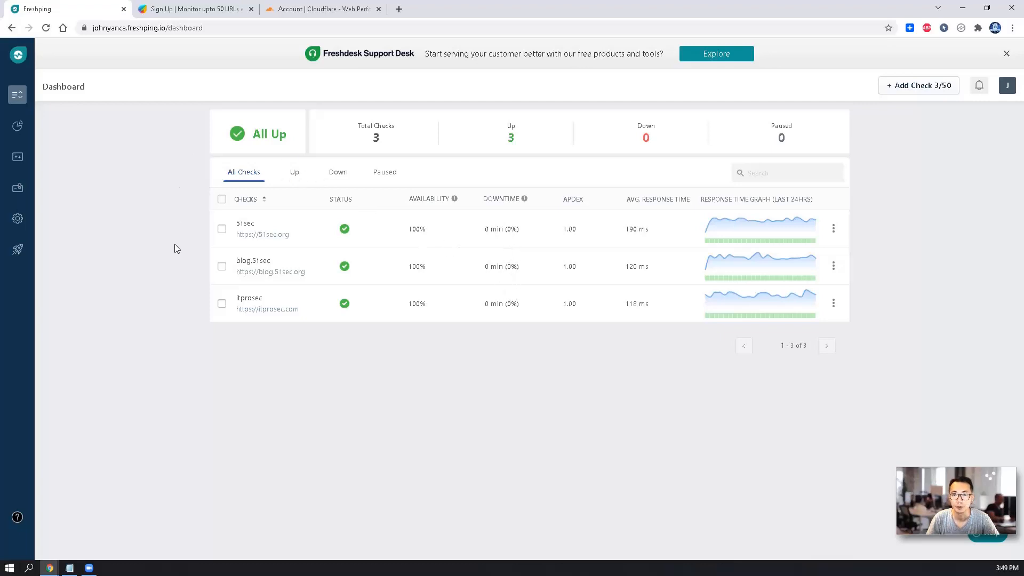
{"action": "mouse_move", "coordinate": [273, 313]}
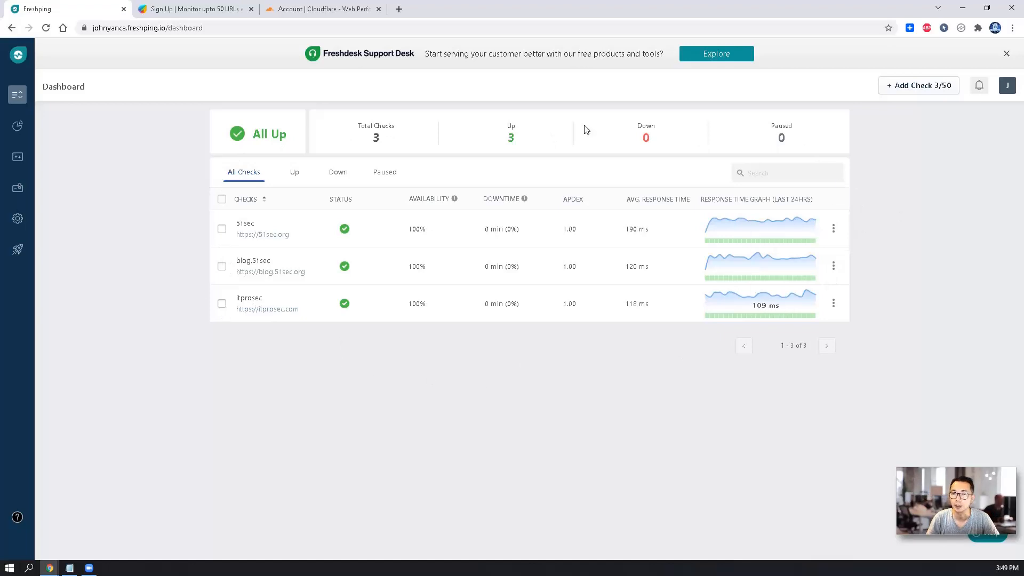
{"action": "left_click", "coordinate": [17, 126]}
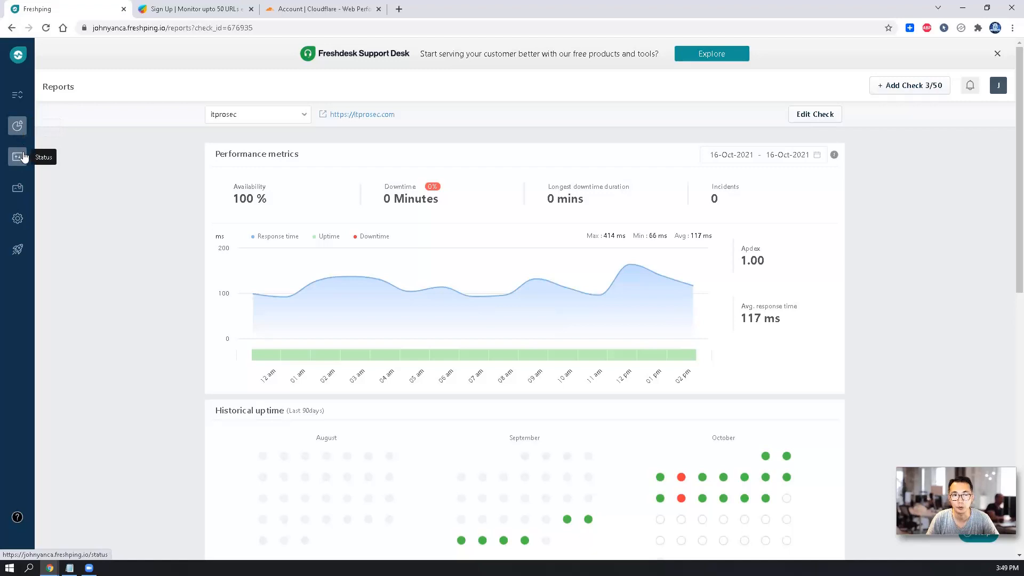
{"action": "left_click", "coordinate": [17, 156]}
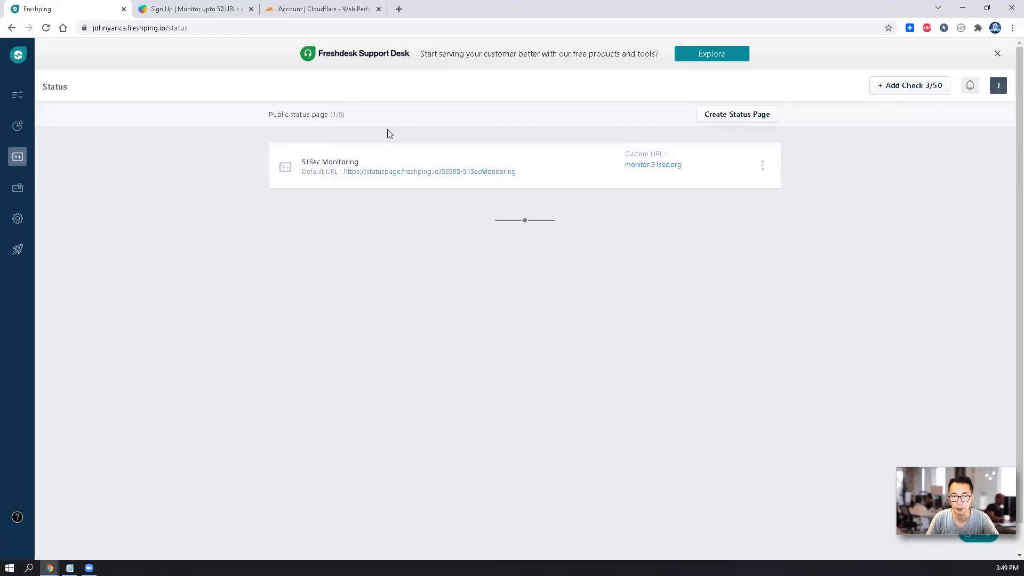
{"action": "mouse_move", "coordinate": [18, 188]}
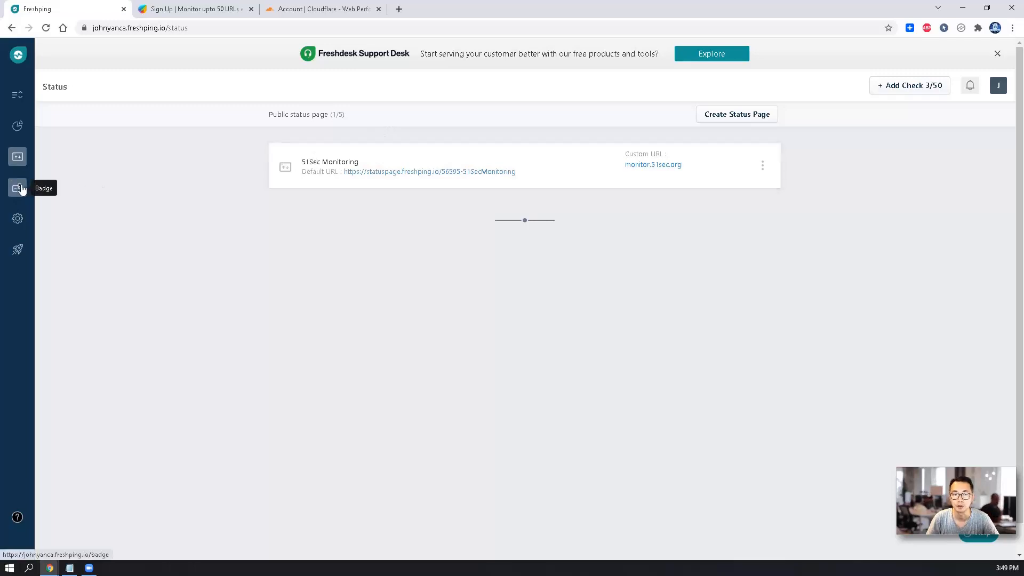
{"action": "left_click", "coordinate": [18, 187]}
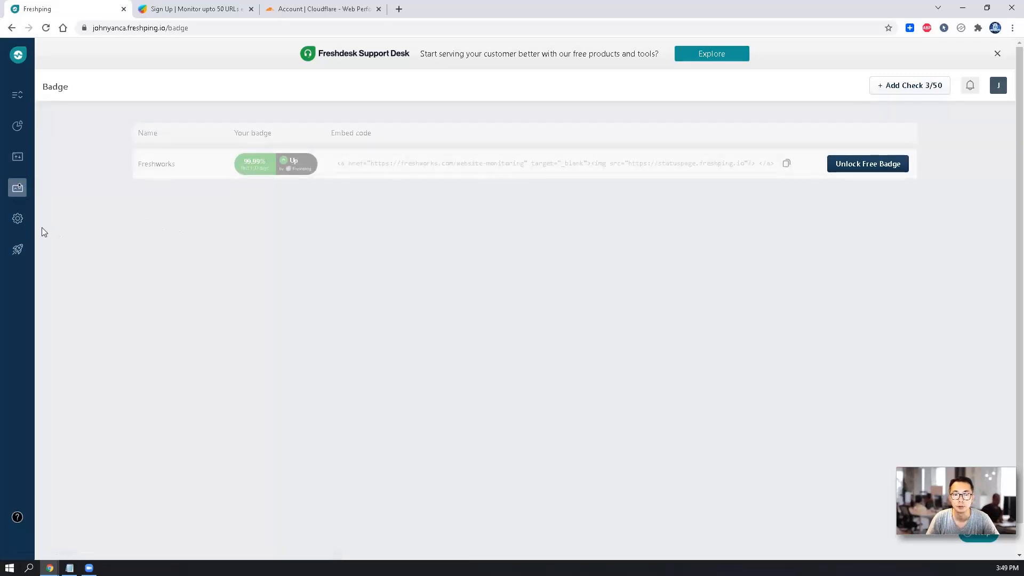
{"action": "left_click", "coordinate": [17, 218]}
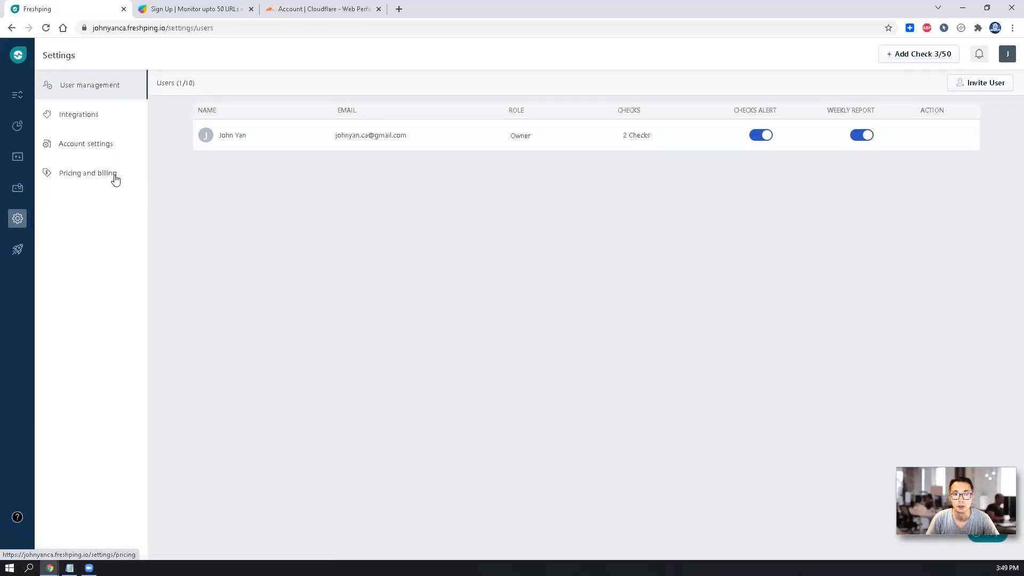
{"action": "left_click", "coordinate": [86, 173]}
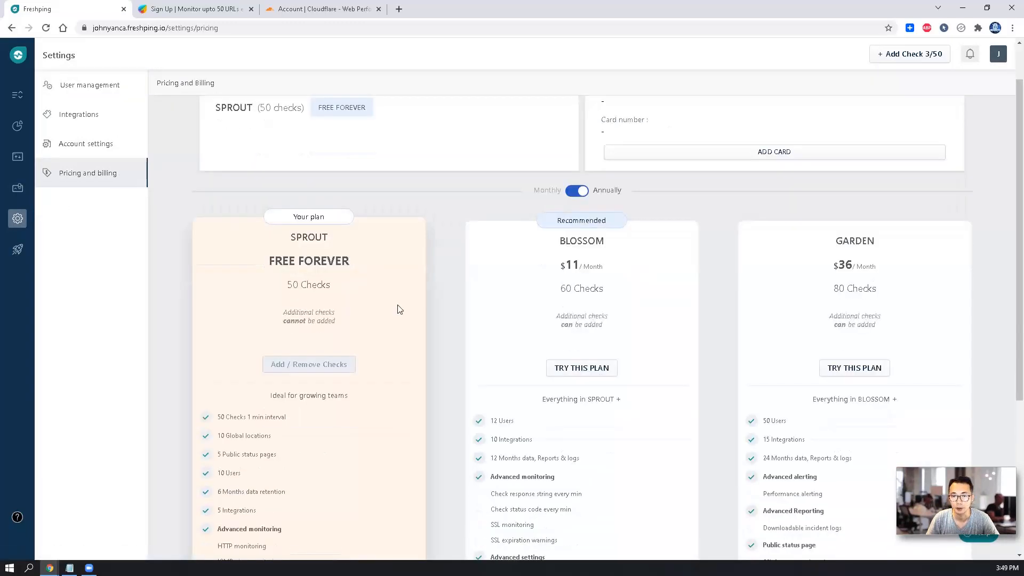
{"action": "scroll", "scroll_direction": "down", "scroll_amount": 3}
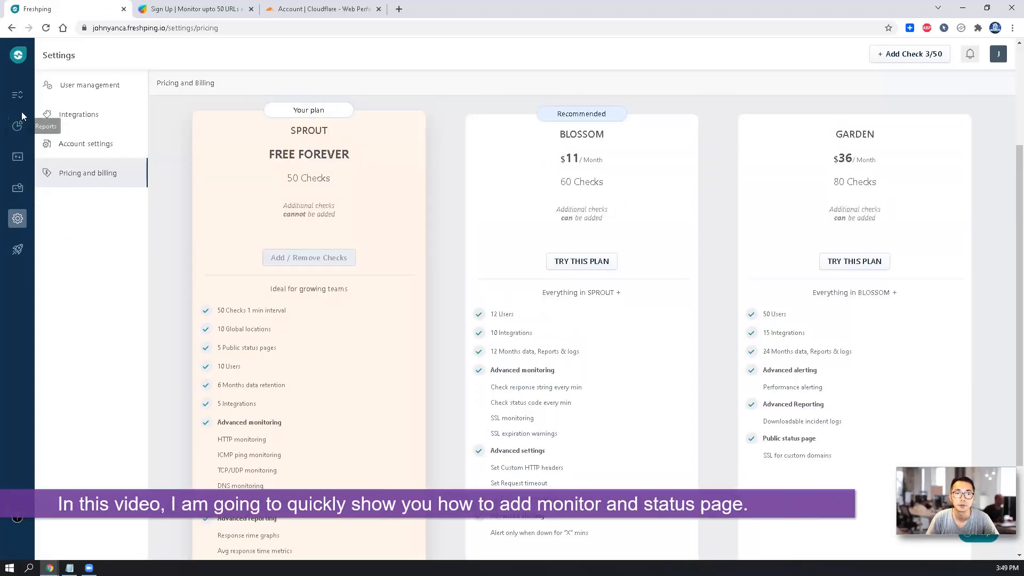
{"action": "mouse_move", "coordinate": [17, 123]}
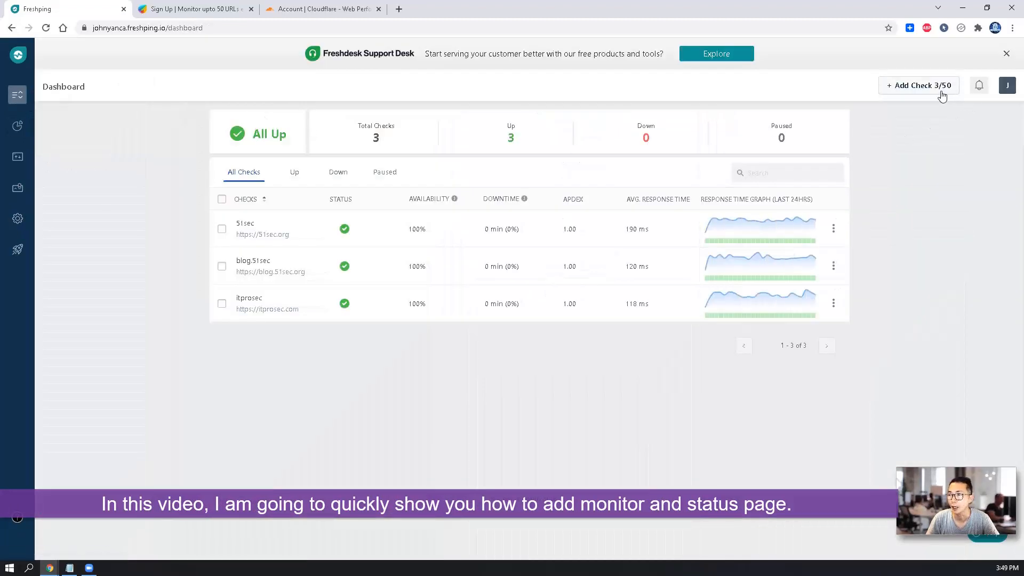
{"action": "left_click", "coordinate": [919, 86]}
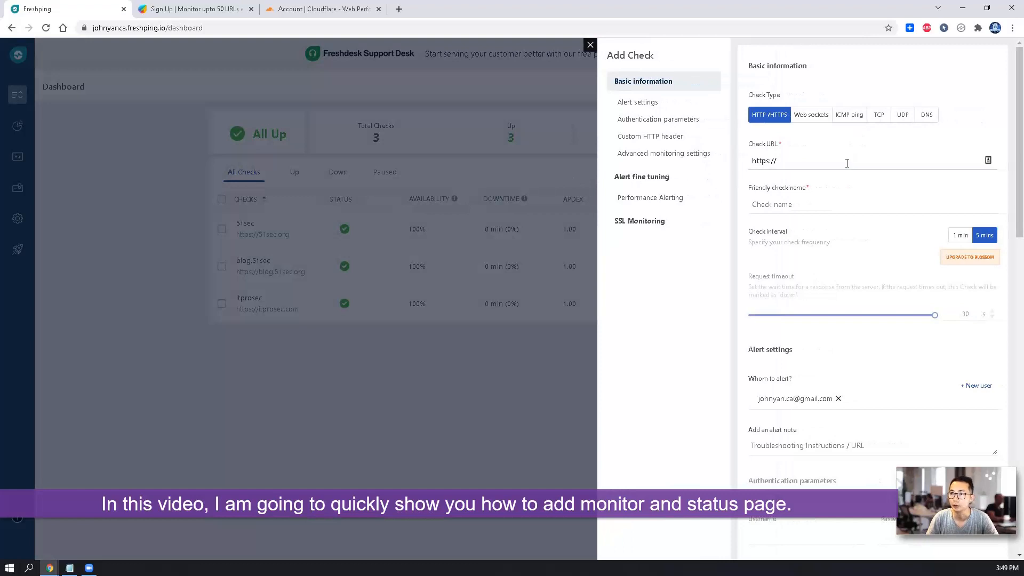
{"action": "type", "text": "itpro"}
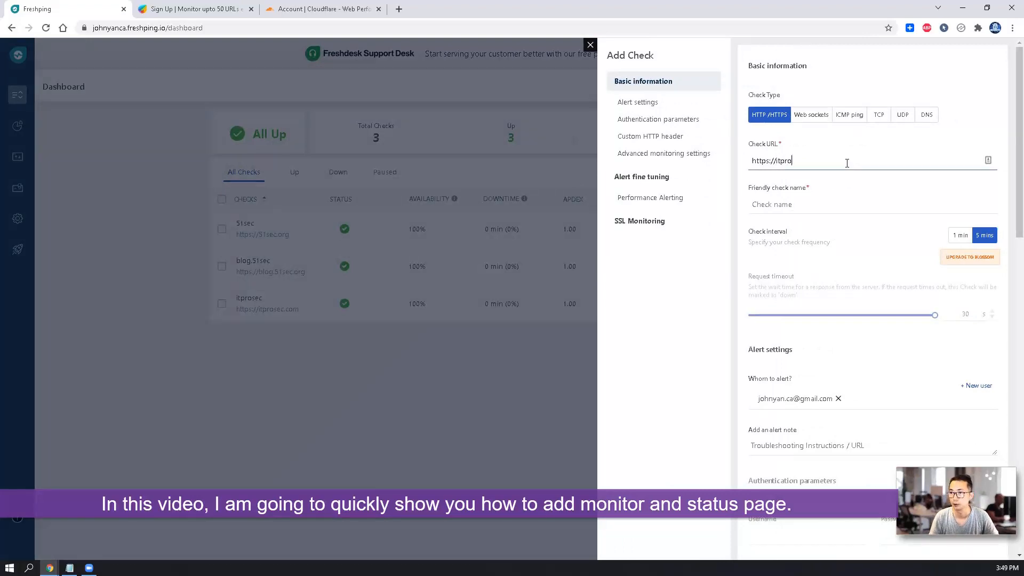
{"action": "type", "text": "sec"}
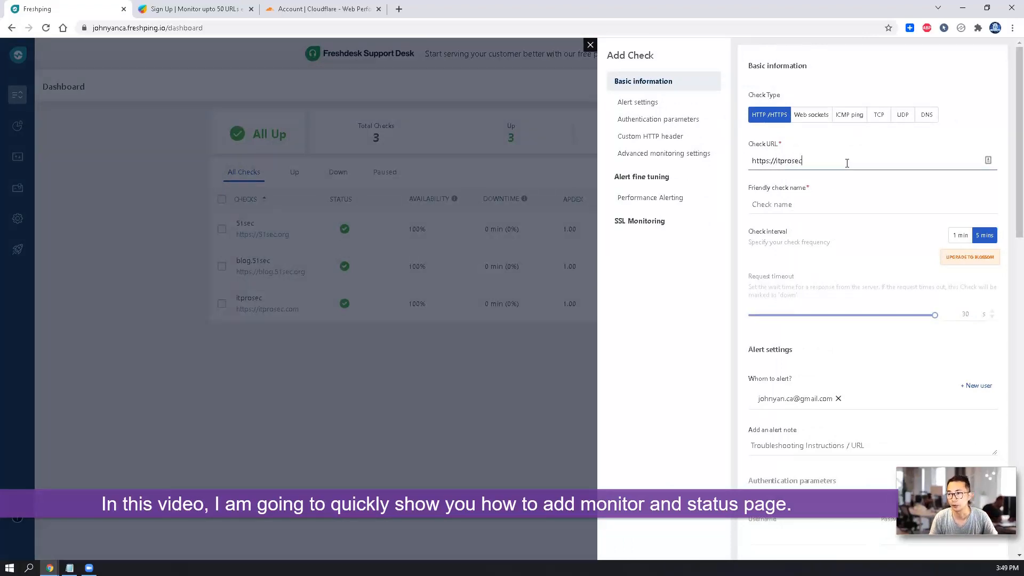
{"action": "type", "text": ".com/monitor"}
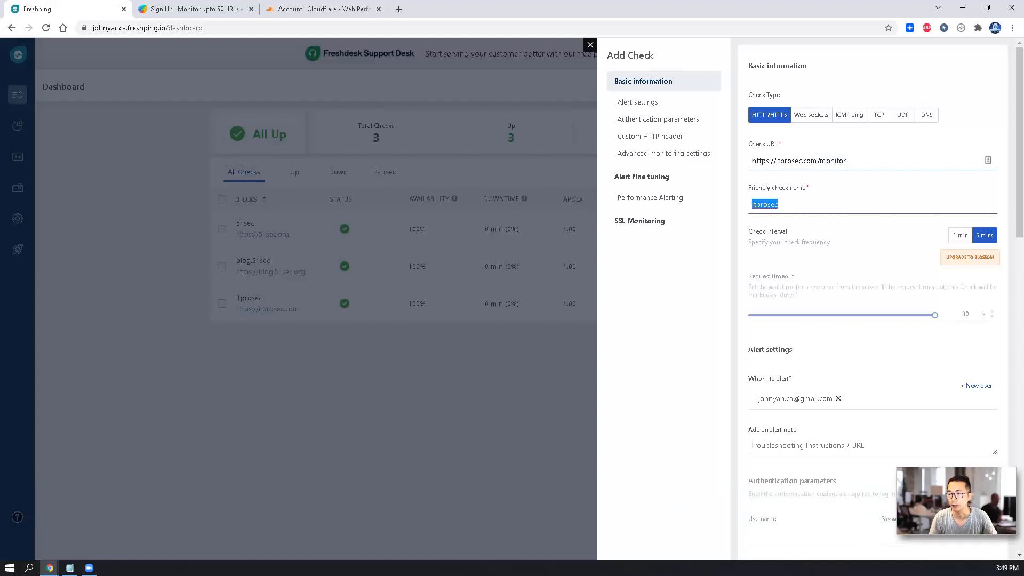
{"action": "type", "text": "home"}
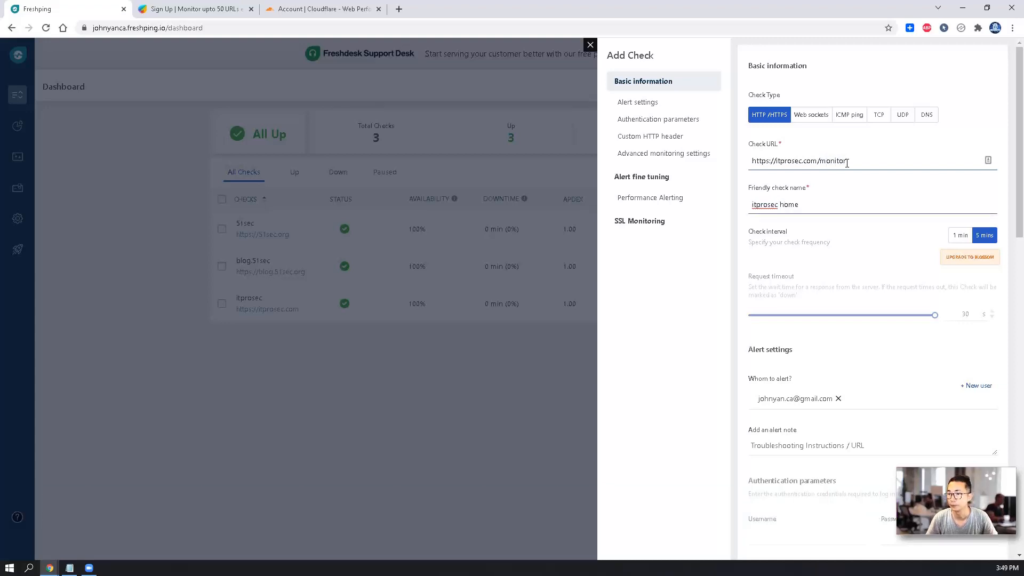
{"action": "scroll", "scroll_direction": "down", "scroll_amount": 3}
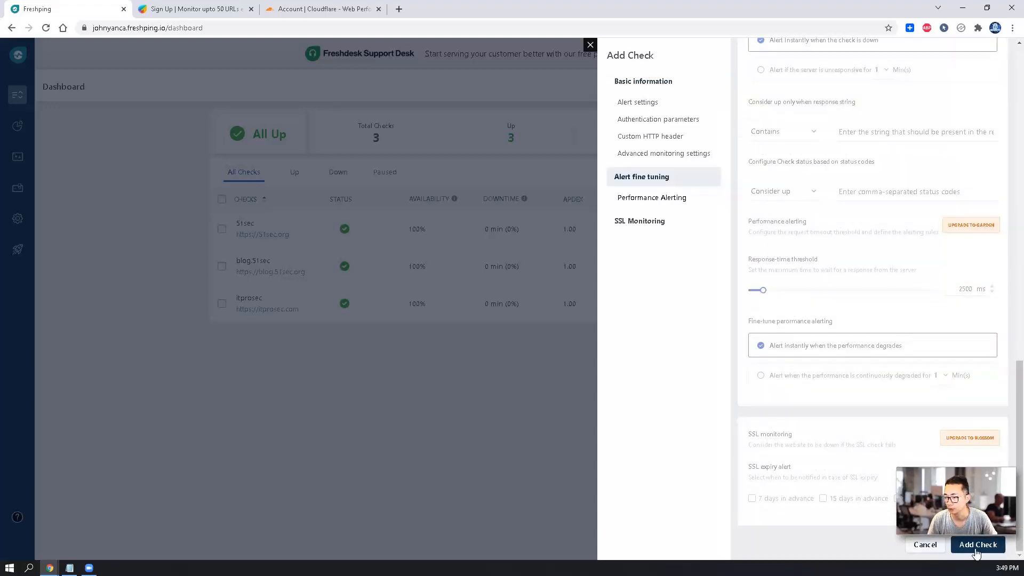
{"action": "left_click", "coordinate": [978, 544]}
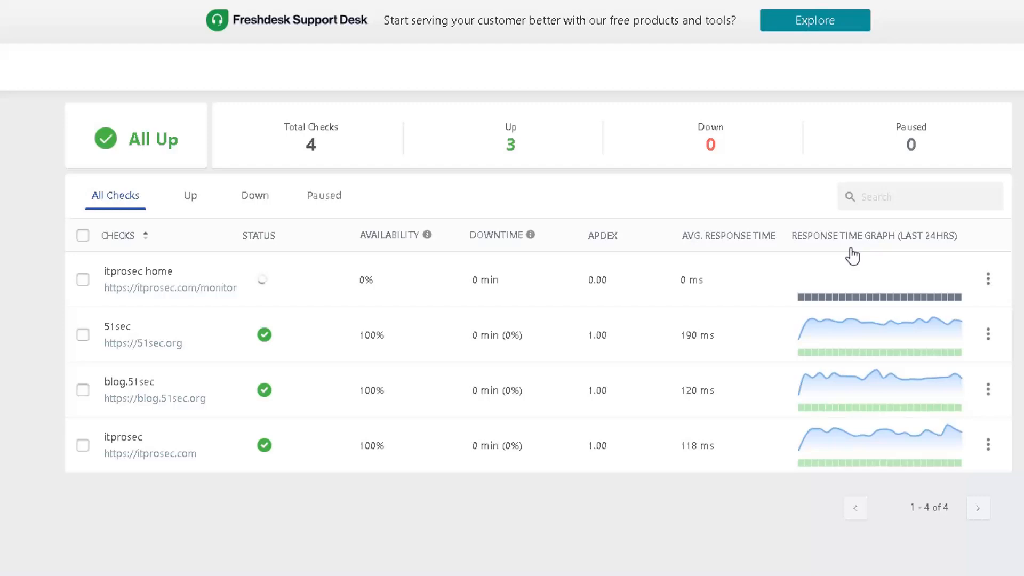
{"action": "mouse_move", "coordinate": [844, 254]}
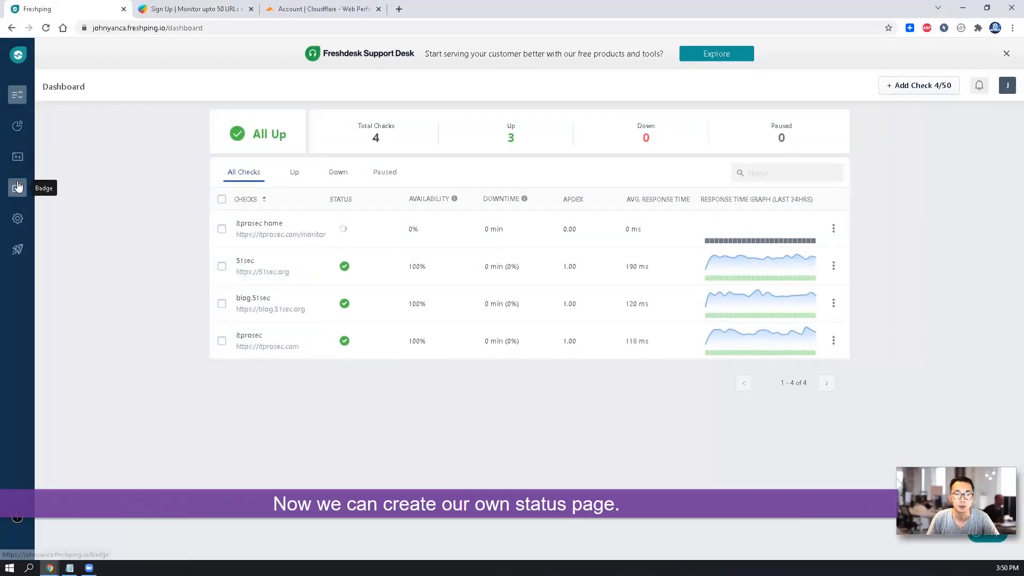
Step: Create a new public status page named ITPROSEC
{"action": "left_click", "coordinate": [17, 156]}
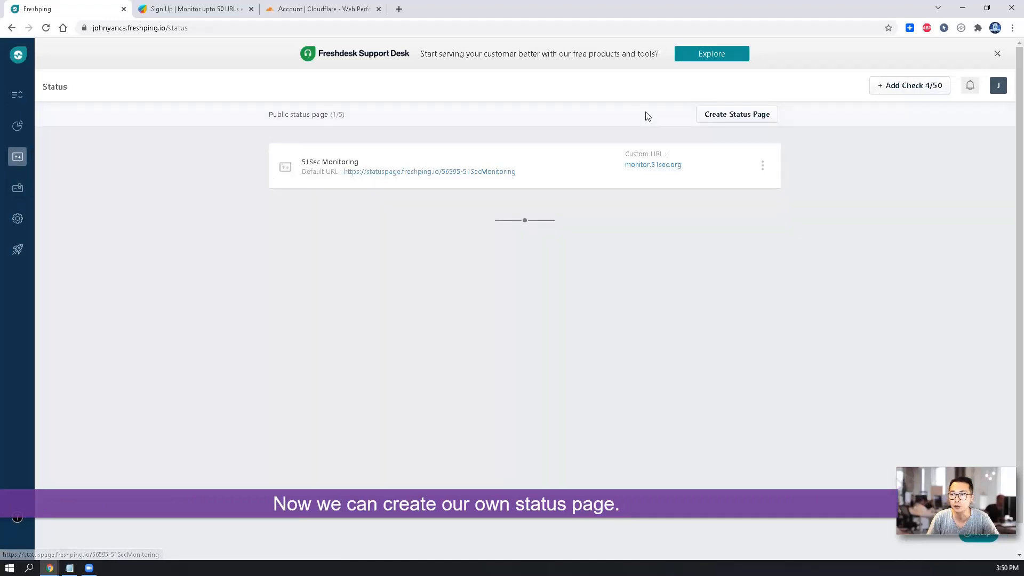
{"action": "left_click", "coordinate": [737, 114]}
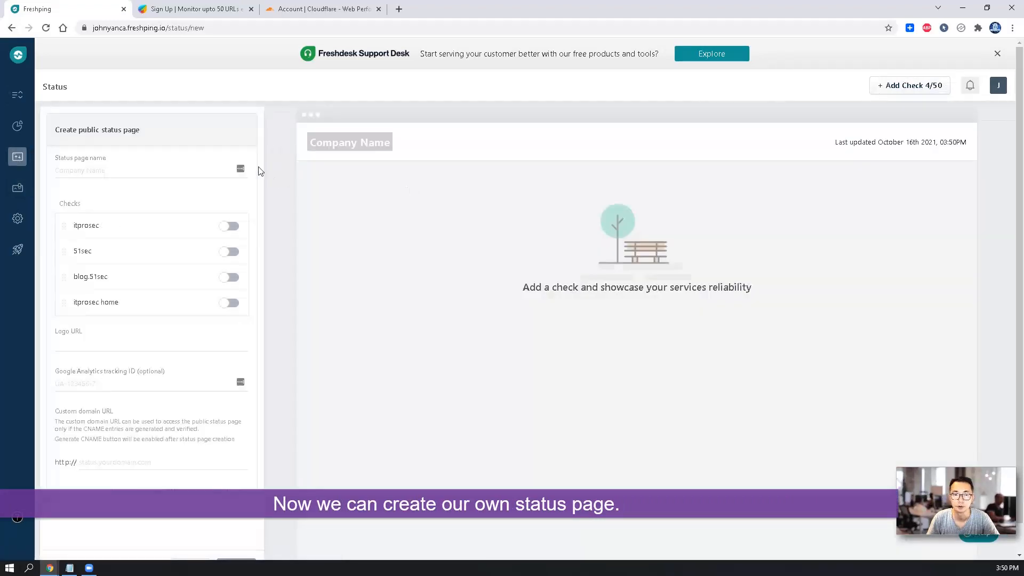
{"action": "left_click", "coordinate": [126, 170]}
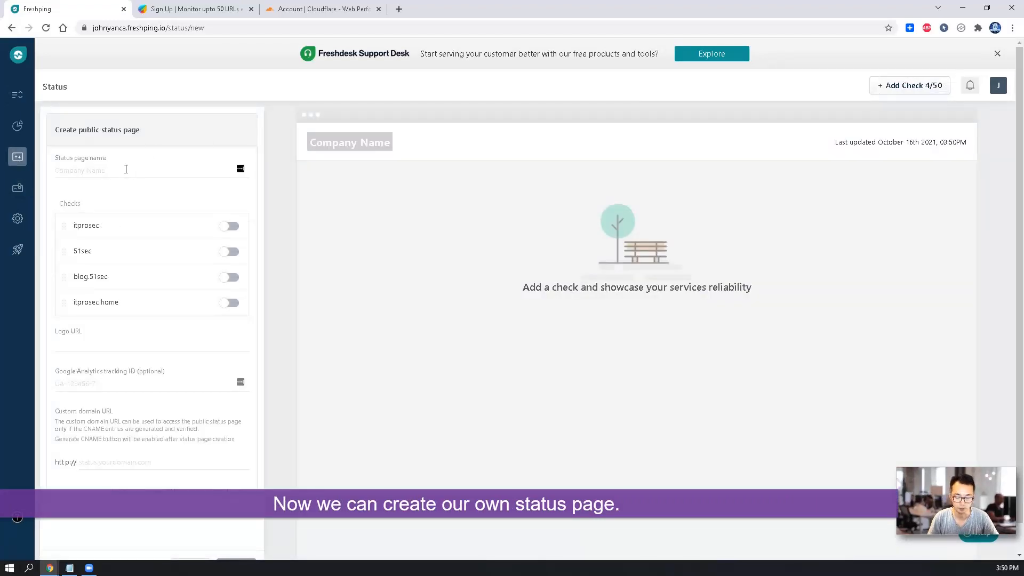
{"action": "type", "text": "ITPROSEC"}
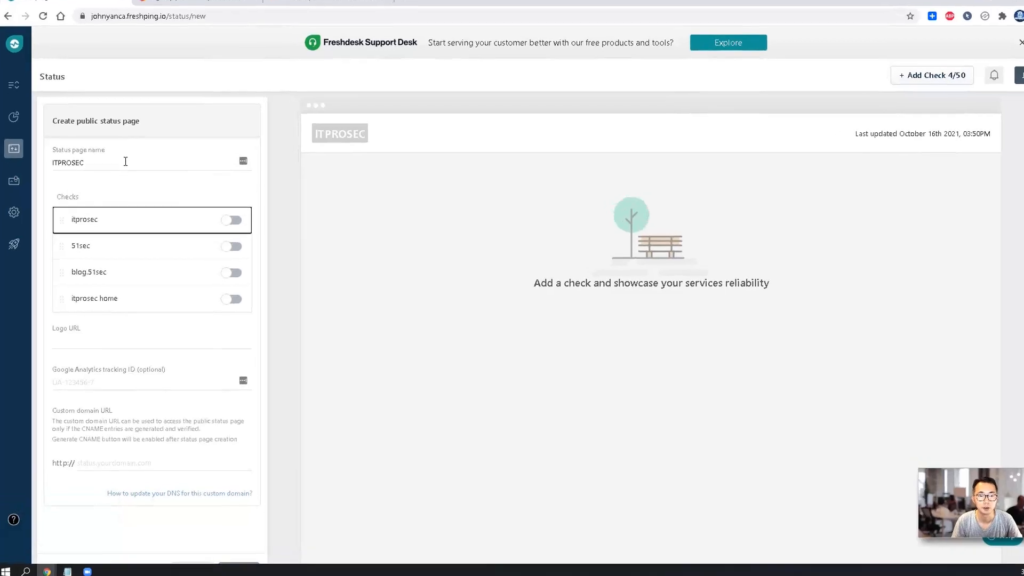
Step: Include the itprosec and itprosec home checks, then switch to Cloudflare's itprosec.com dashboard
{"action": "left_click", "coordinate": [231, 220]}
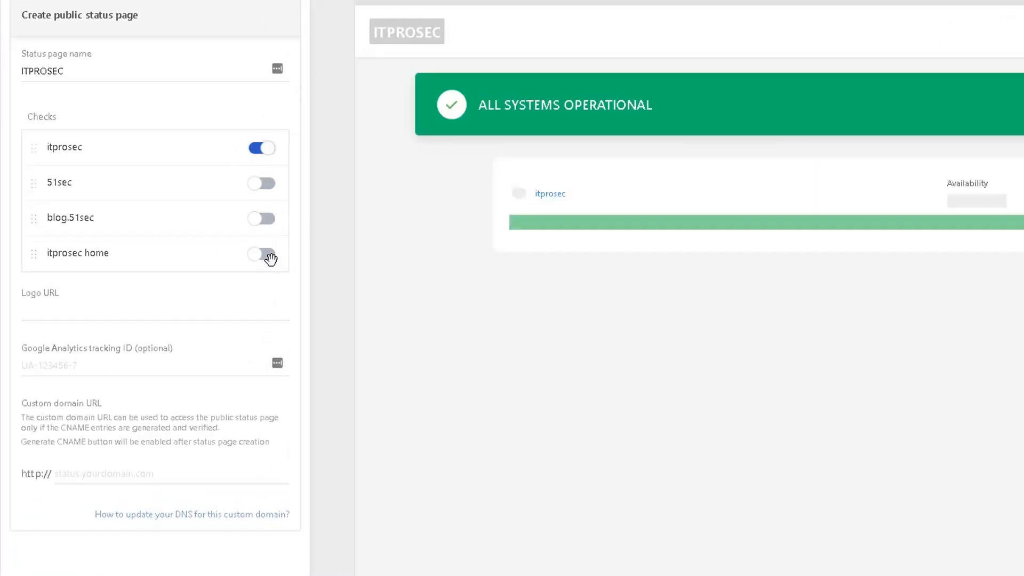
{"action": "left_click", "coordinate": [262, 254]}
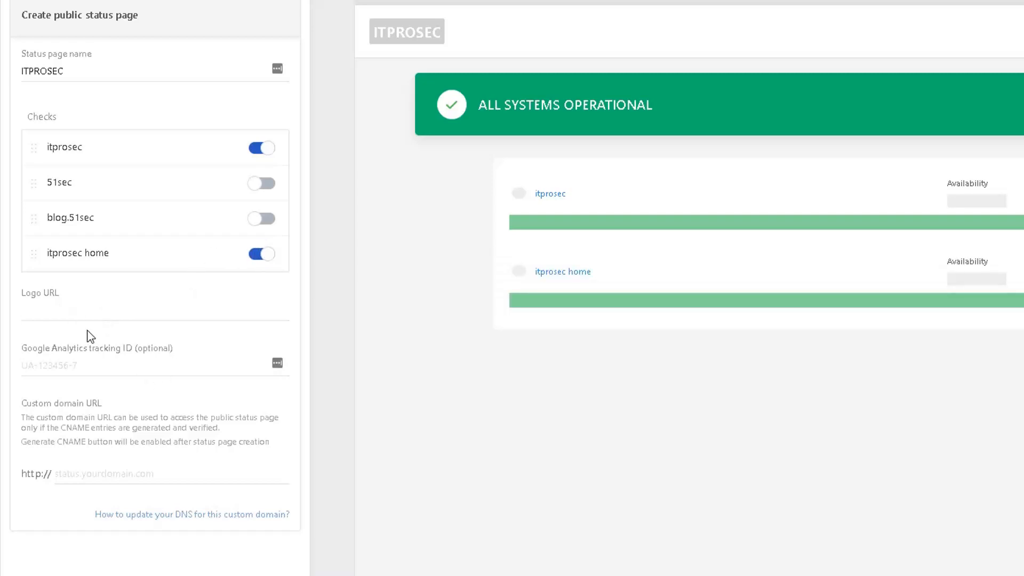
{"action": "left_click", "coordinate": [107, 310]}
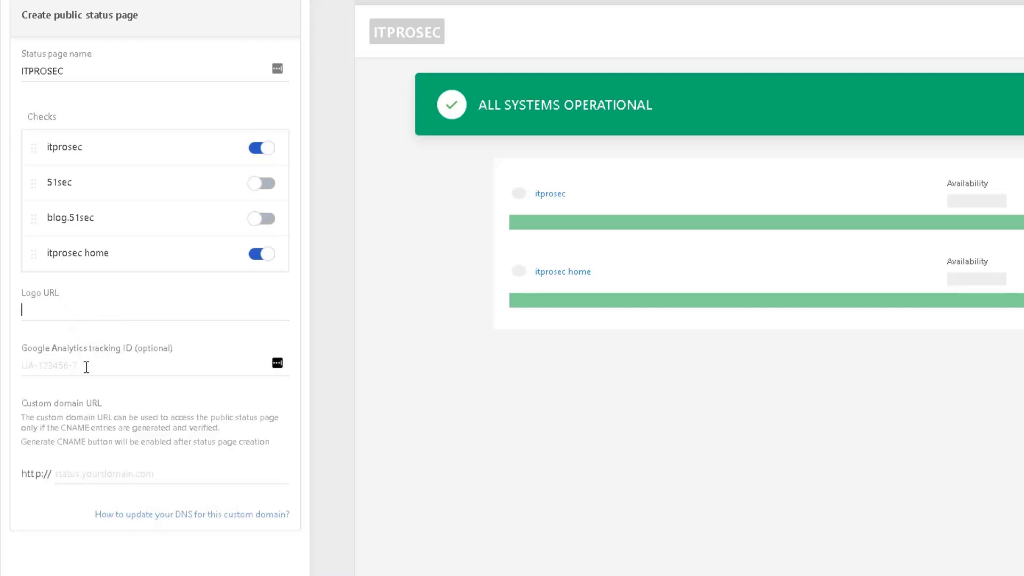
{"action": "mouse_move", "coordinate": [80, 357]}
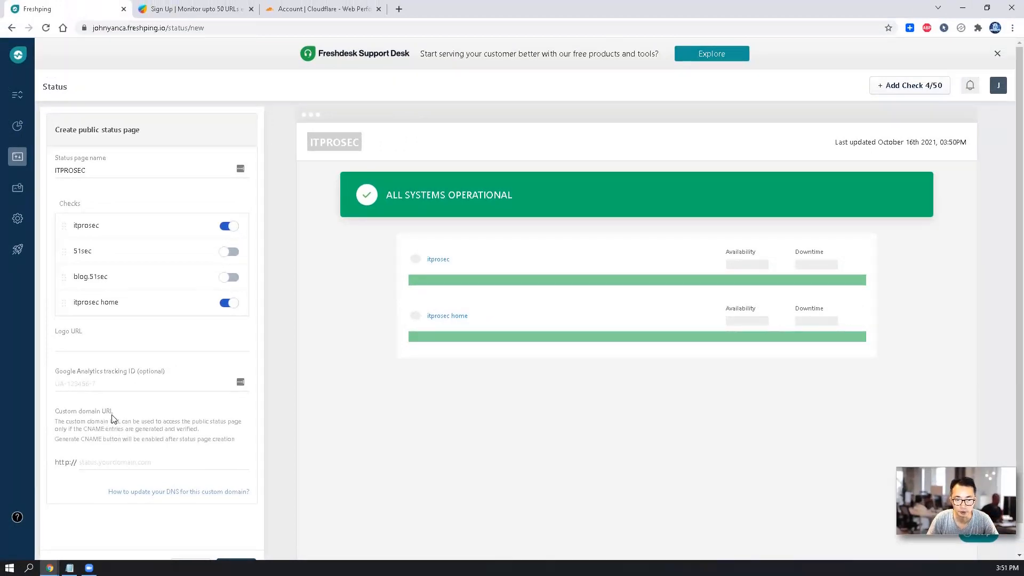
{"action": "mouse_move", "coordinate": [143, 413]}
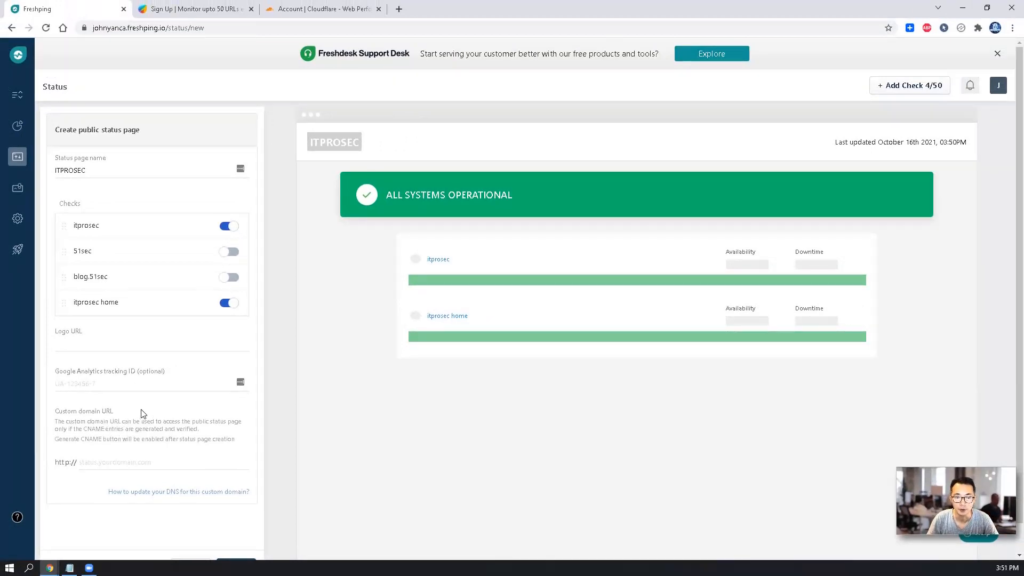
{"action": "left_click", "coordinate": [326, 9]}
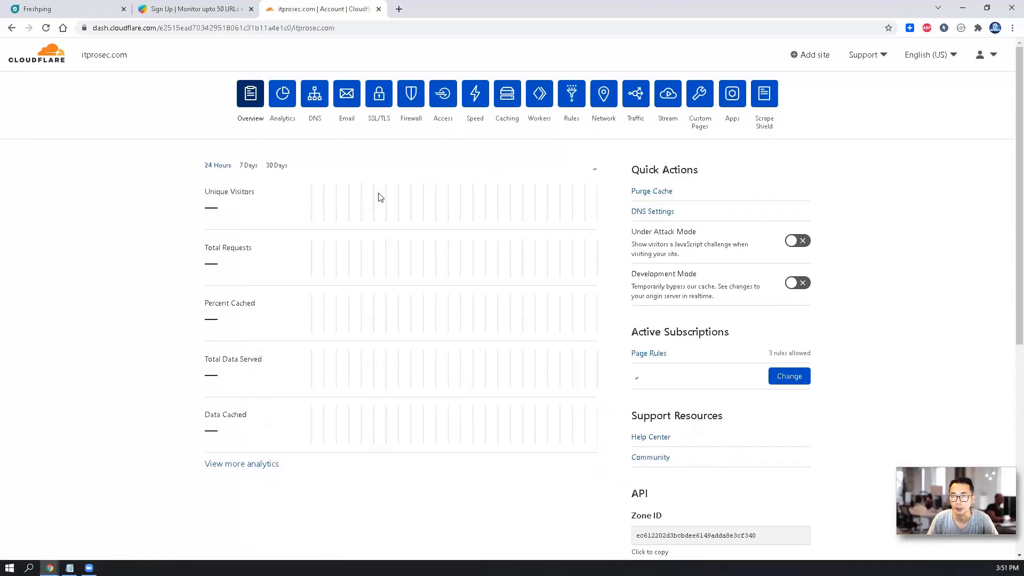
Step: Scroll through itprosec.com's A, CNAME, MX and TXT records, then return to the ITPROSEC draft
{"action": "scroll", "scroll_direction": "down", "scroll_amount": 3}
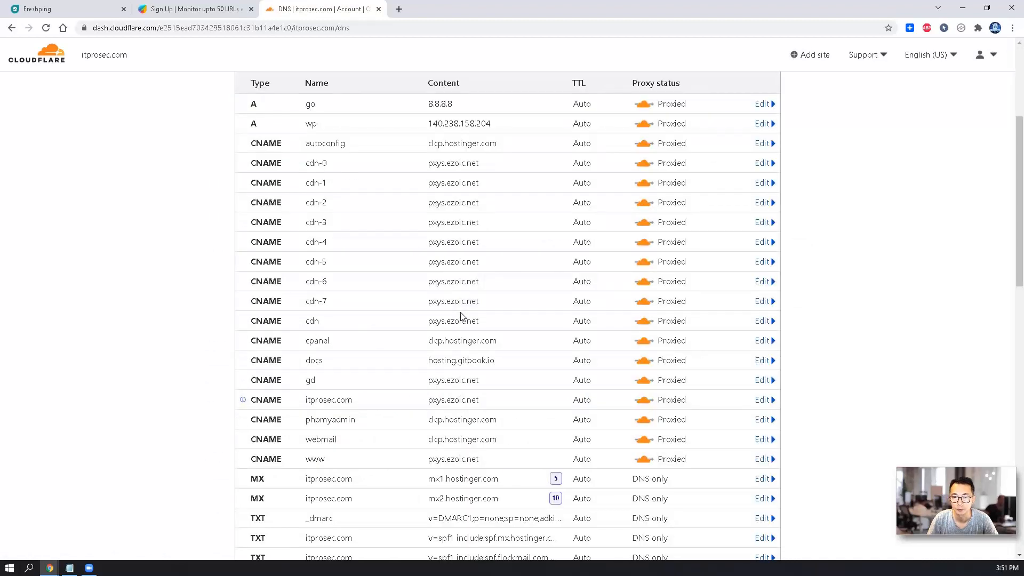
{"action": "scroll", "scroll_direction": "down", "scroll_amount": 3}
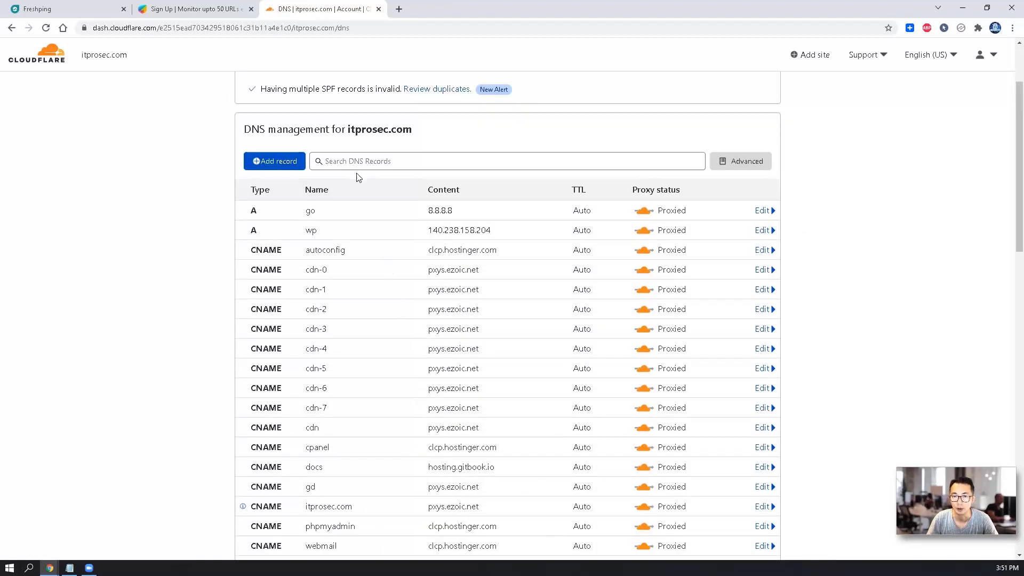
{"action": "left_click", "coordinate": [274, 161]}
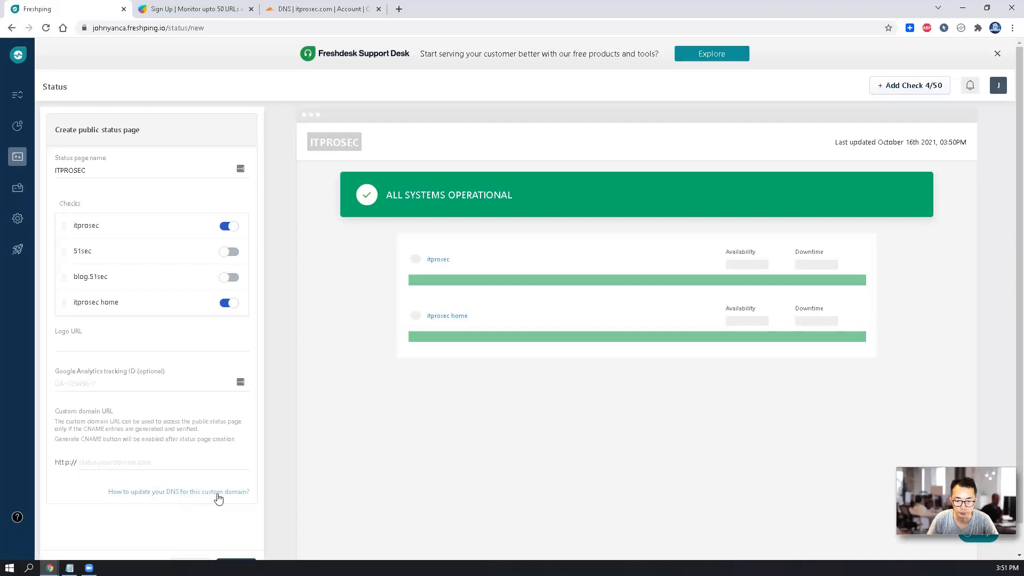
Step: Read Freshping's support article on updating DNS for a status page custom domain
{"action": "left_click", "coordinate": [179, 492]}
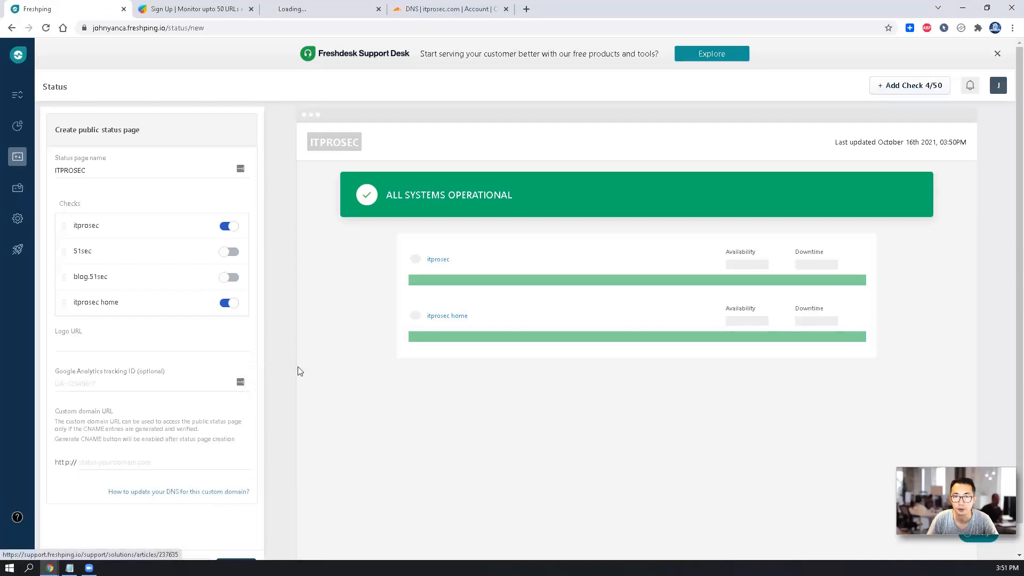
{"action": "left_click", "coordinate": [178, 491]}
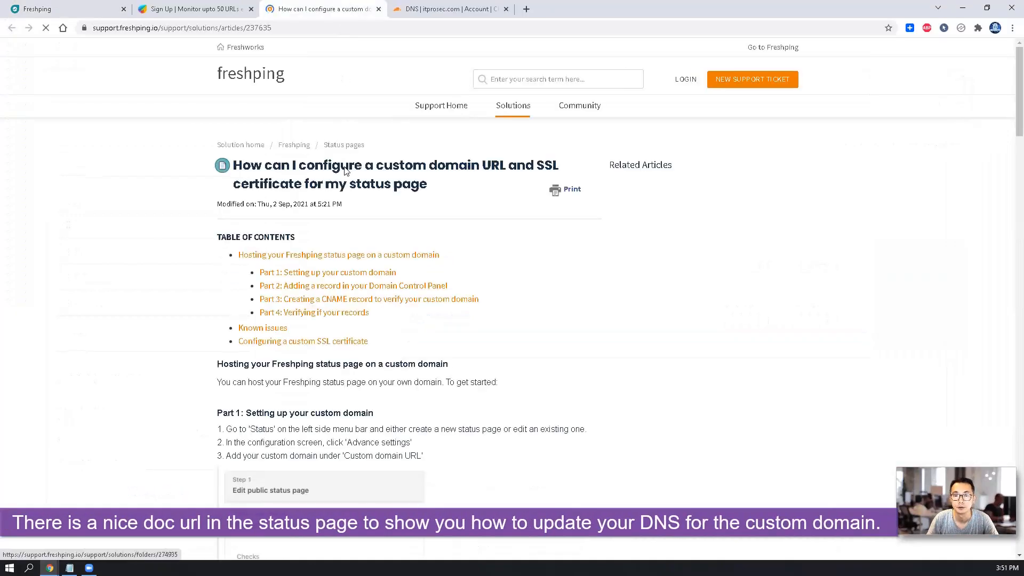
{"action": "scroll", "scroll_direction": "down", "scroll_amount": 3}
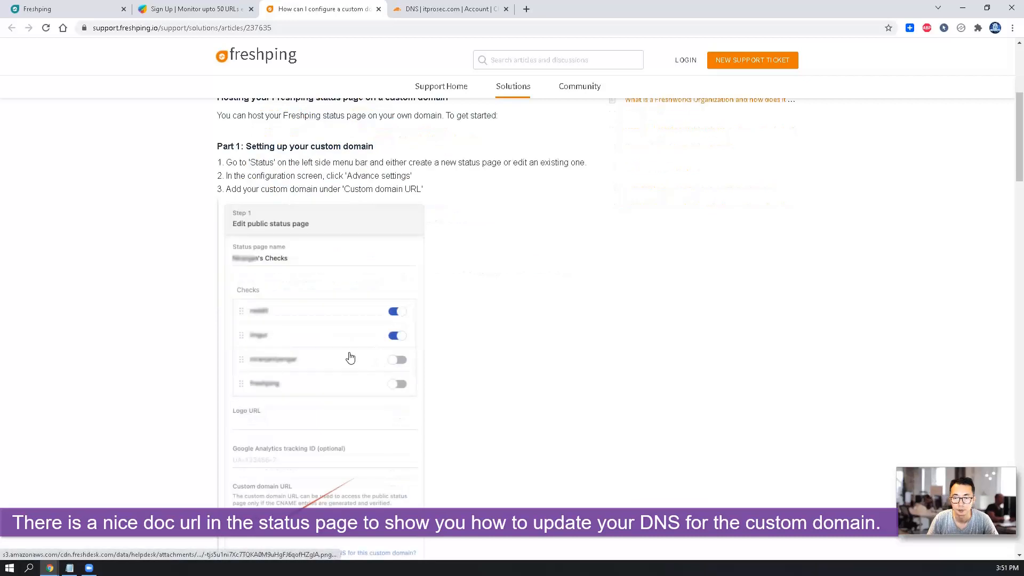
{"action": "scroll", "scroll_direction": "down", "scroll_amount": 3}
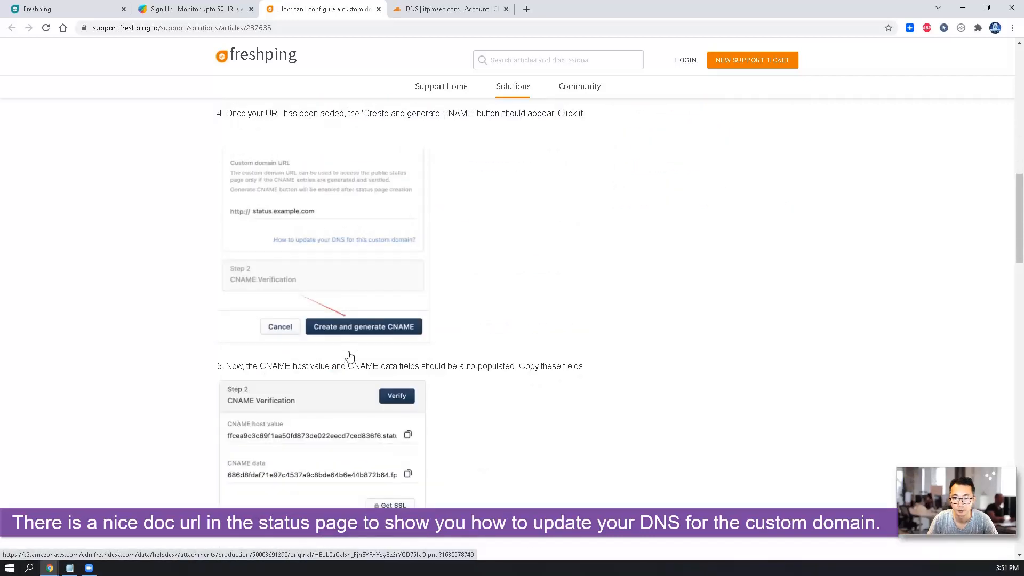
{"action": "mouse_move", "coordinate": [279, 290]}
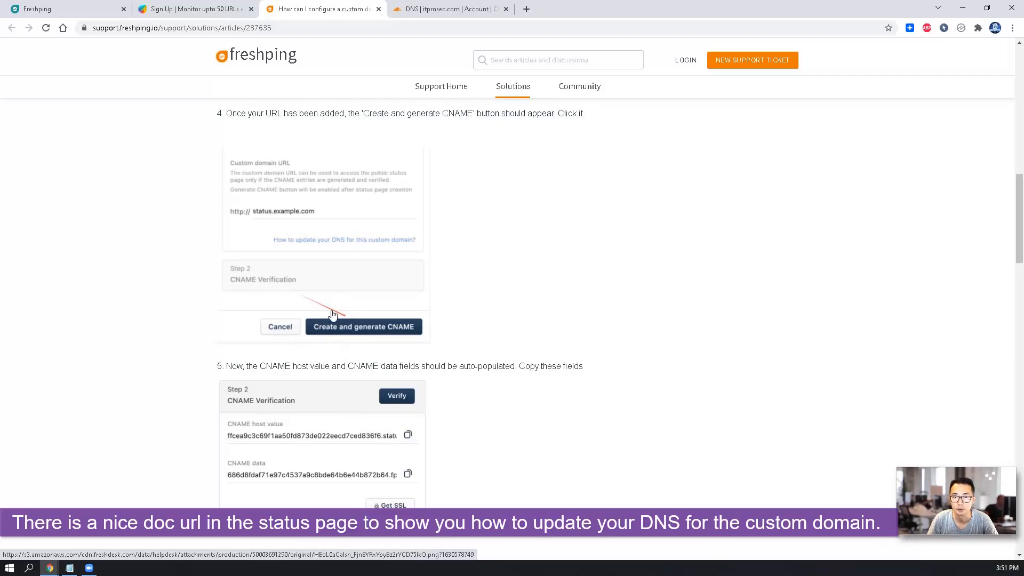
{"action": "left_click", "coordinate": [64, 8]}
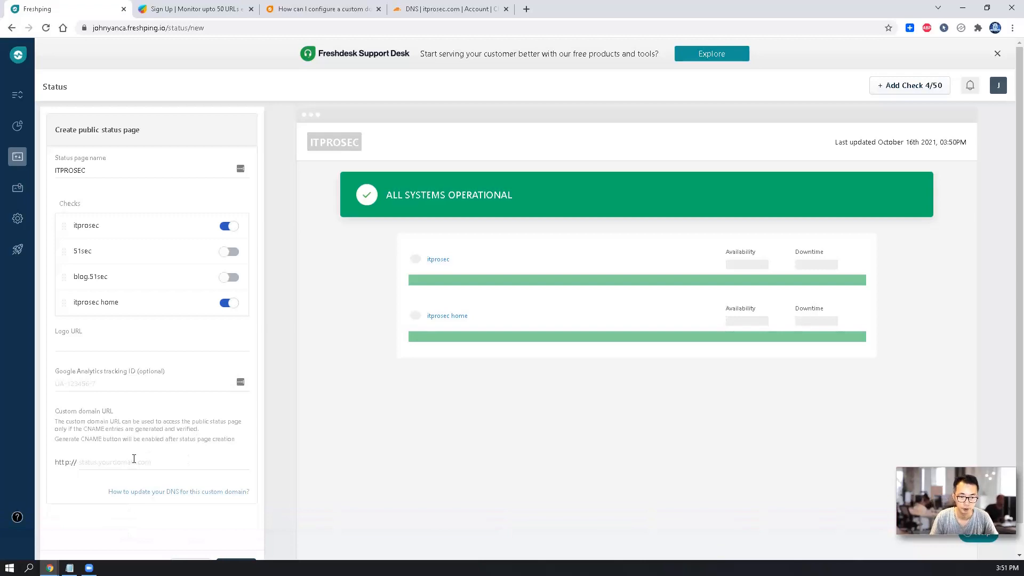
Step: Enter monitor.itprosec.com as the ITPROSEC status page's Custom domain URL
{"action": "type", "text": "monitor.i"}
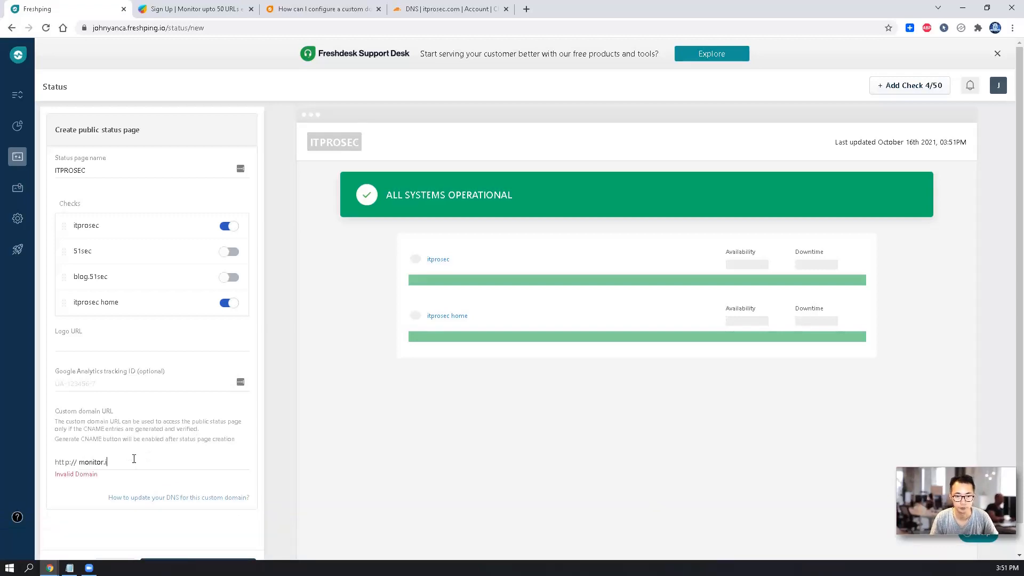
{"action": "type", "text": "tprosec.com"}
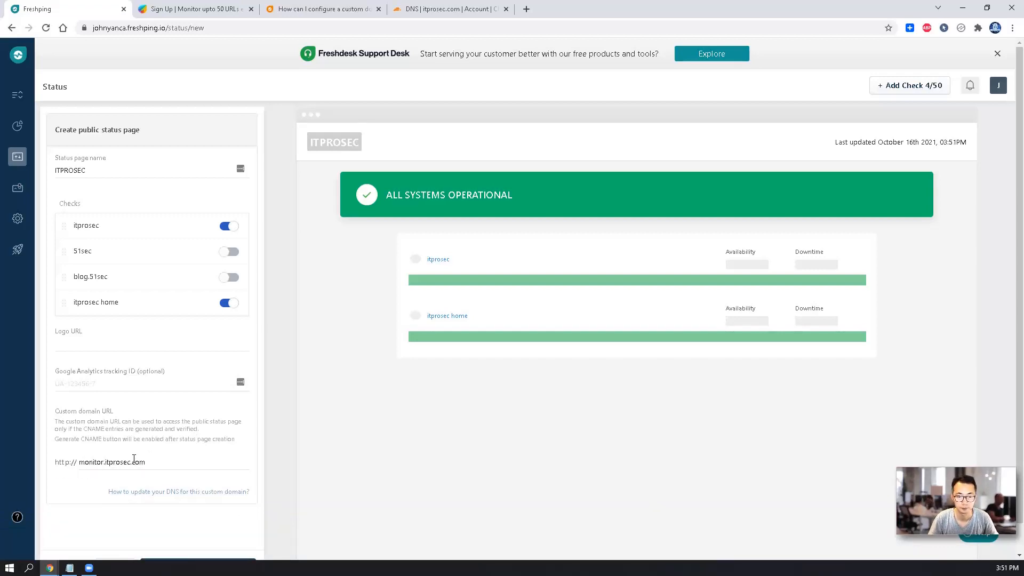
{"action": "left_click", "coordinate": [450, 10]}
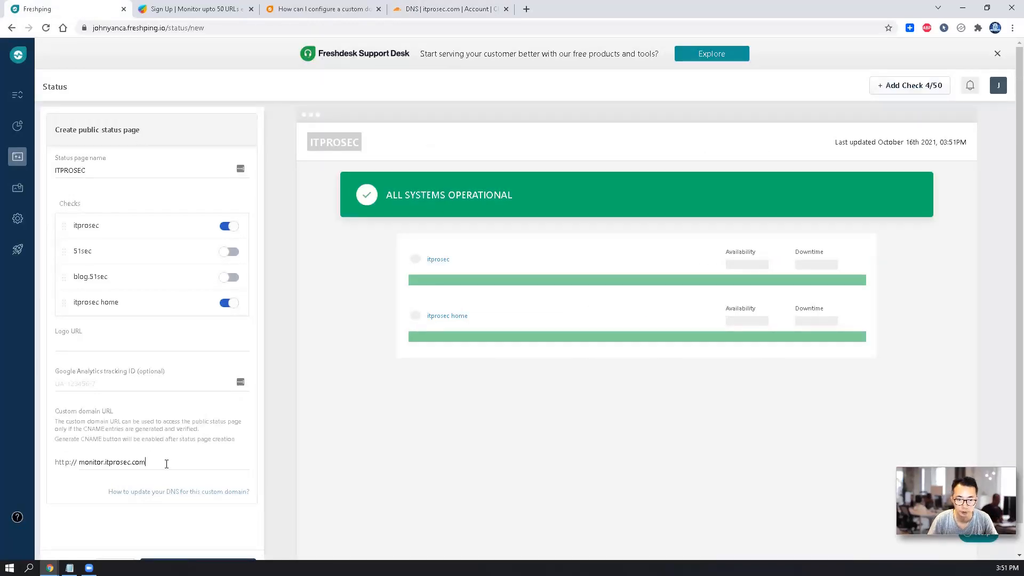
{"action": "mouse_move", "coordinate": [348, 361]}
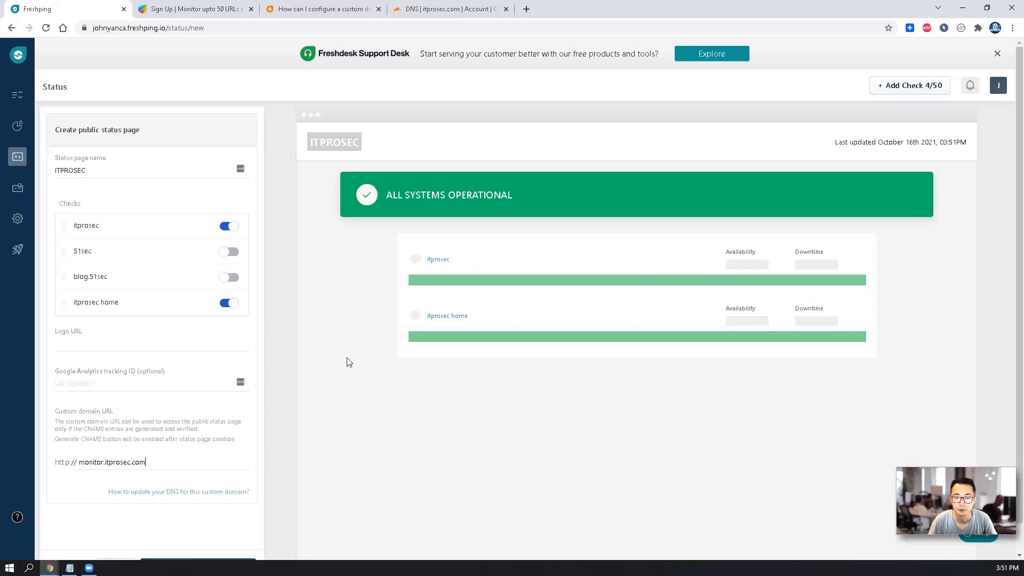
Step: Save the ITPROSEC status page so Freshping generates its CNAME host value and data
{"action": "left_click", "coordinate": [228, 536]}
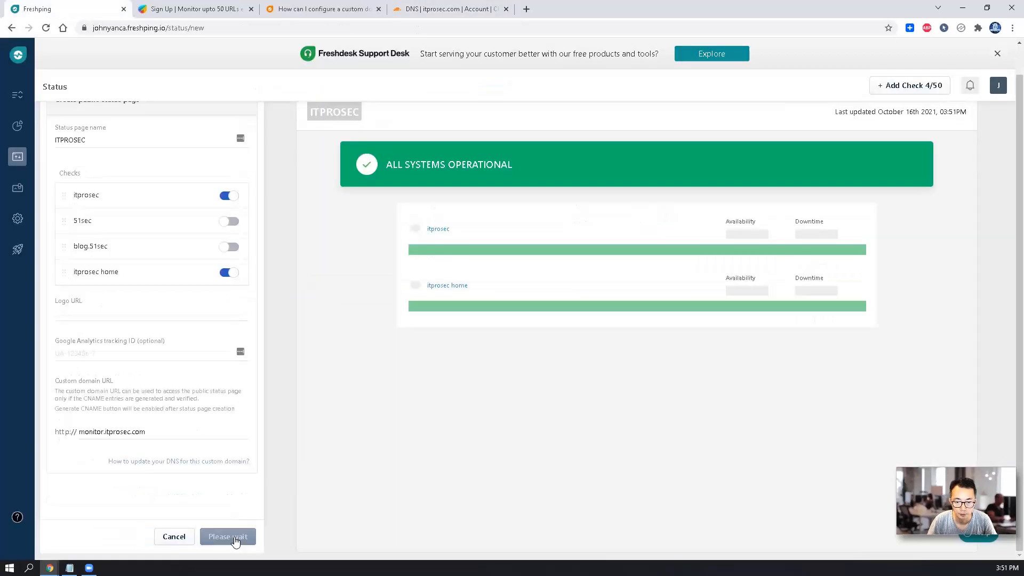
{"action": "left_click", "coordinate": [227, 537]}
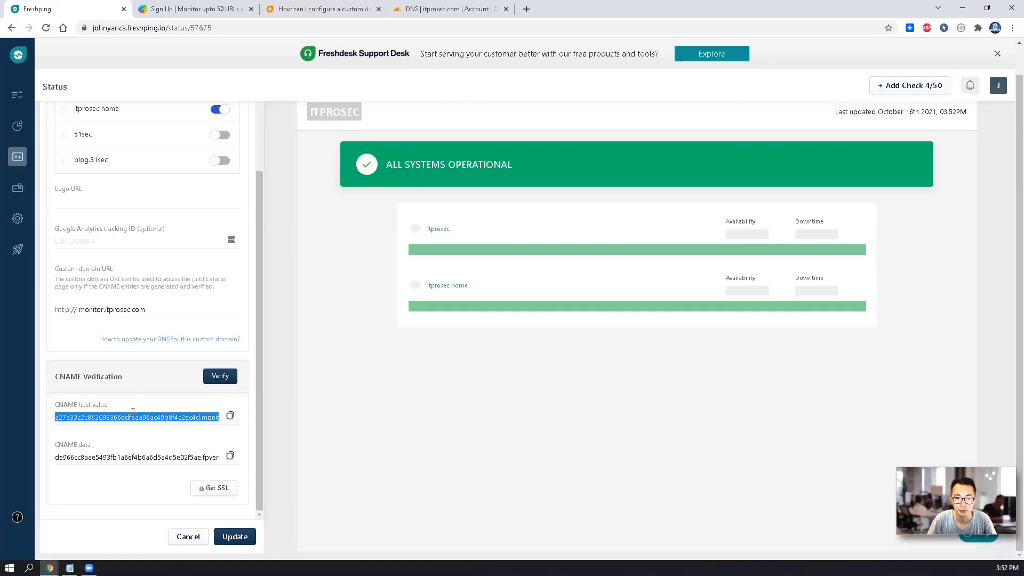
{"action": "mouse_move", "coordinate": [355, 313]}
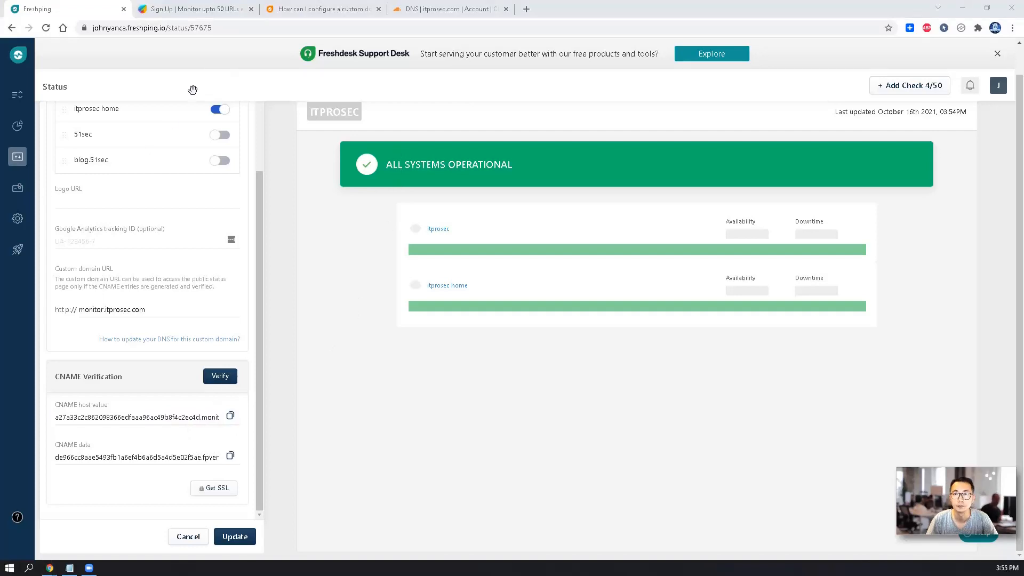
Step: Highlight statuspage.freshping.io in Part 2 of the help article for copying
{"action": "left_click", "coordinate": [331, 9]}
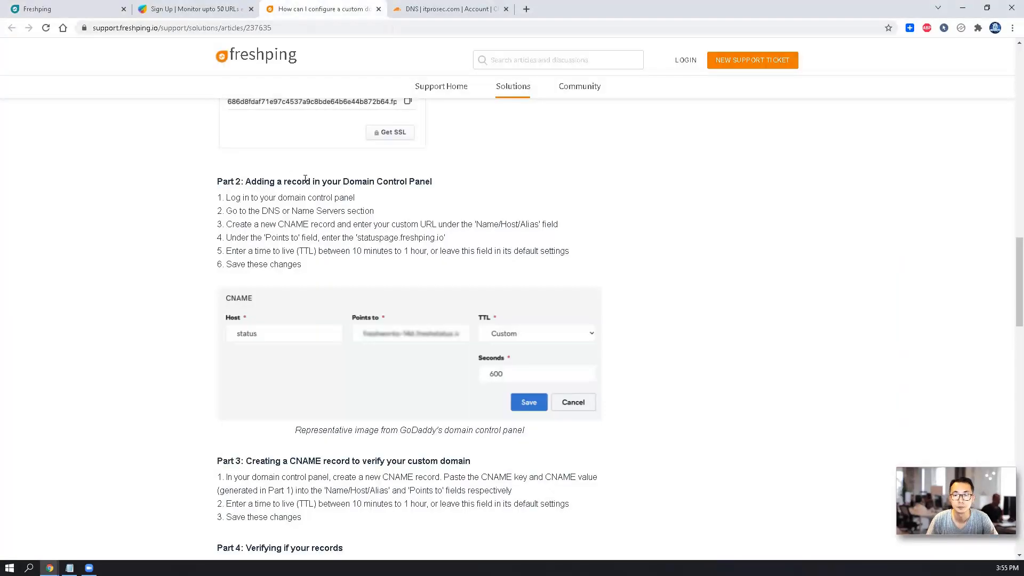
{"action": "scroll", "scroll_direction": "up", "scroll_amount": 3}
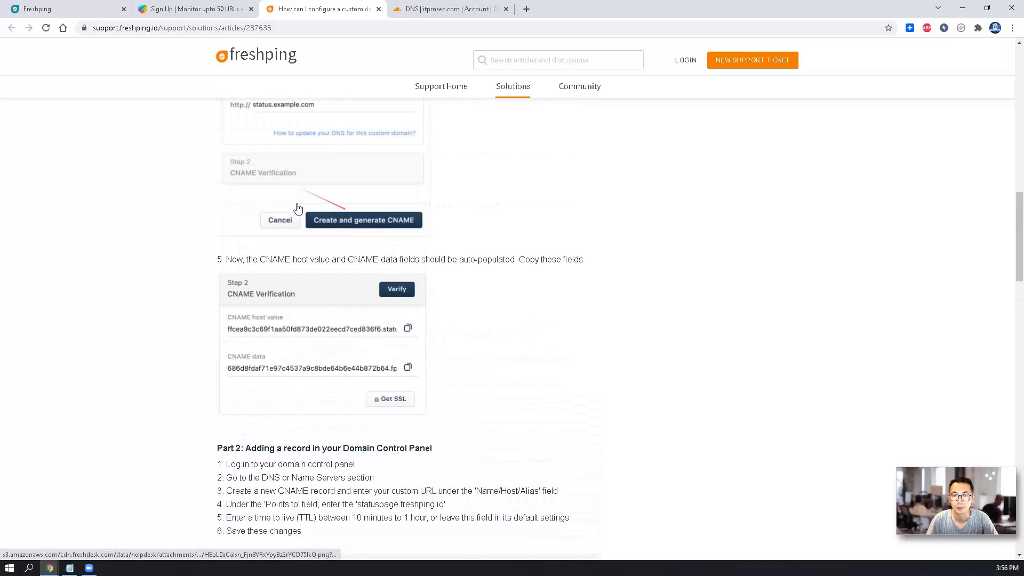
{"action": "scroll", "scroll_direction": "down", "scroll_amount": 3}
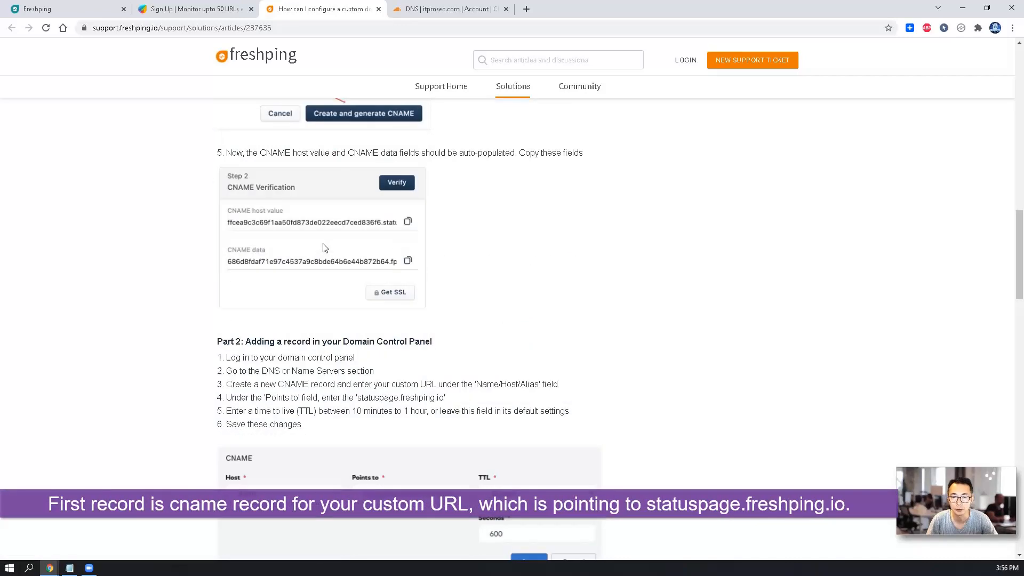
{"action": "mouse_move", "coordinate": [356, 369]}
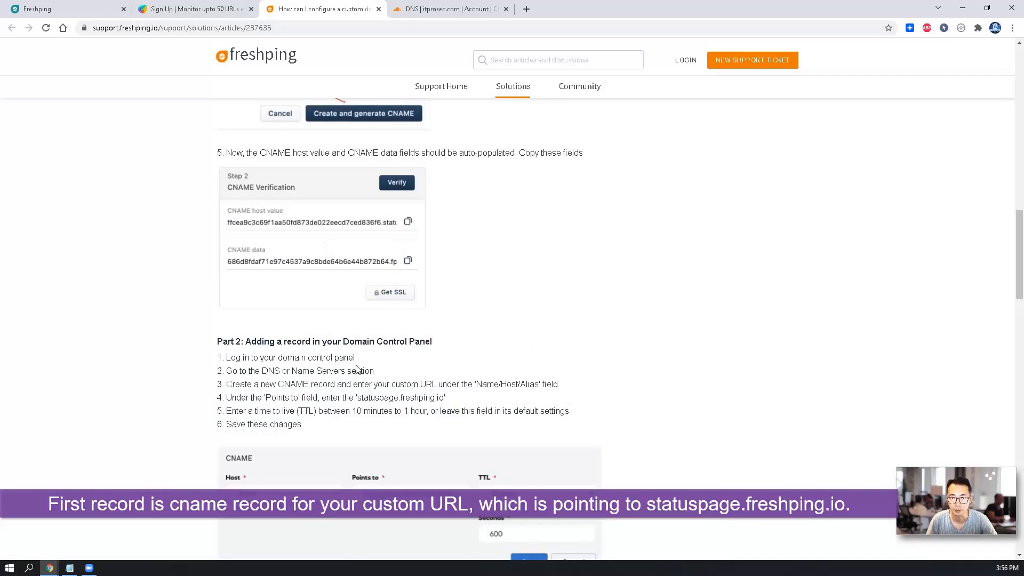
{"action": "mouse_move", "coordinate": [287, 345]}
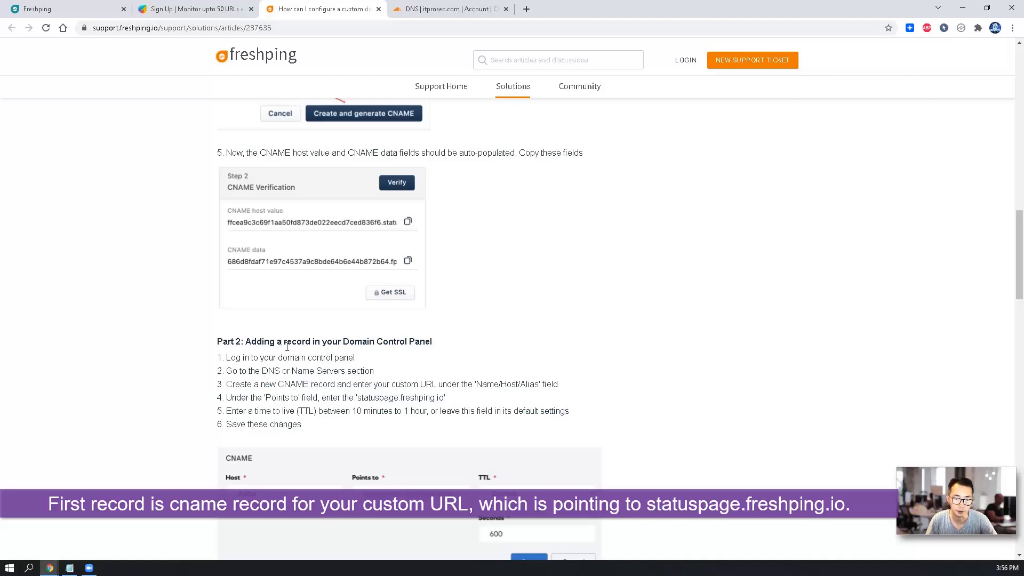
{"action": "mouse_move", "coordinate": [421, 389]}
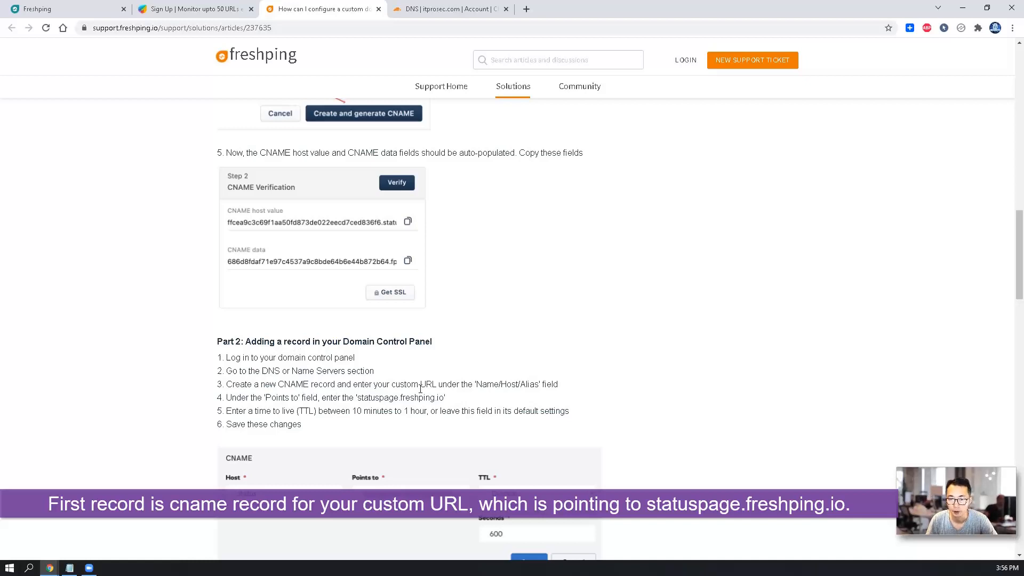
{"action": "mouse_move", "coordinate": [442, 396]}
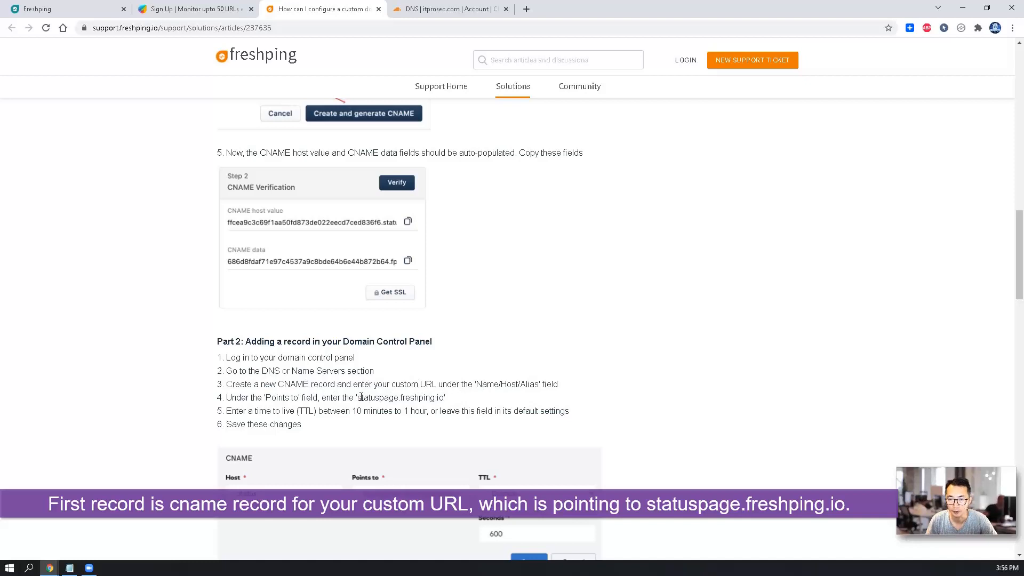
{"action": "right_click", "coordinate": [399, 397]}
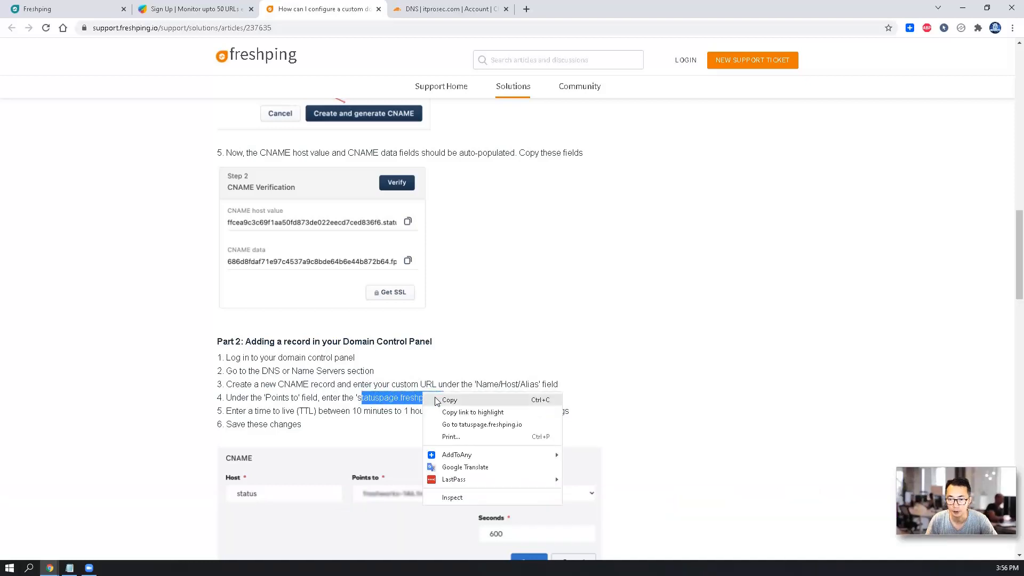
Step: Add a Cloudflare CNAME record with Name monitor and target statuspage.freshping.io
{"action": "left_click", "coordinate": [446, 9]}
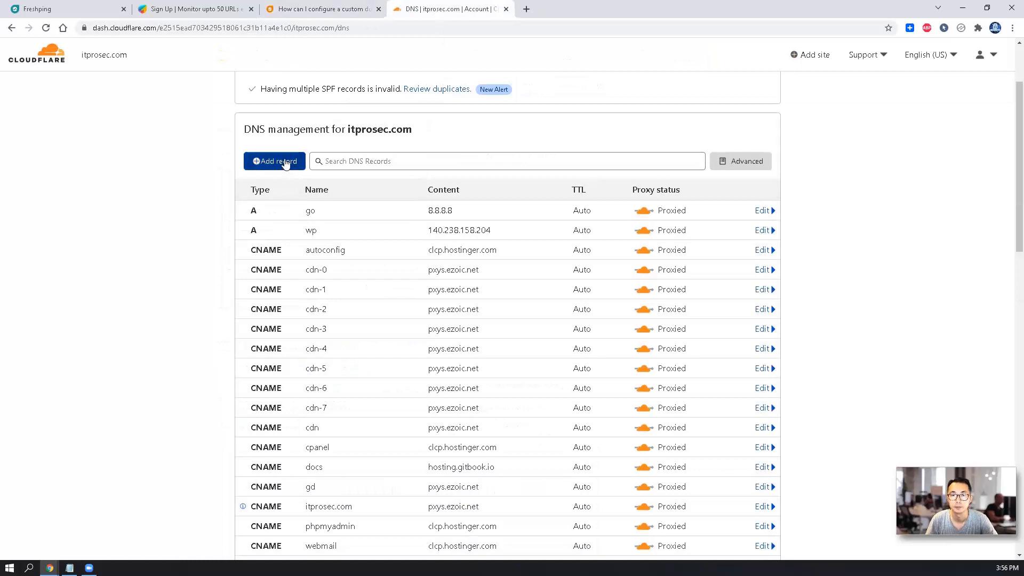
{"action": "left_click", "coordinate": [274, 161]}
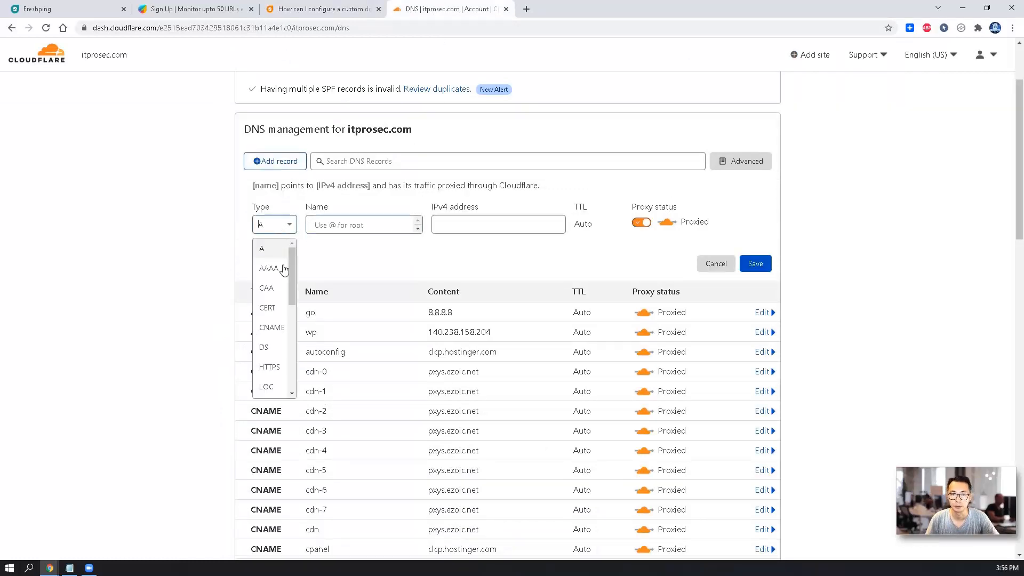
{"action": "left_click", "coordinate": [271, 328]}
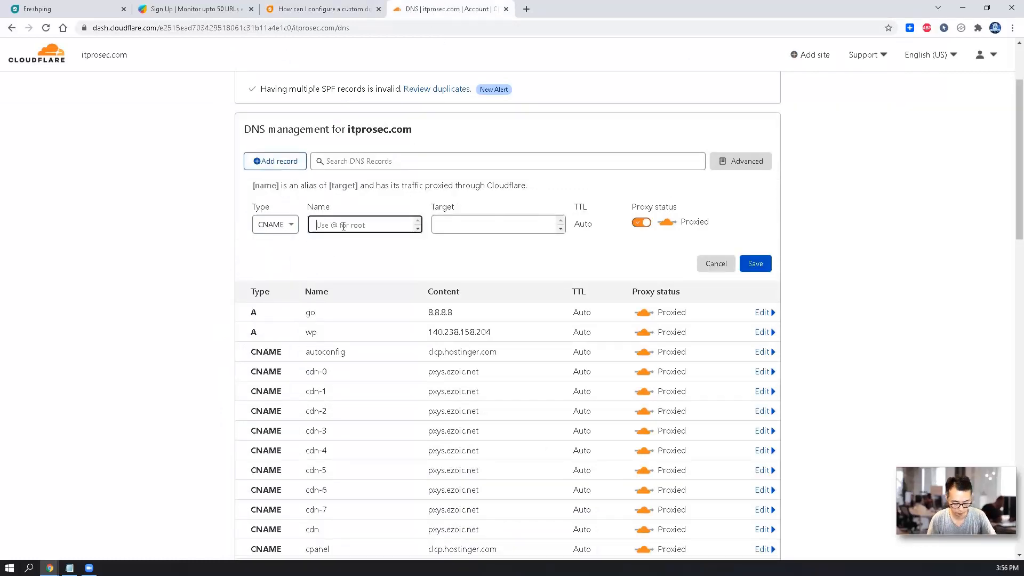
{"action": "type", "text": "monitor"}
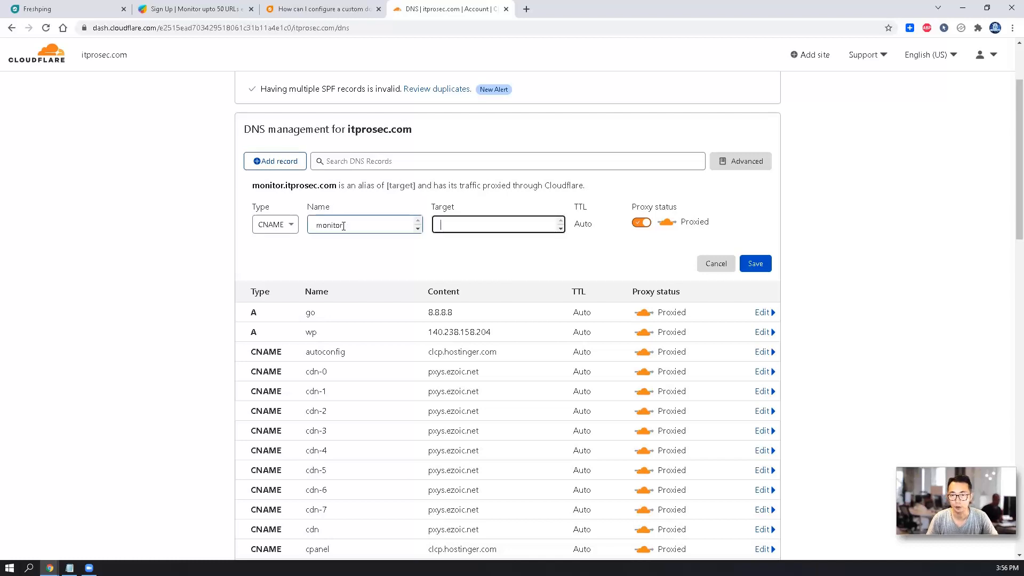
{"action": "type", "text": "tatuspage.freshping.io"}
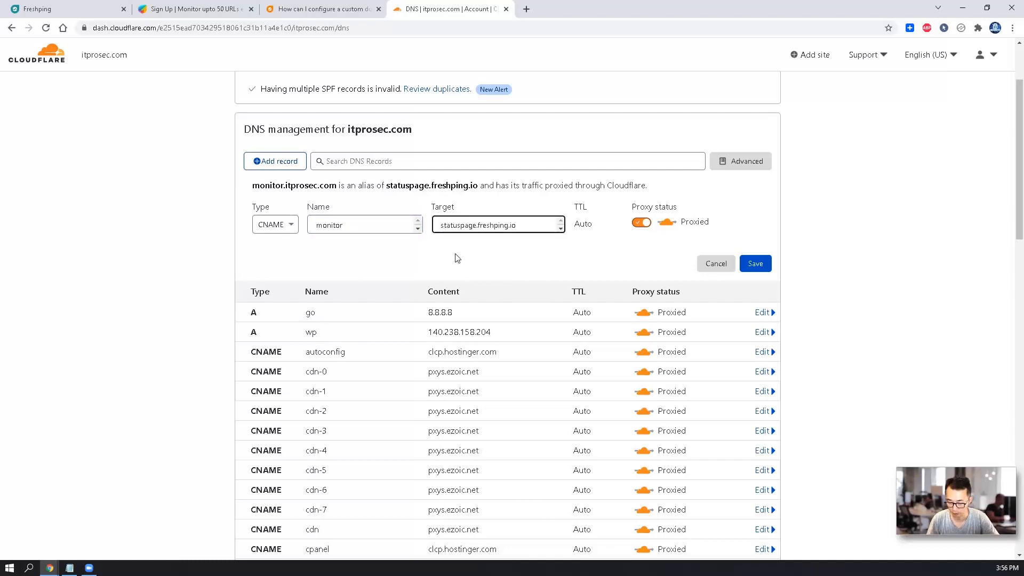
{"action": "mouse_move", "coordinate": [481, 245]}
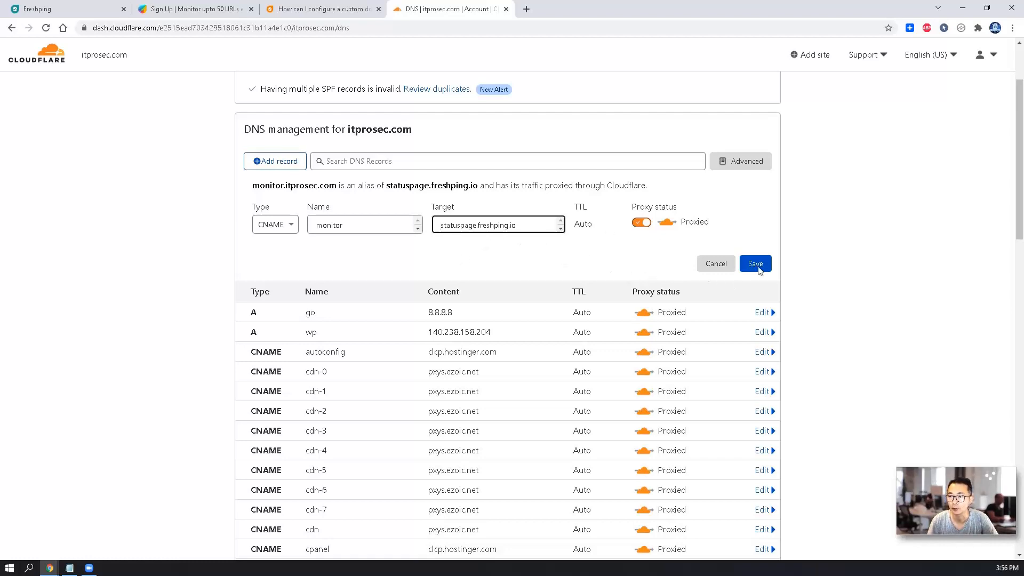
{"action": "left_click", "coordinate": [756, 264]}
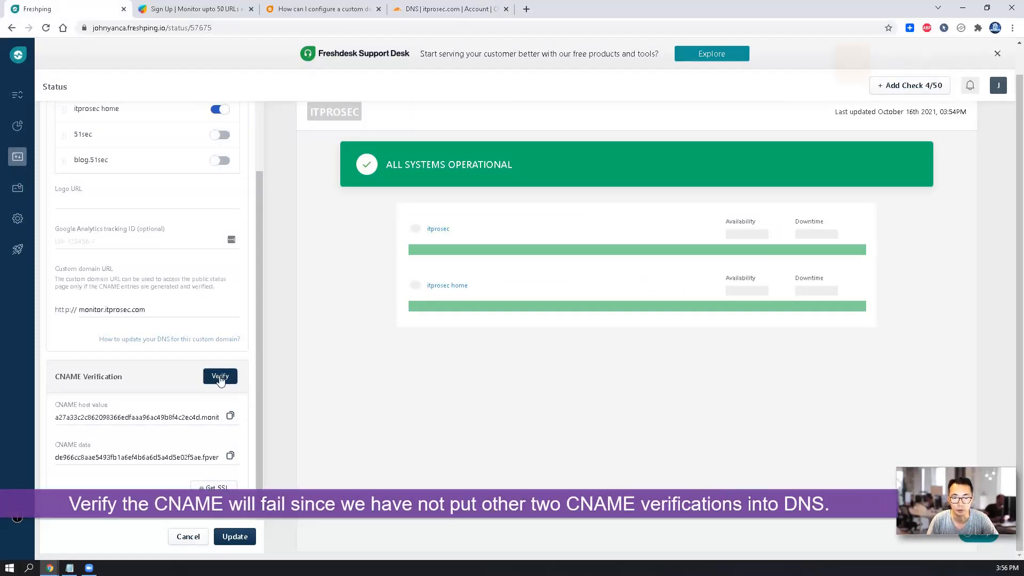
Step: Try verifying monitor.itprosec.com's CNAME, then revisit Part 3 of the help article
{"action": "left_click", "coordinate": [219, 376]}
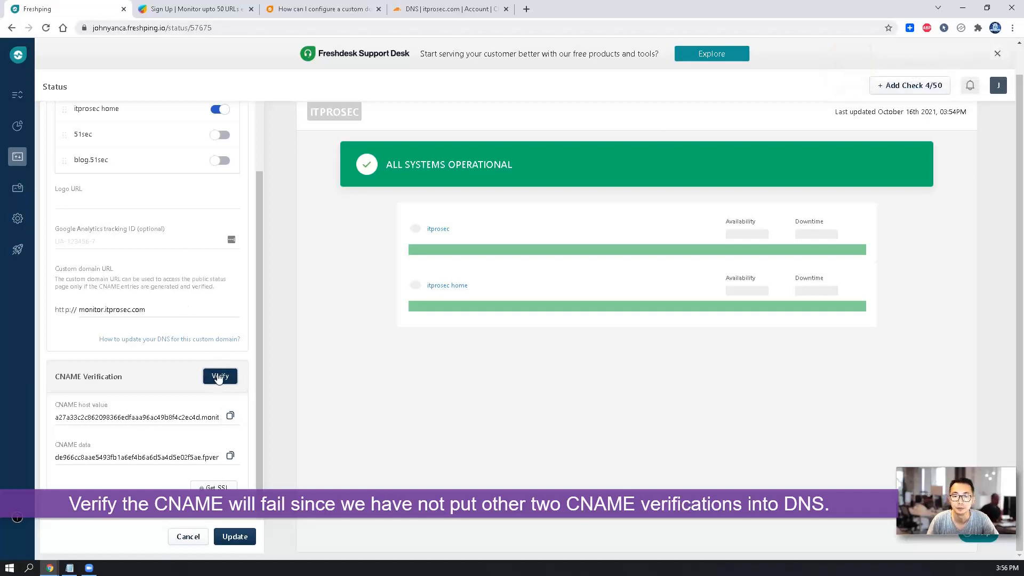
{"action": "left_click", "coordinate": [331, 10]}
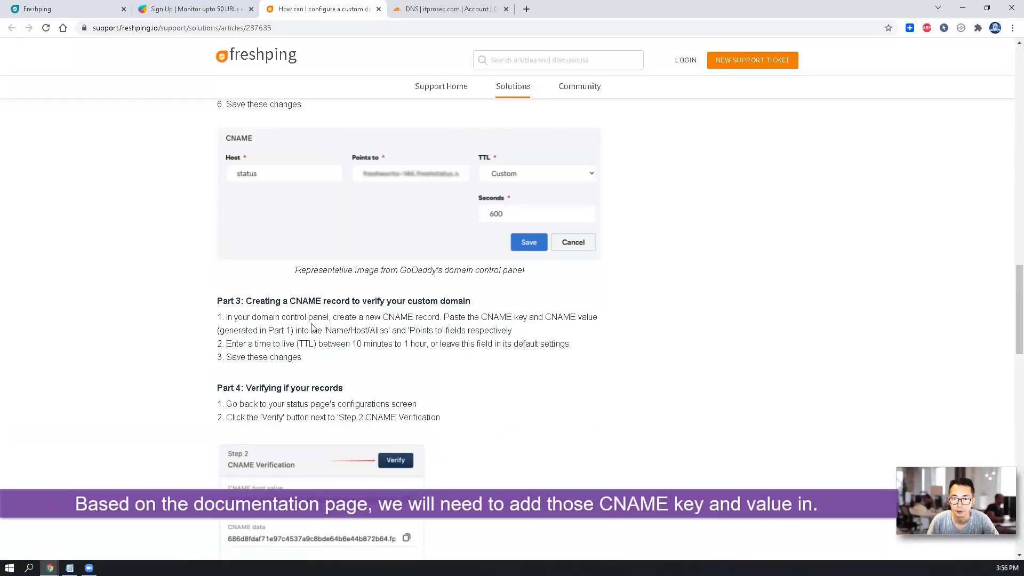
{"action": "mouse_move", "coordinate": [513, 329]}
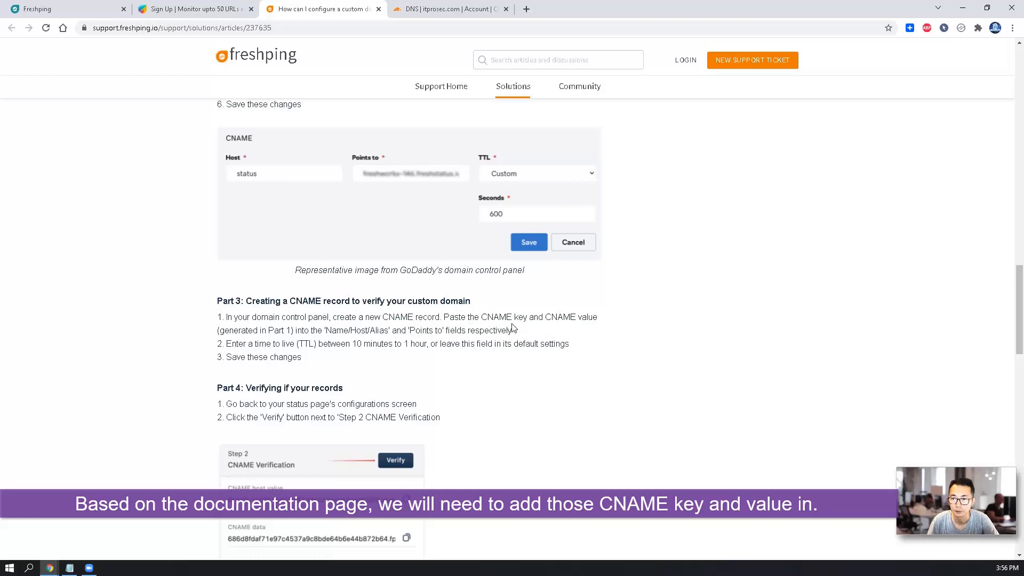
{"action": "mouse_move", "coordinate": [317, 355]}
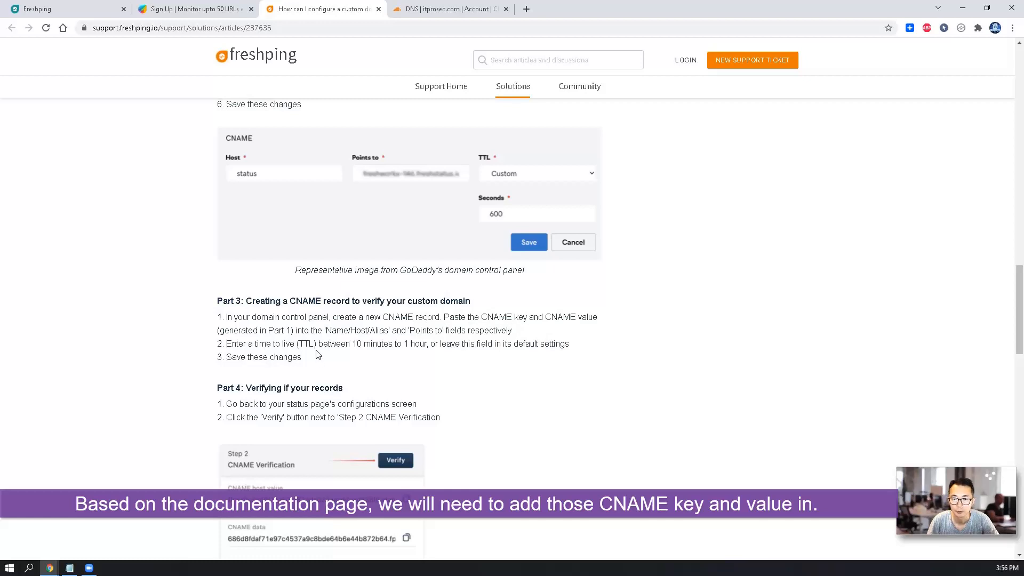
{"action": "mouse_move", "coordinate": [347, 167]}
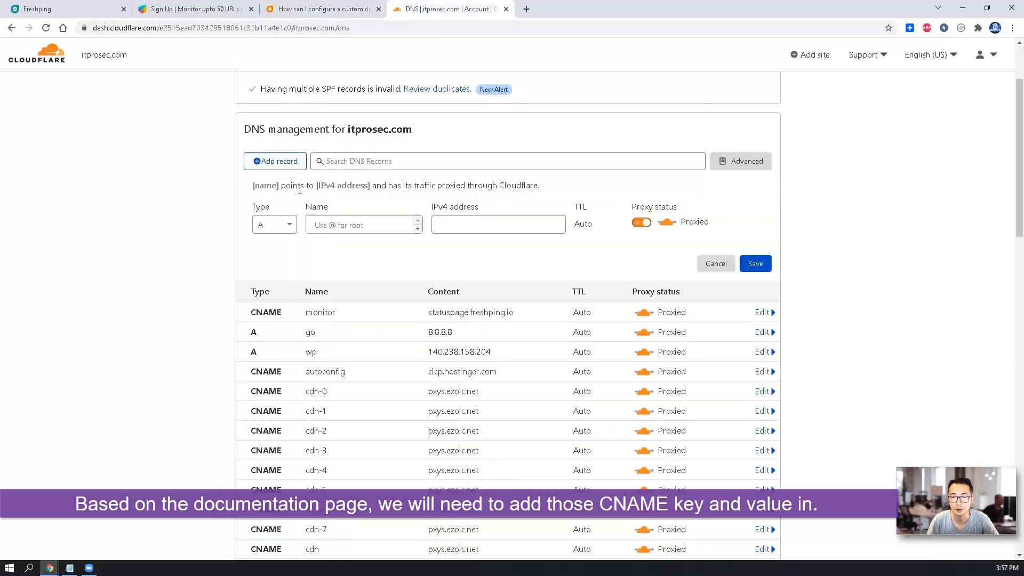
Step: Build a Cloudflare CNAME record from Freshping's verification host value and CNAME data
{"action": "left_click", "coordinate": [274, 224]}
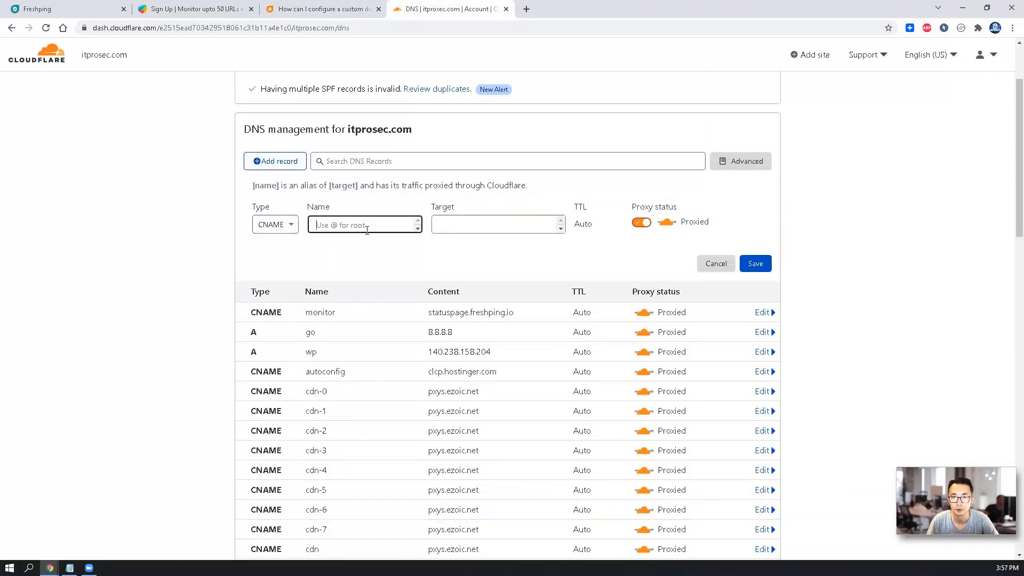
{"action": "left_click", "coordinate": [32, 8]}
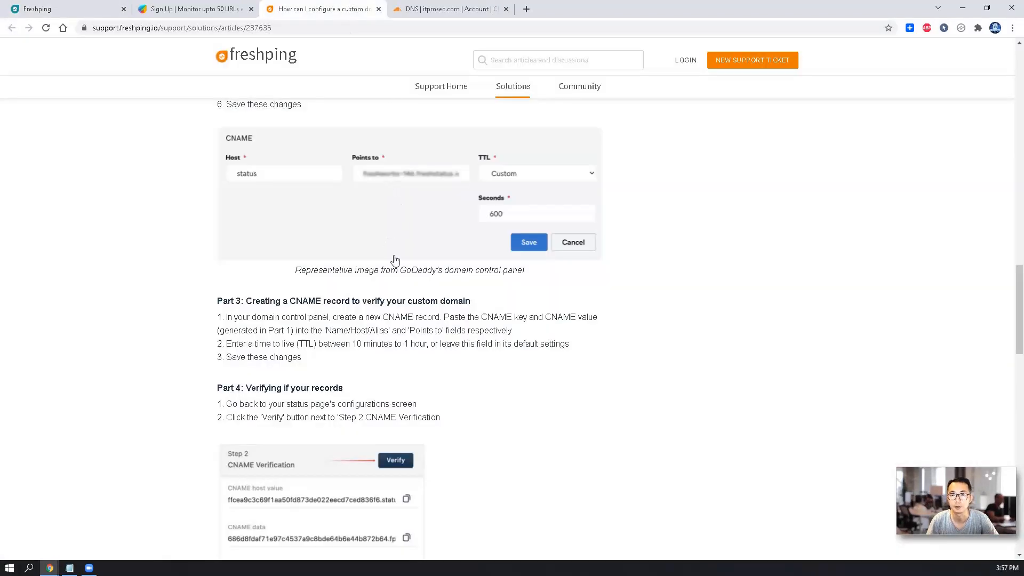
{"action": "left_click", "coordinate": [448, 9]}
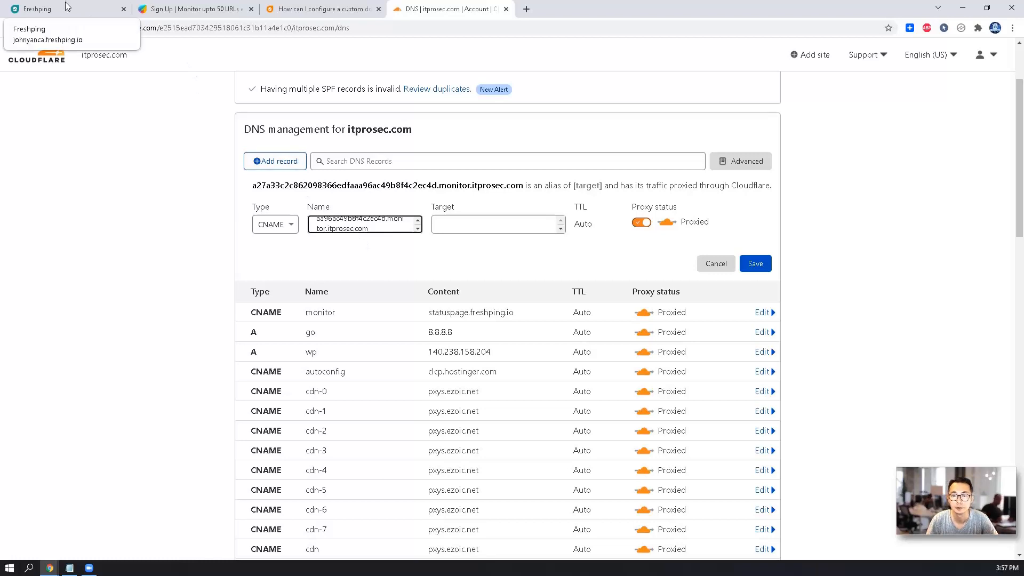
{"action": "left_click", "coordinate": [40, 8]}
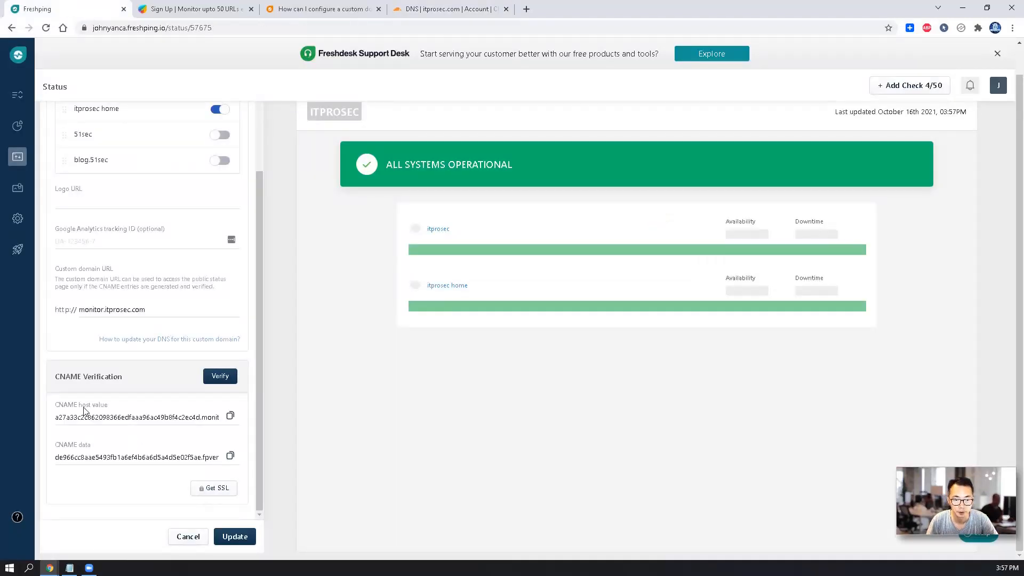
{"action": "left_click", "coordinate": [230, 455]}
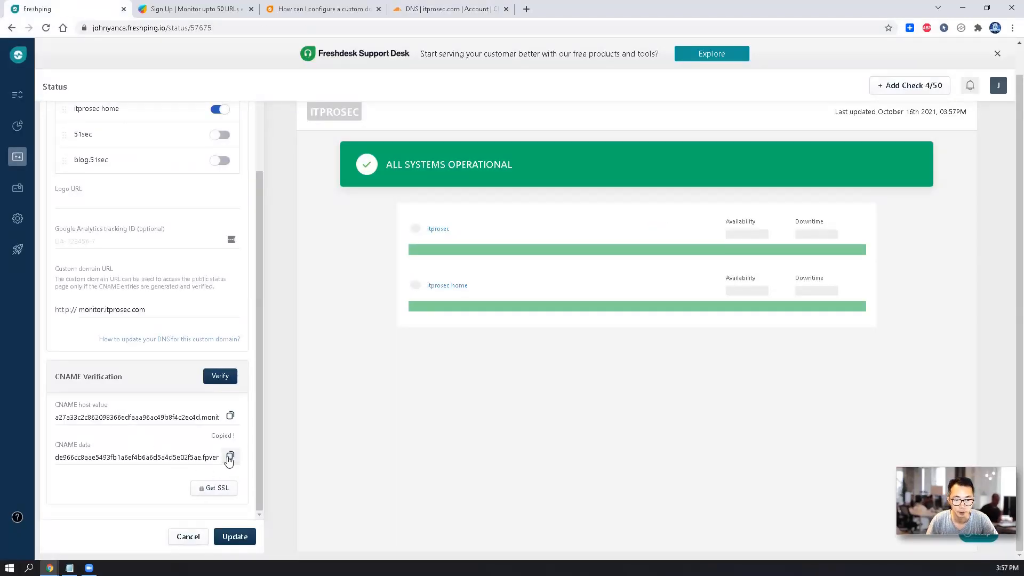
{"action": "left_click", "coordinate": [448, 9]}
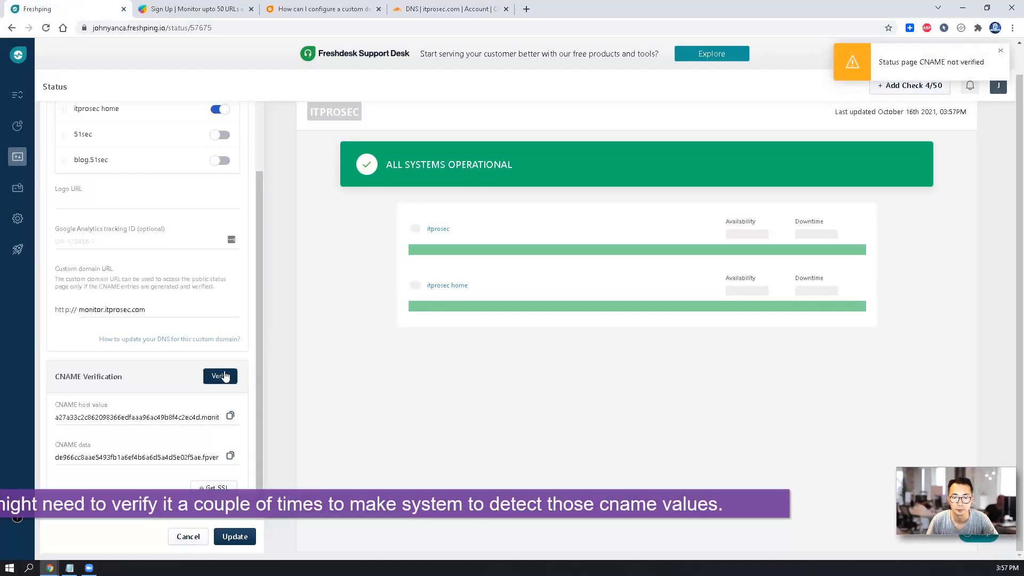
Step: Set the Cloudflare verification CNAME to DNS only and re-run Freshping's CNAME verification
{"action": "left_click", "coordinate": [449, 9]}
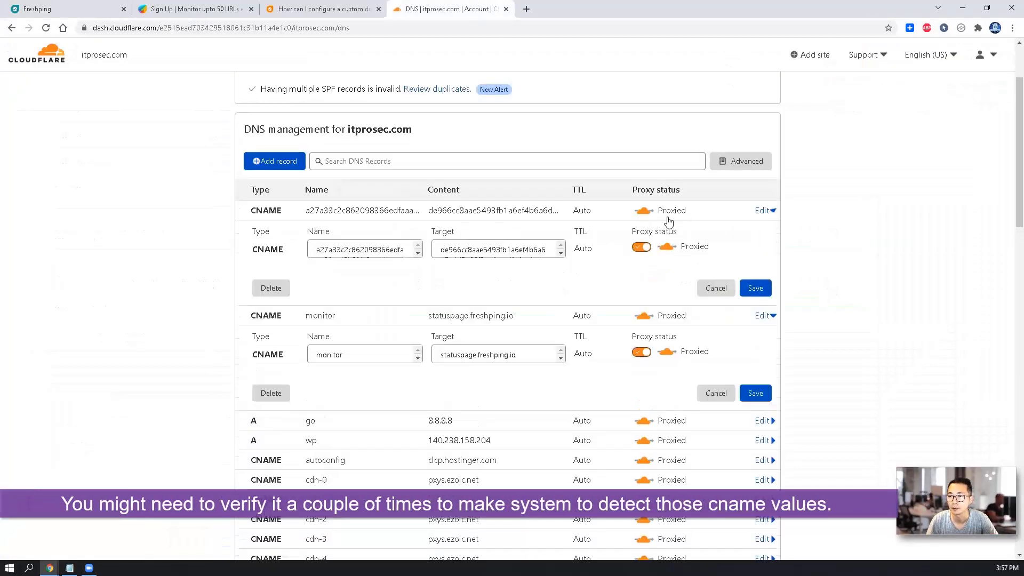
{"action": "left_click", "coordinate": [641, 246]}
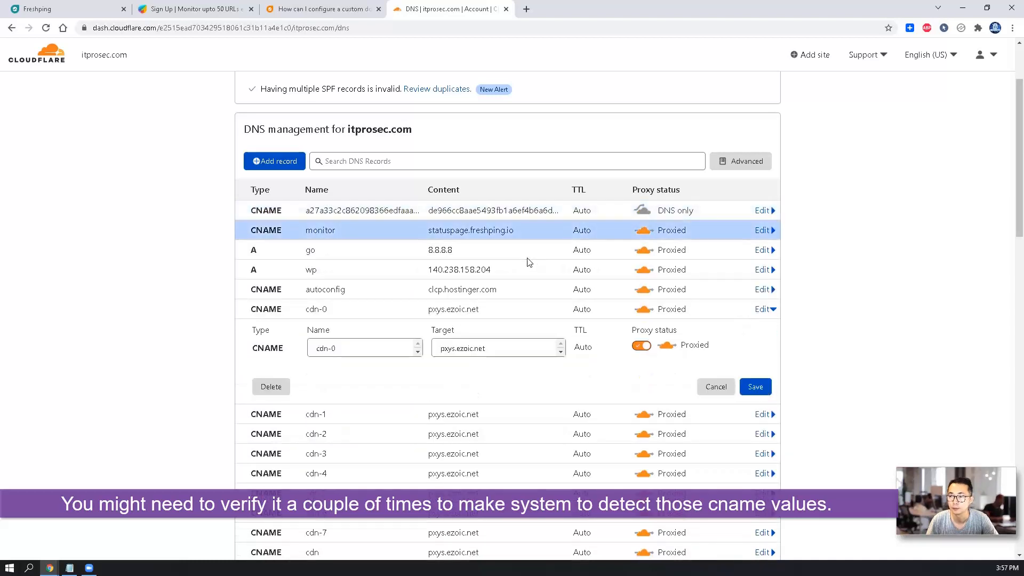
{"action": "left_click", "coordinate": [35, 7]}
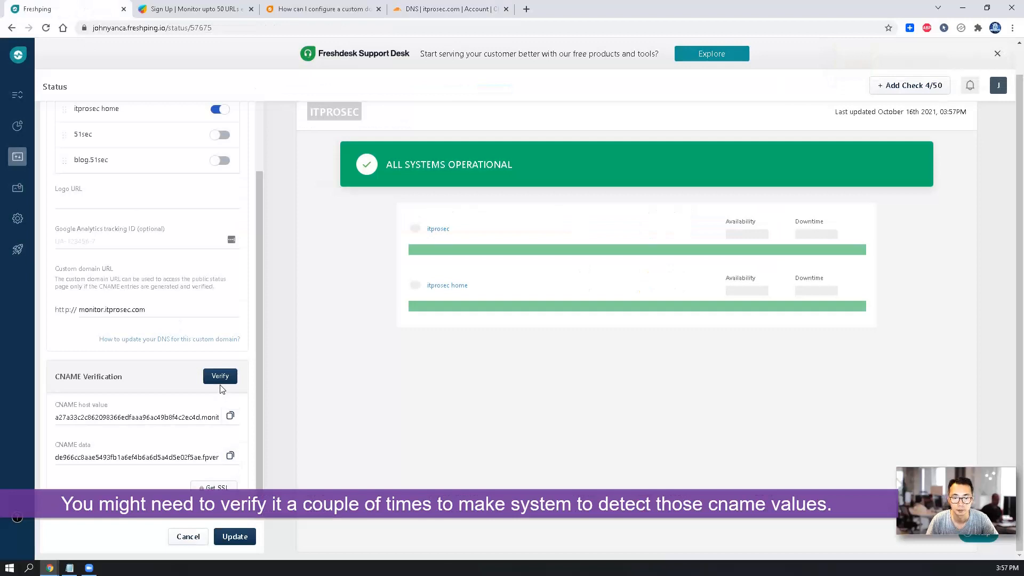
{"action": "left_click", "coordinate": [220, 376]}
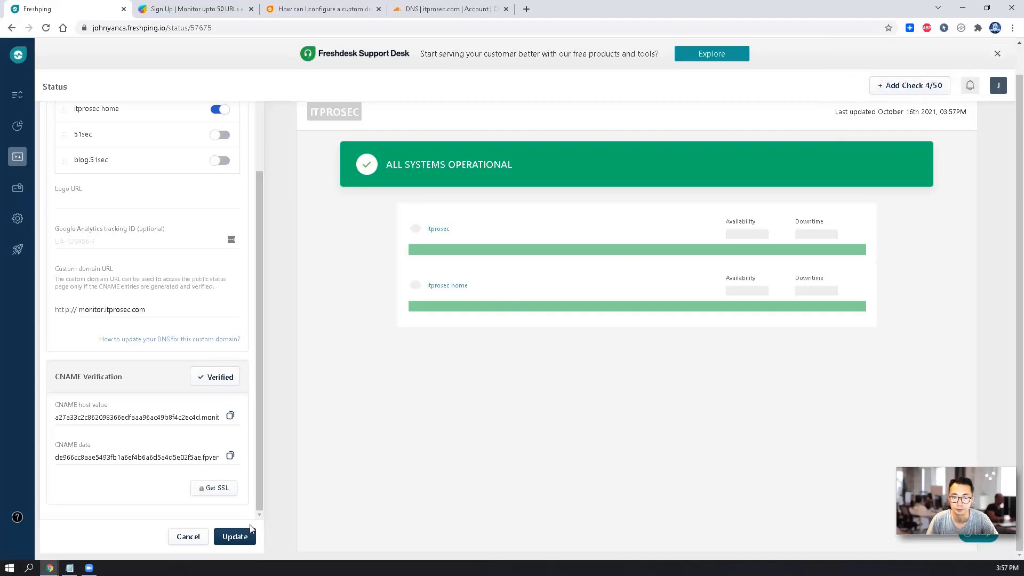
Step: Update the ITPROSEC status page and open monitor.itprosec.com in a new tab
{"action": "left_click", "coordinate": [235, 536]}
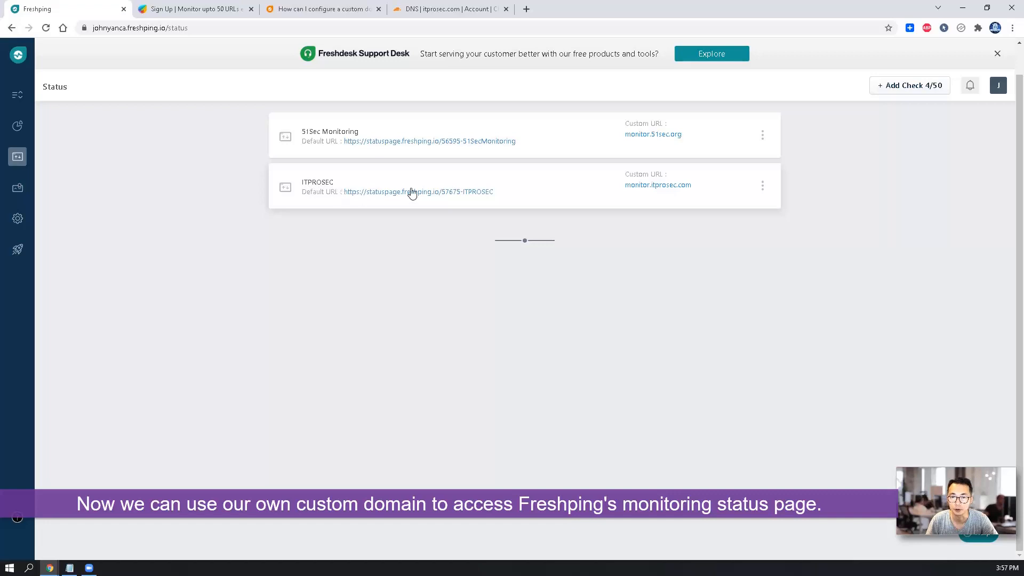
{"action": "mouse_move", "coordinate": [655, 195]}
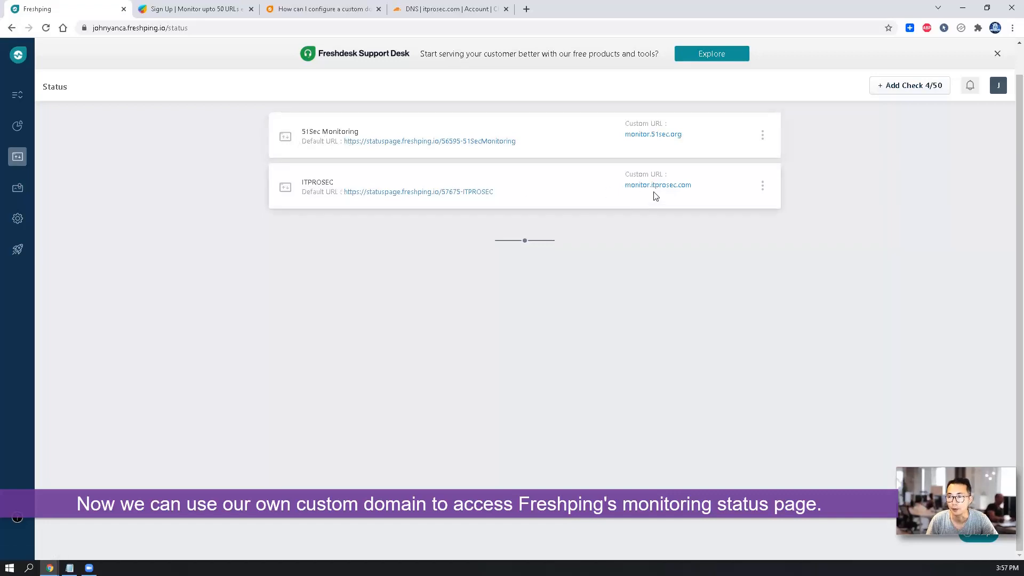
{"action": "left_click", "coordinate": [658, 185]}
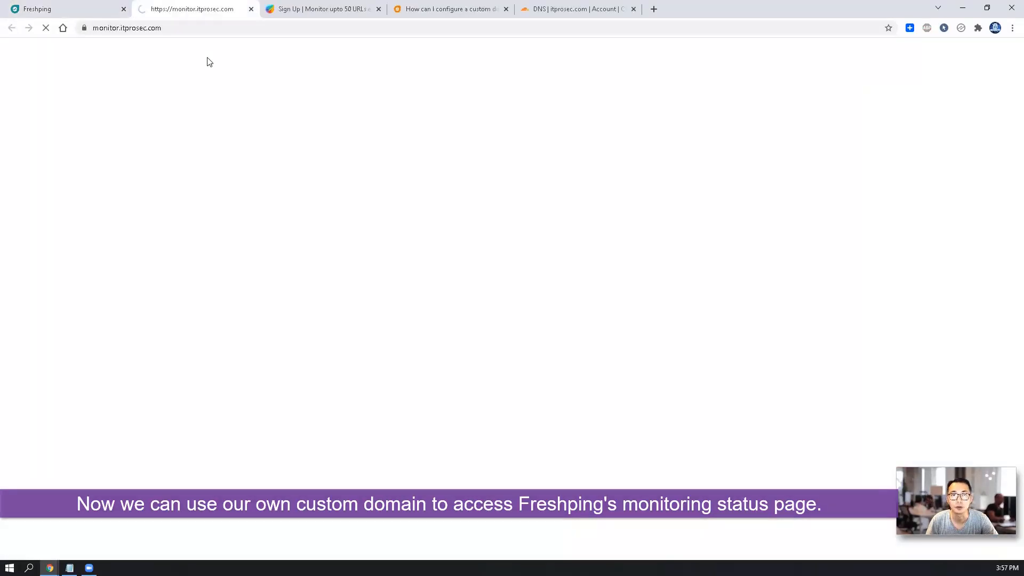